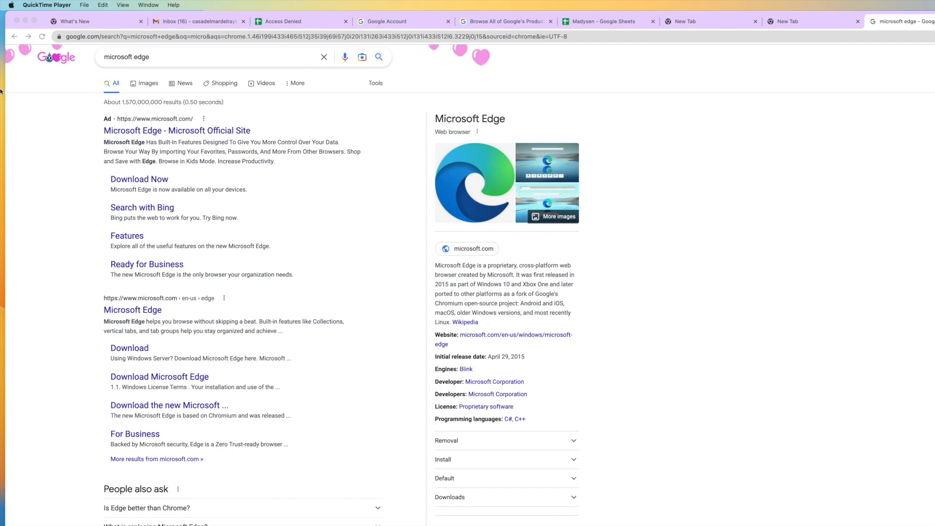
mouse_move(126, 251)
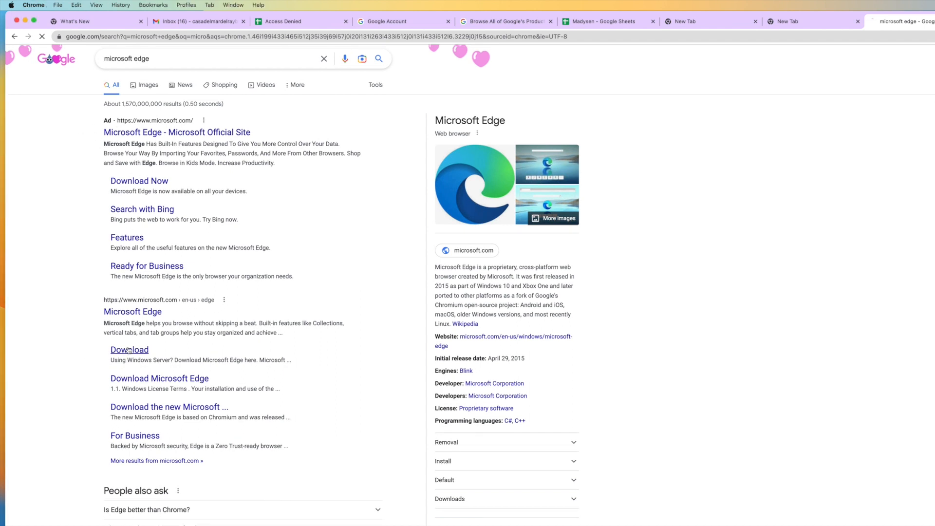
Download Microsoft Edge for macOS (Intel chip) from the Microsoft page, accepting the license terms.
left_click(129, 350)
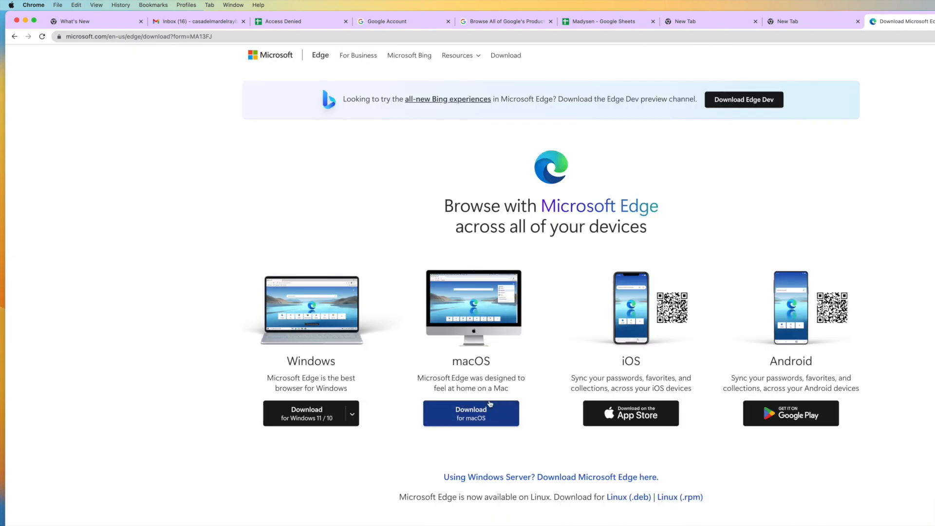
left_click(470, 413)
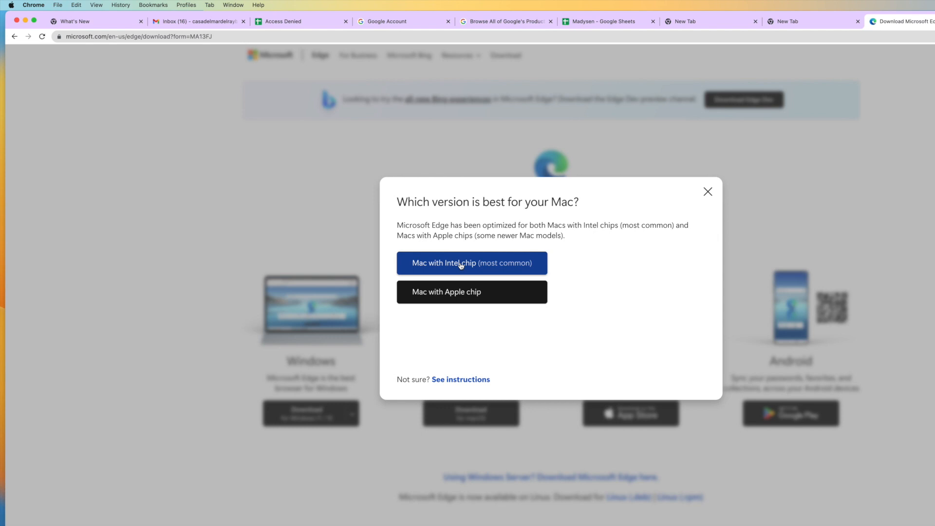
left_click(472, 263)
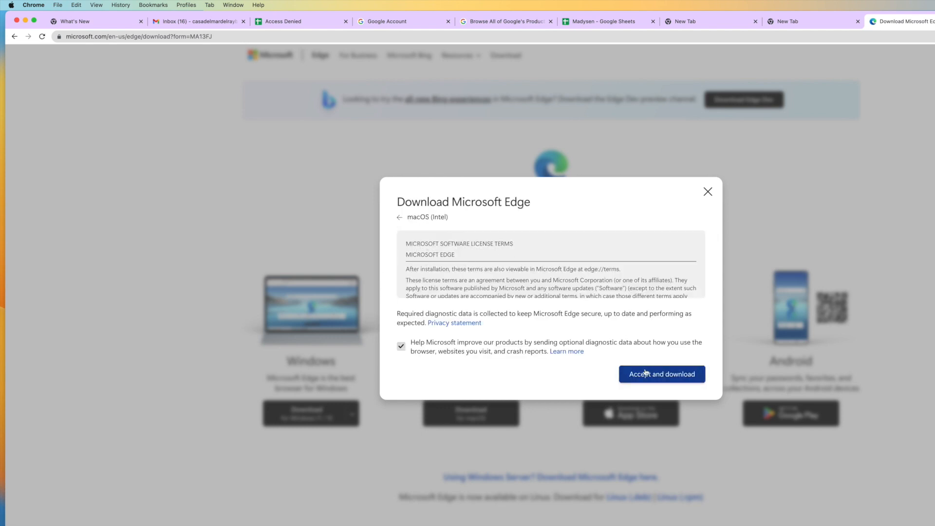
left_click(660, 374)
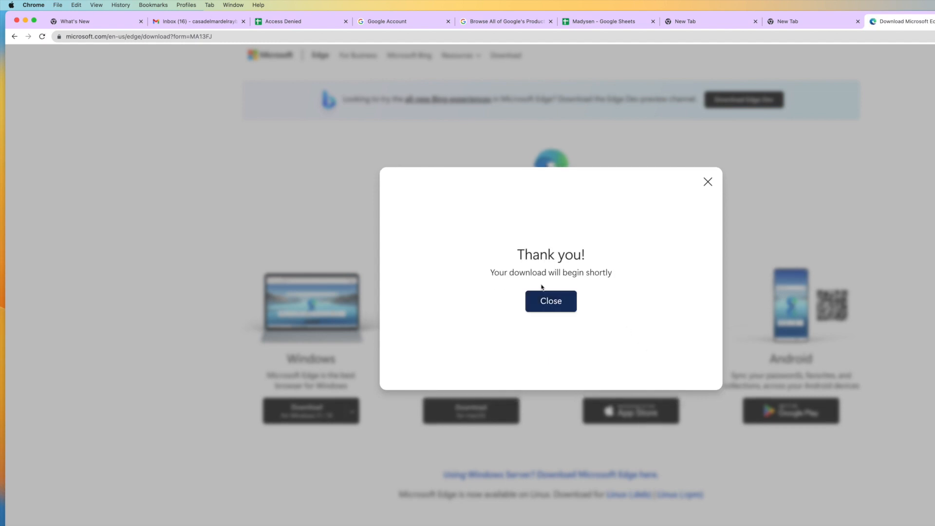
mouse_move(822, 470)
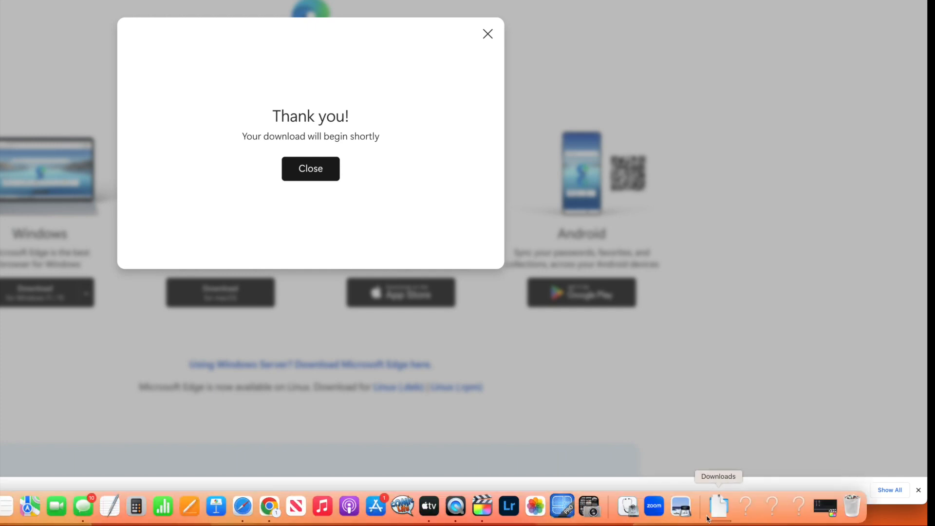
Show the downloaded MicrosoftEdge .pkg installer from the Dock's Downloads stack.
left_click(717, 507)
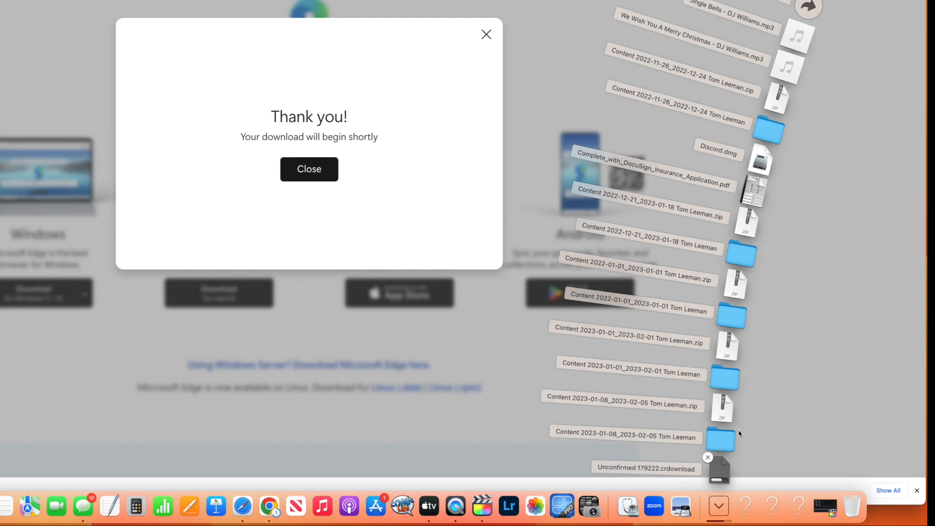
mouse_move(697, 35)
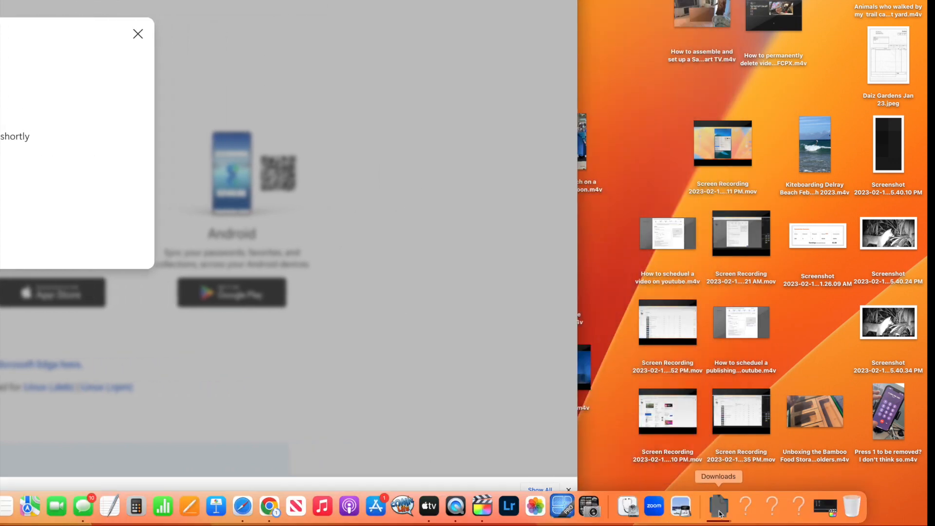
left_click(717, 508)
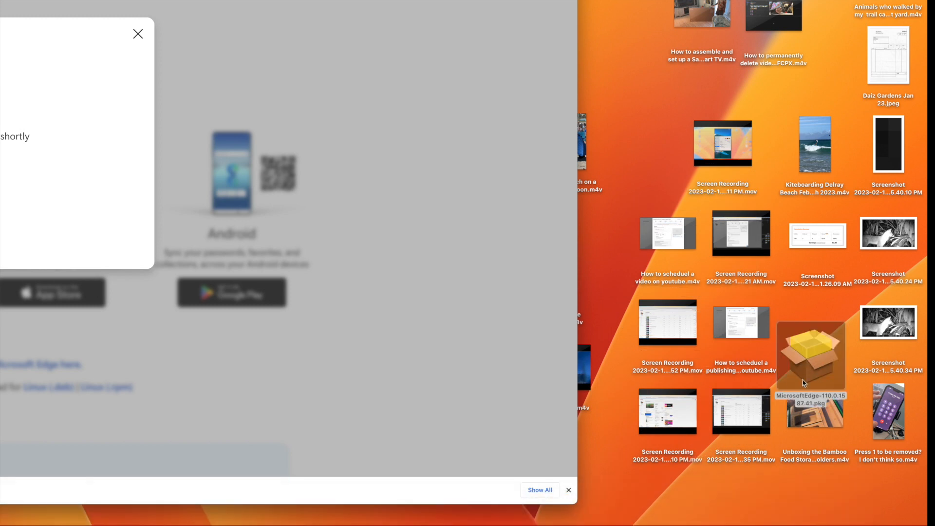
mouse_move(815, 358)
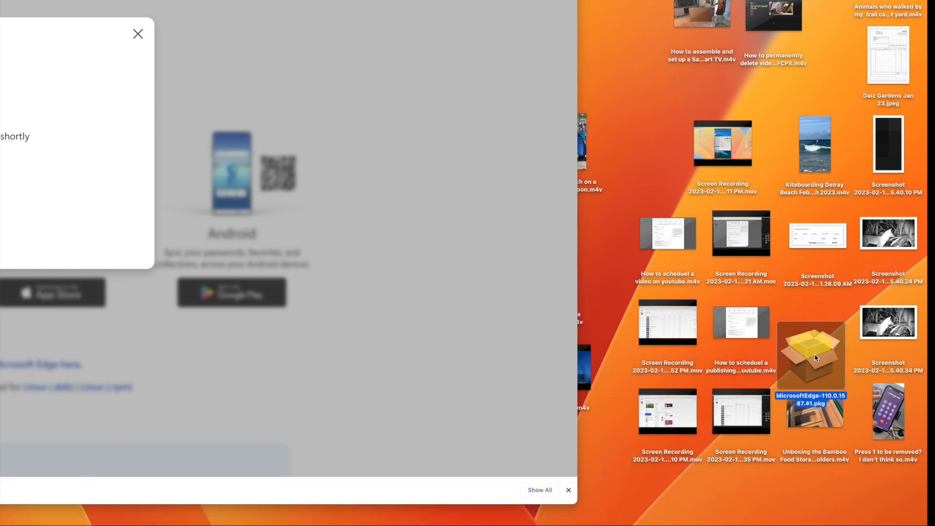
Run the Microsoft Edge installer with a standard install, authorizing with the password and allowing Desktop access.
double_click(810, 355)
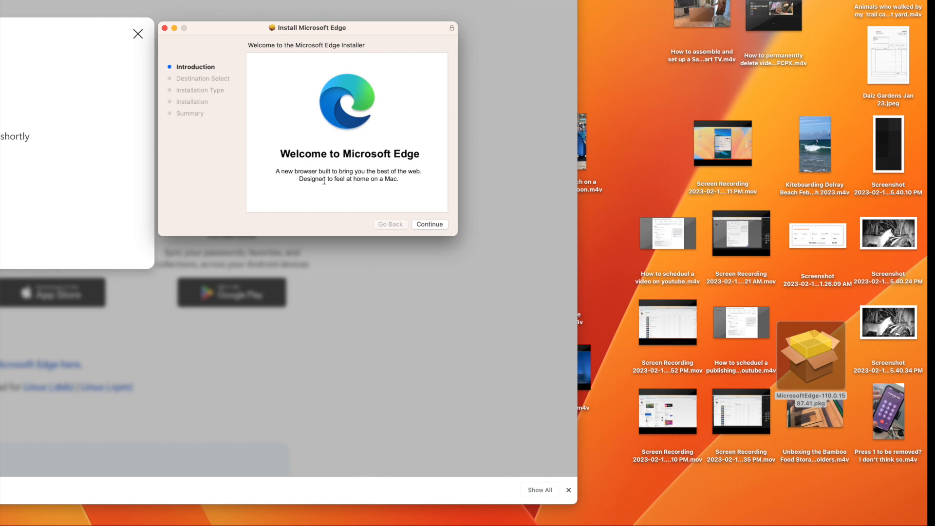
mouse_move(430, 246)
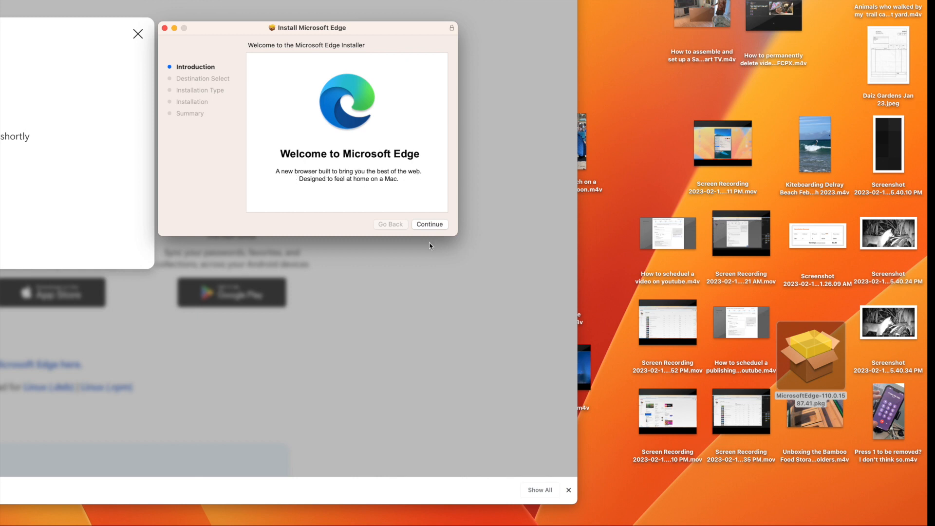
left_click(430, 224)
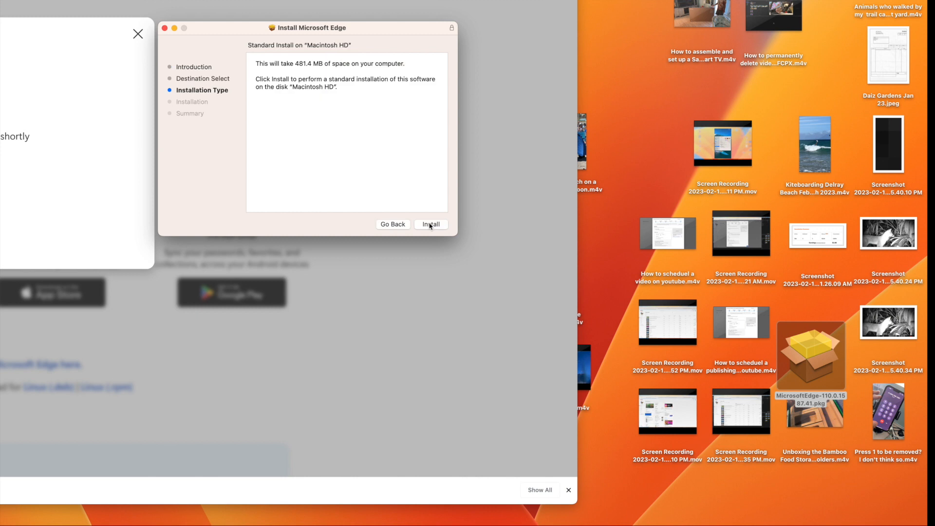
left_click(430, 224)
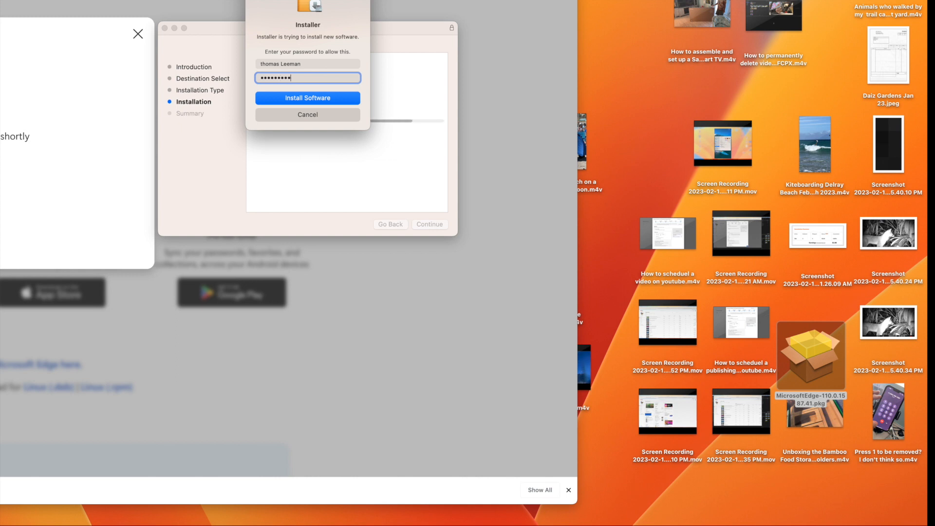
type("••")
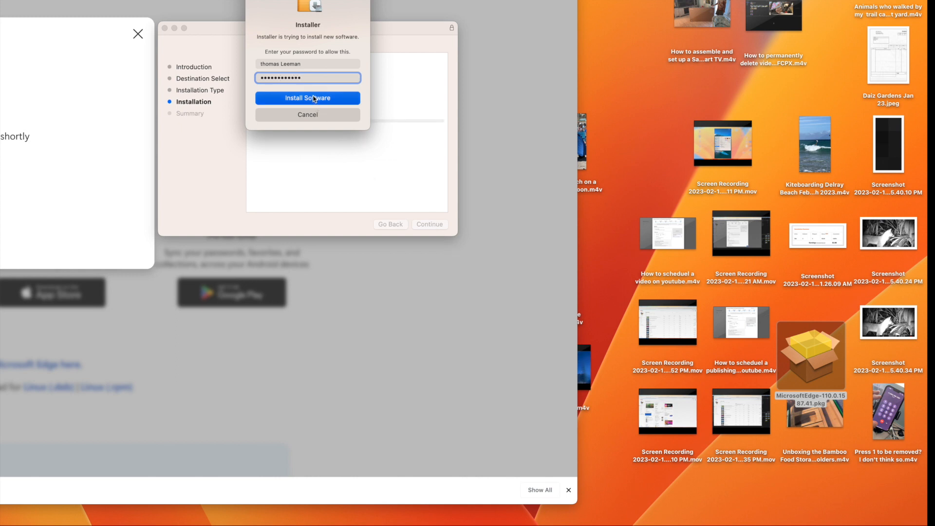
left_click(307, 97)
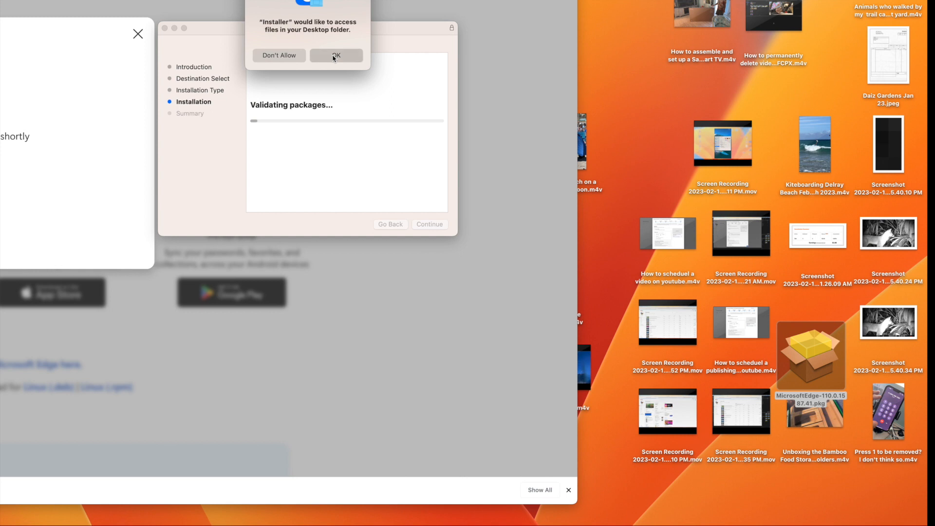
left_click(336, 55)
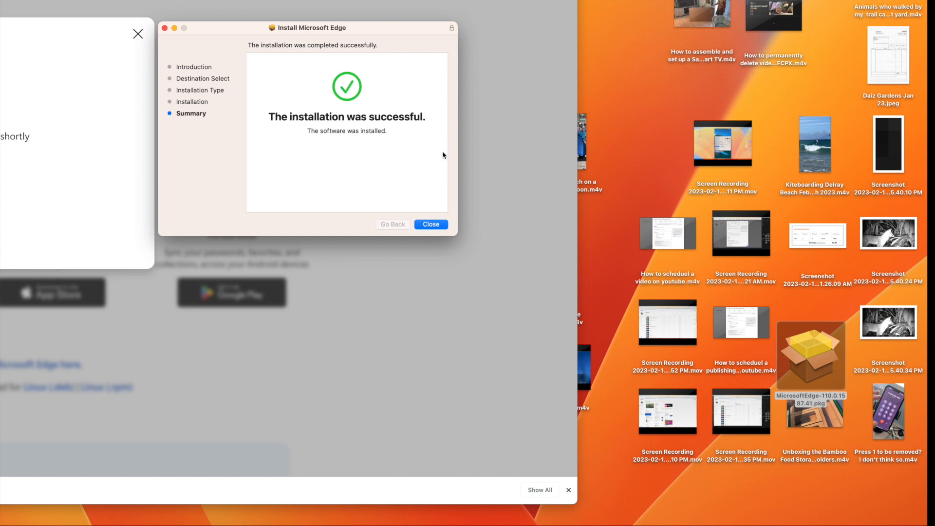
mouse_move(430, 224)
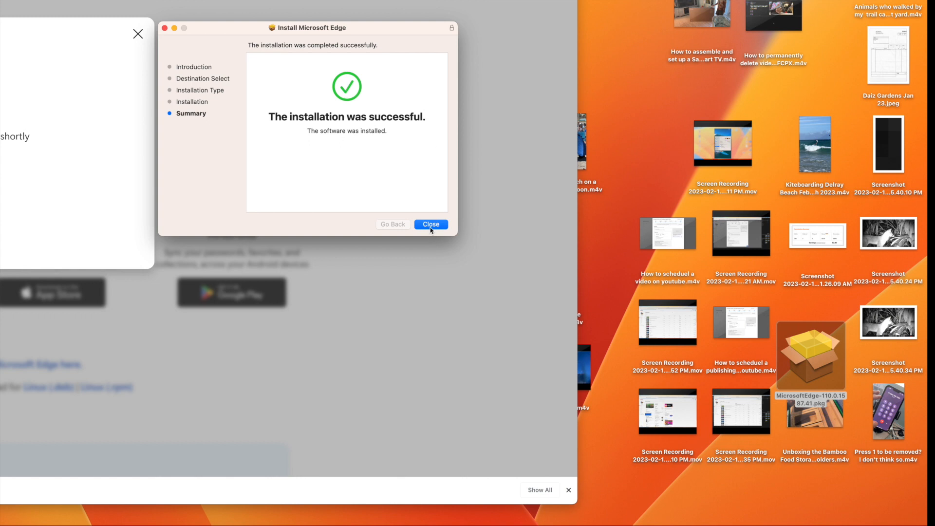
left_click(430, 224)
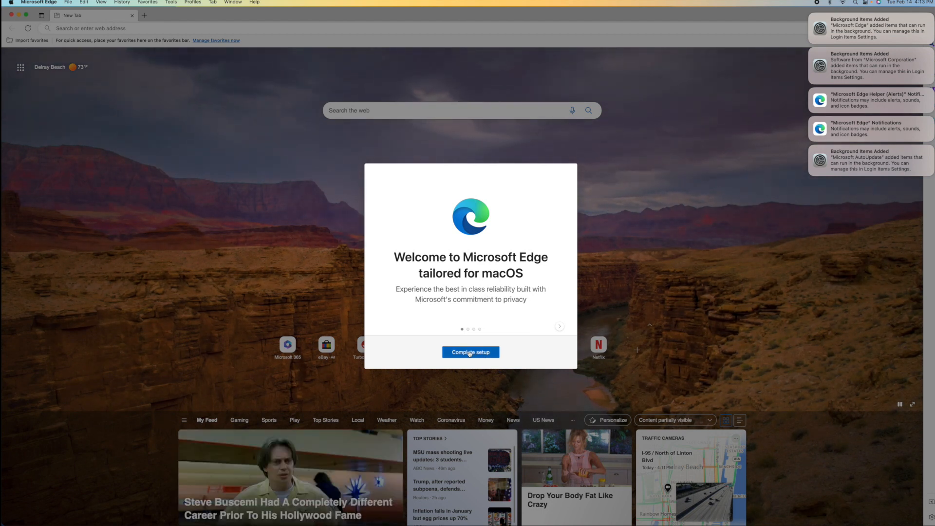
Complete Edge's first-run setup choosing the Focused new tab layout.
left_click(469, 352)
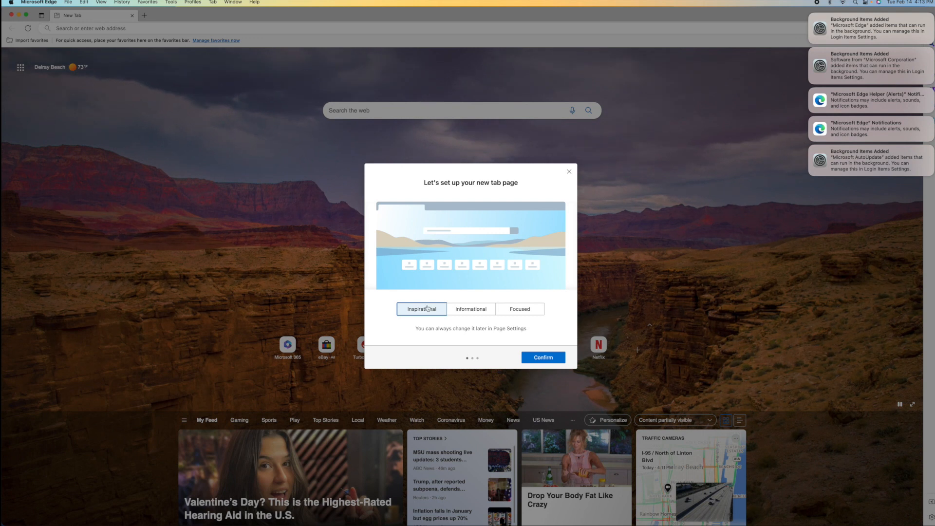
mouse_move(471, 309)
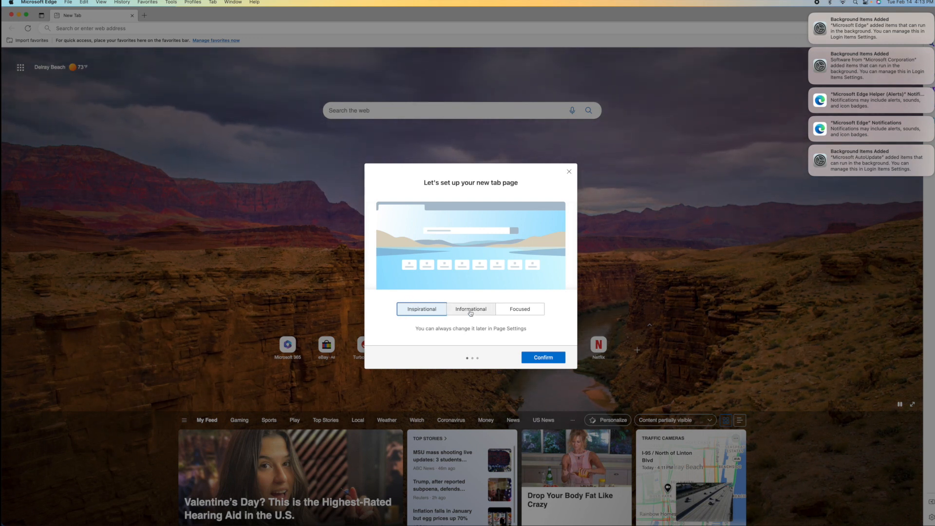
left_click(519, 308)
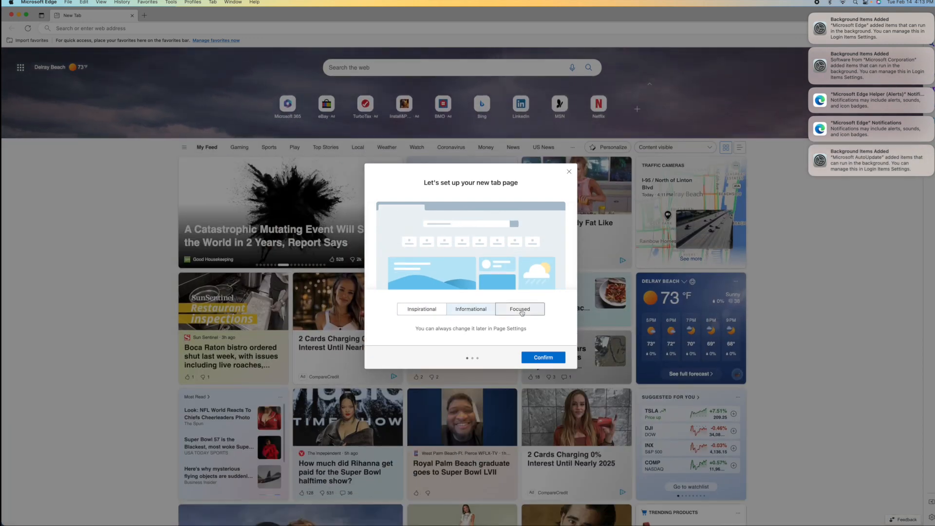
left_click(518, 309)
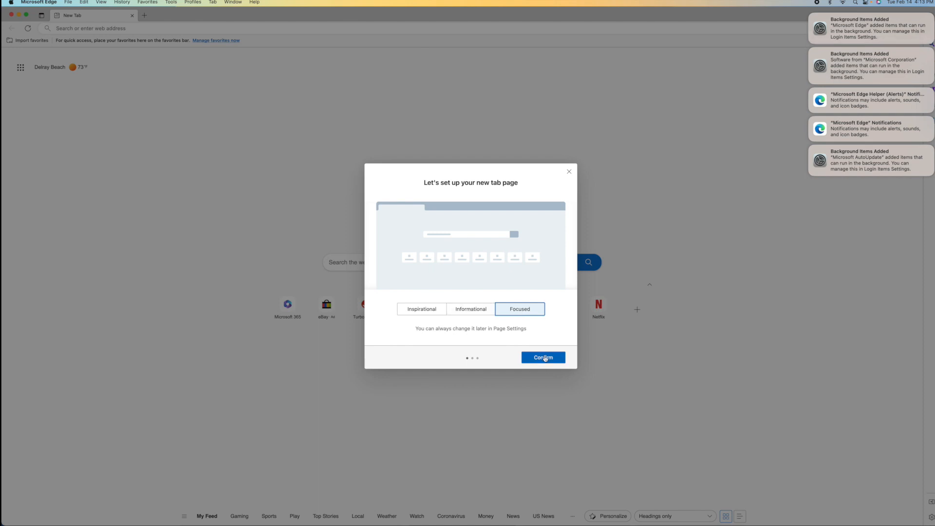
left_click(542, 358)
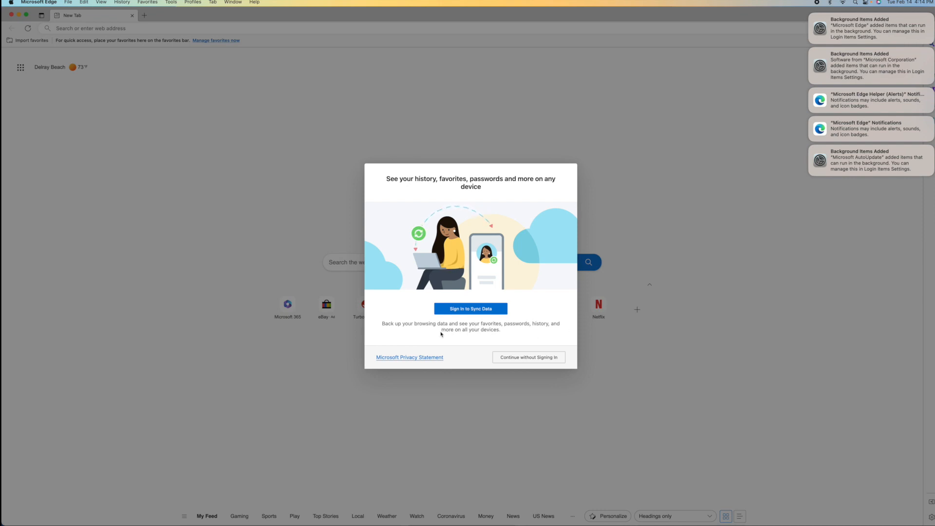
mouse_move(526, 331)
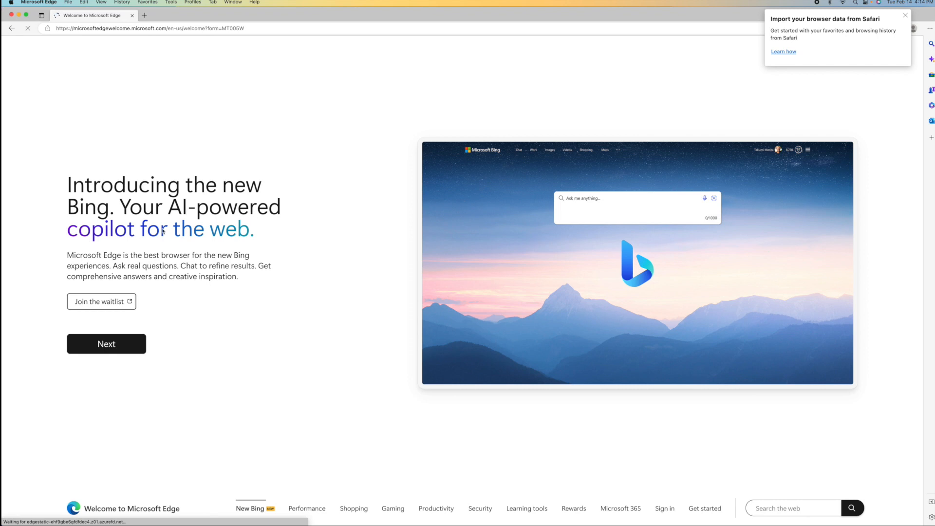
mouse_move(93, 258)
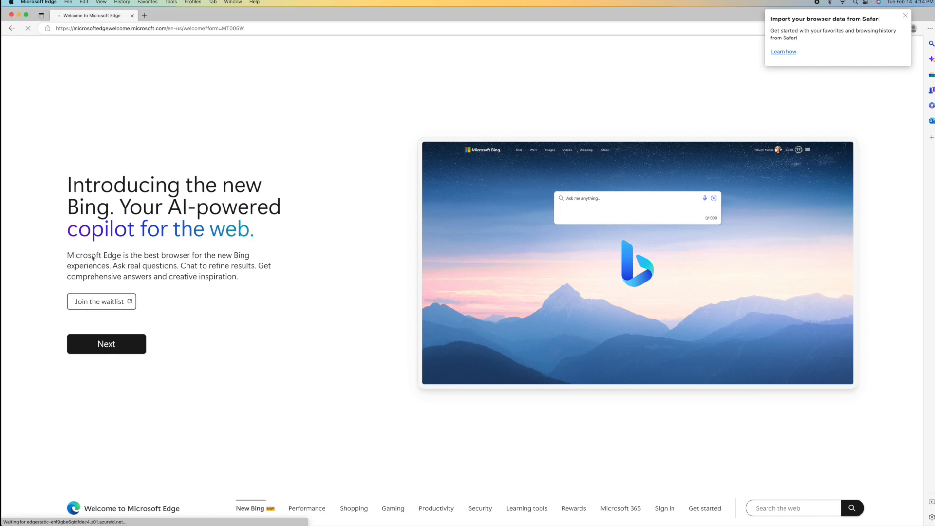
mouse_move(243, 262)
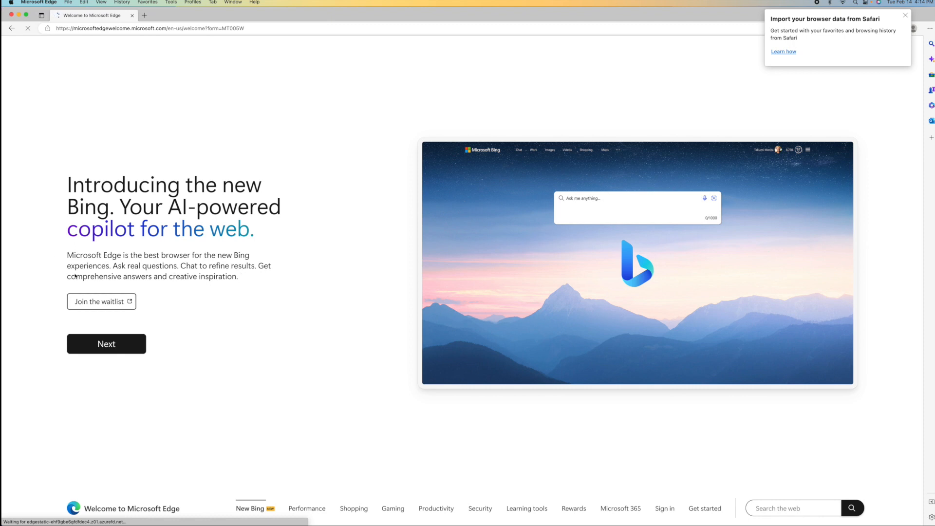
mouse_move(22, 271)
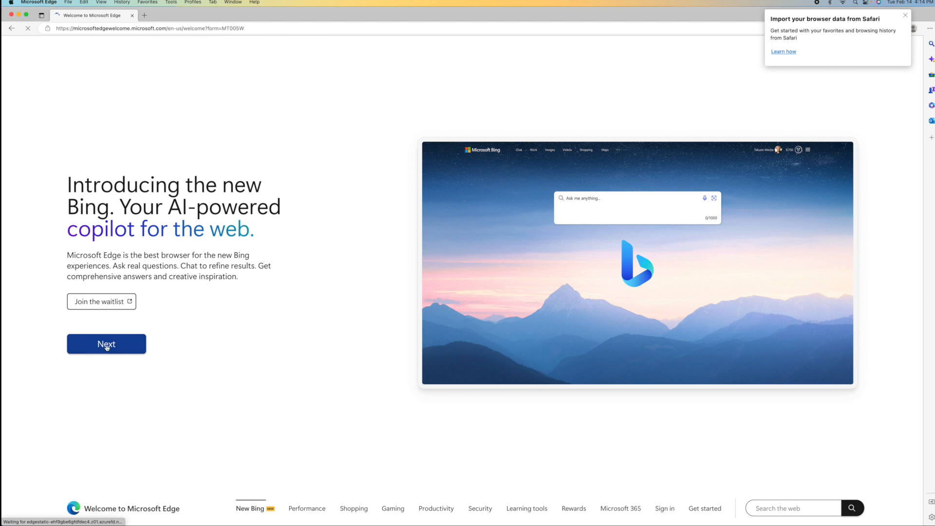
Read the startup boost, sleeping tabs and efficiency mode tips in the welcome tour, then continue.
left_click(106, 344)
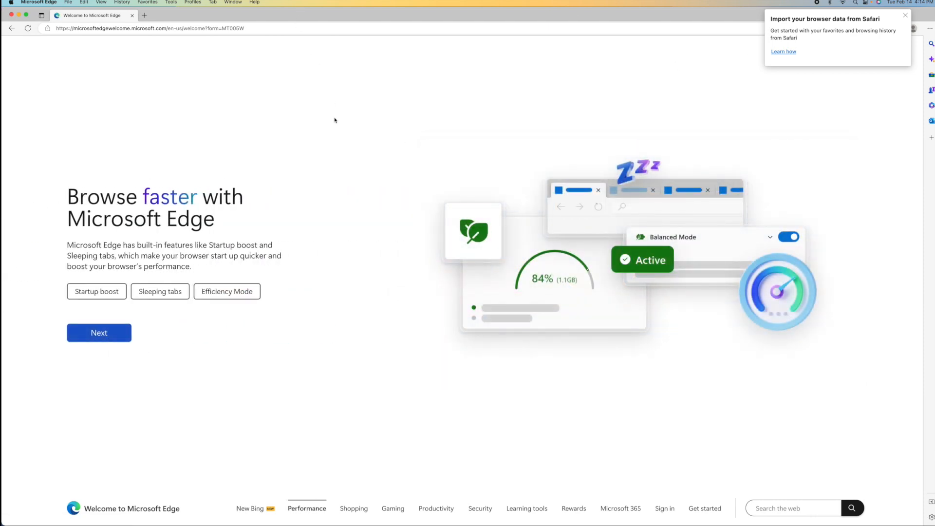
mouse_move(139, 176)
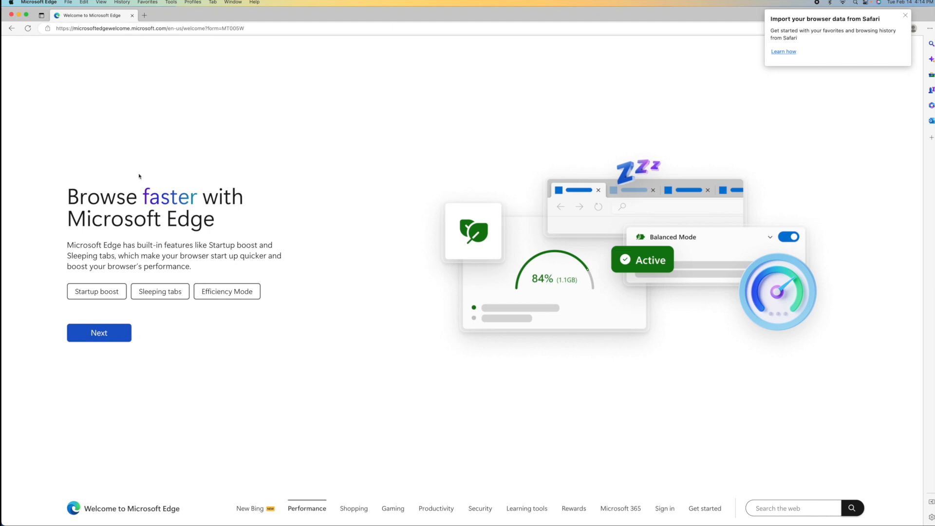
mouse_move(200, 249)
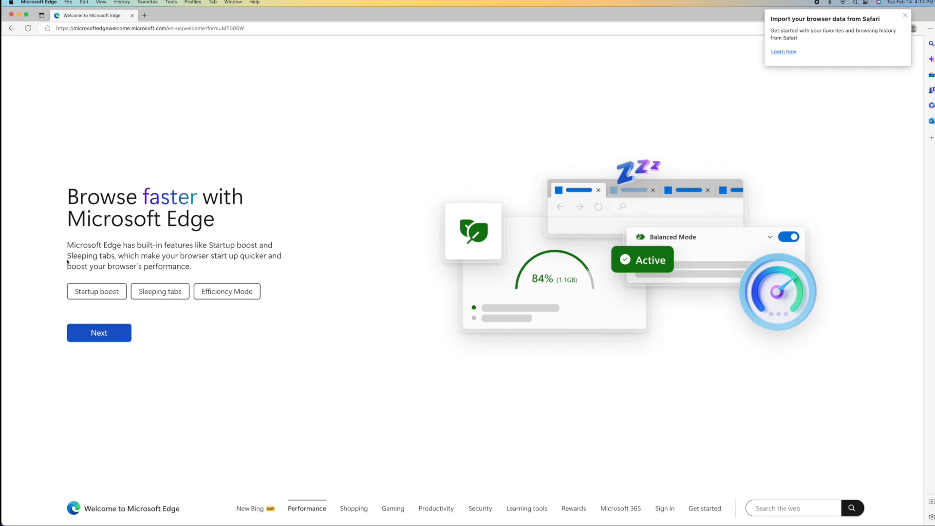
mouse_move(209, 261)
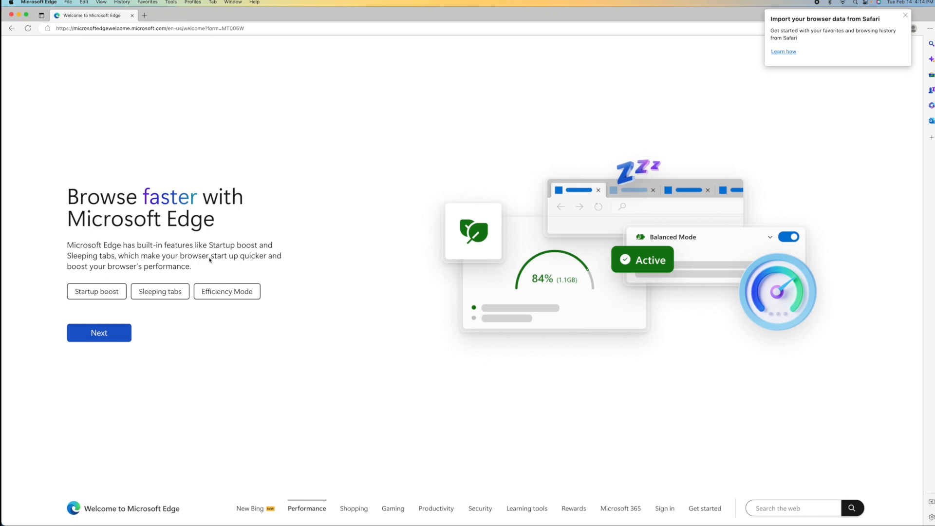
mouse_move(60, 275)
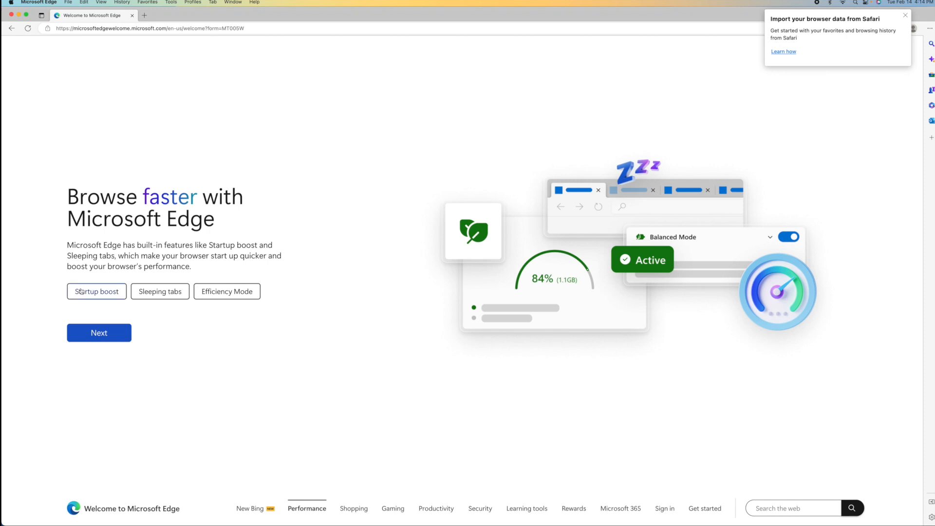
mouse_move(227, 291)
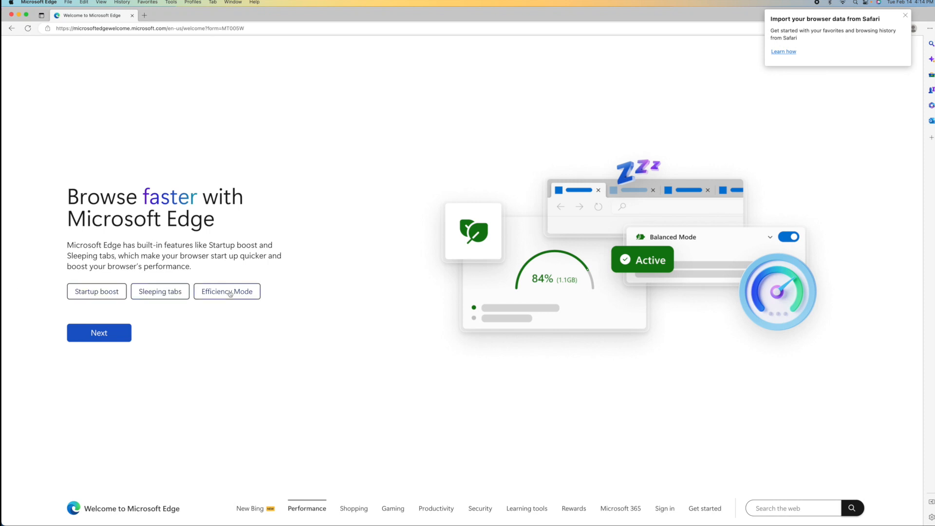
mouse_move(97, 291)
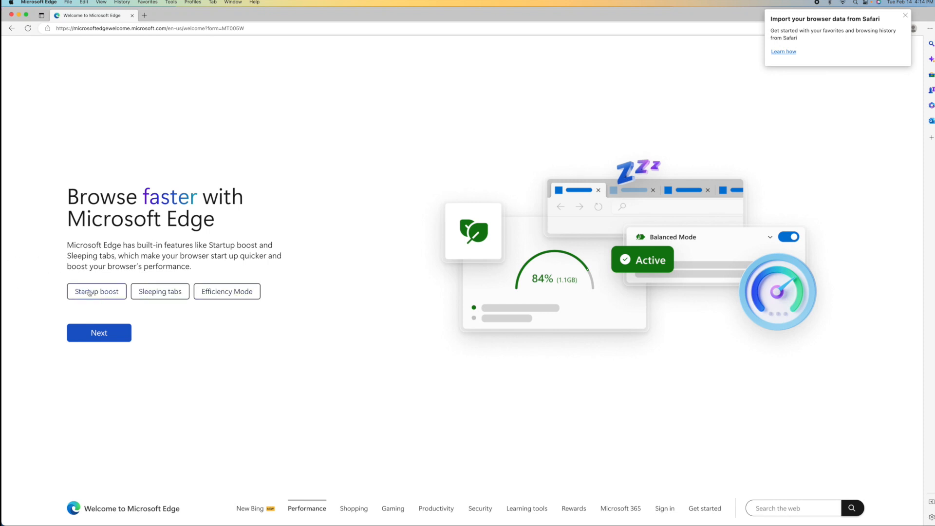
left_click(96, 291)
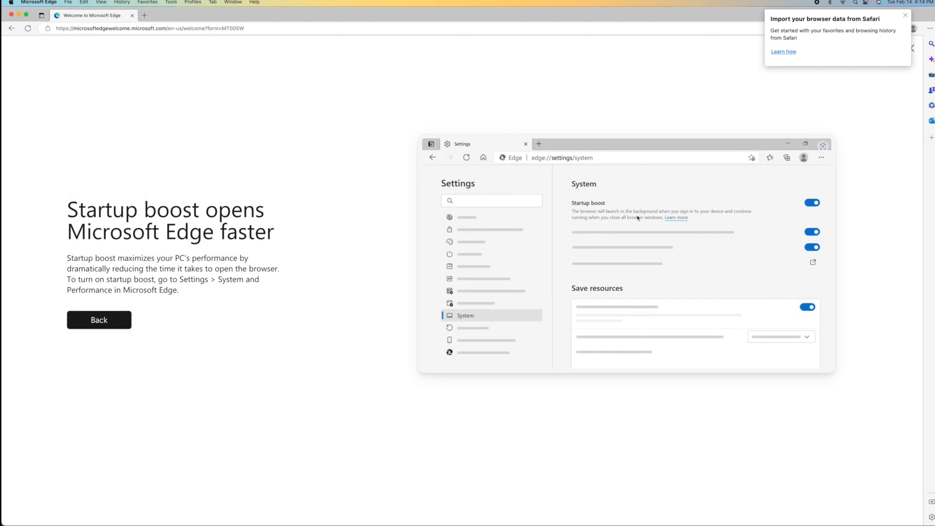
left_click(98, 320)
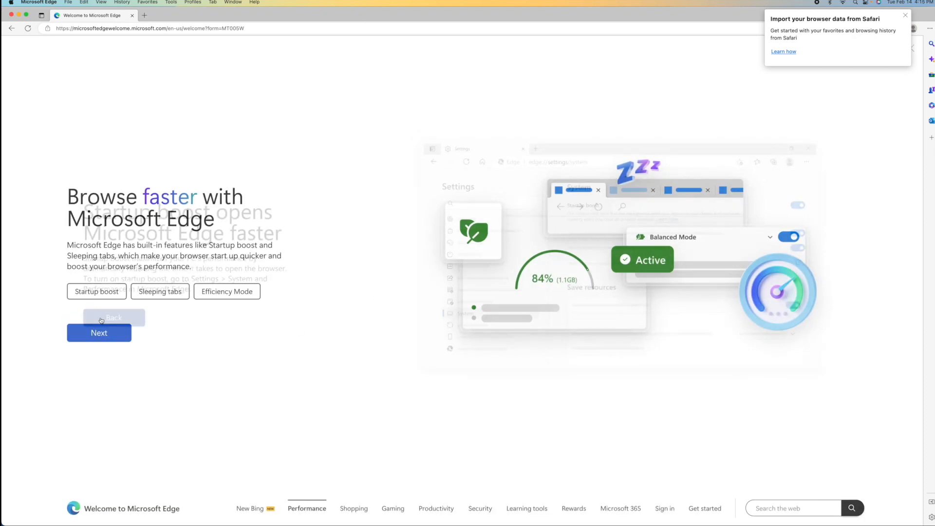
left_click(99, 333)
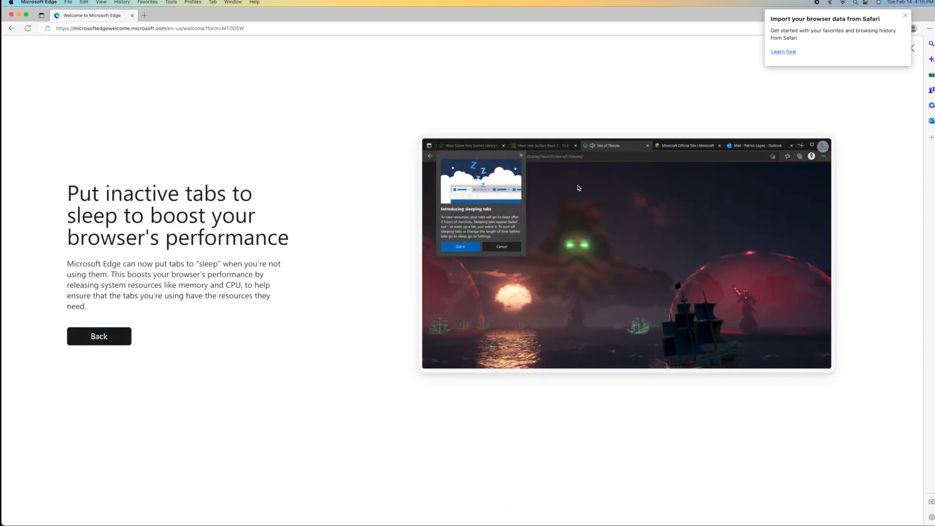
mouse_move(622, 209)
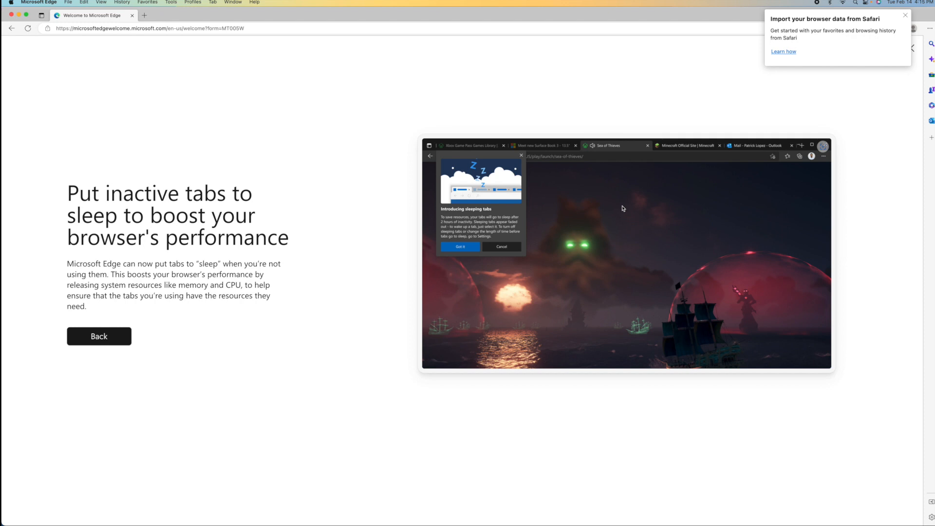
left_click(98, 336)
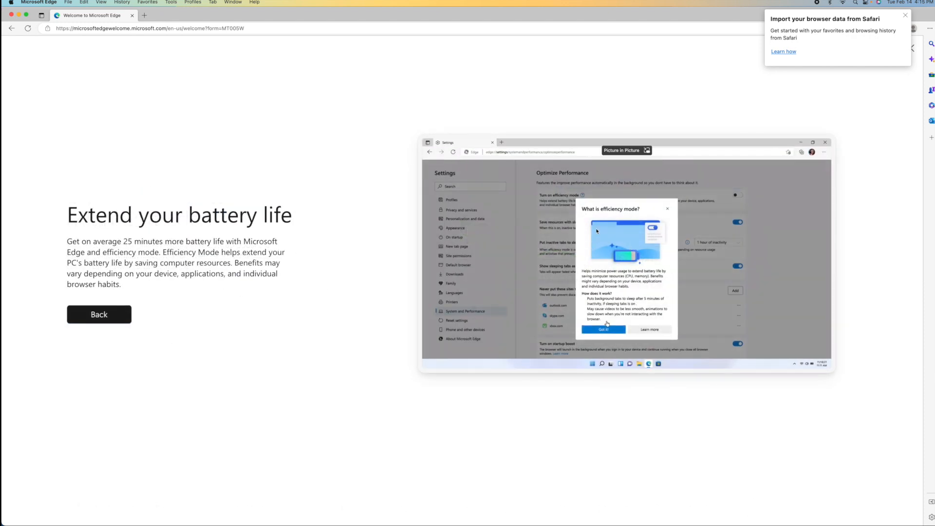
left_click(602, 329)
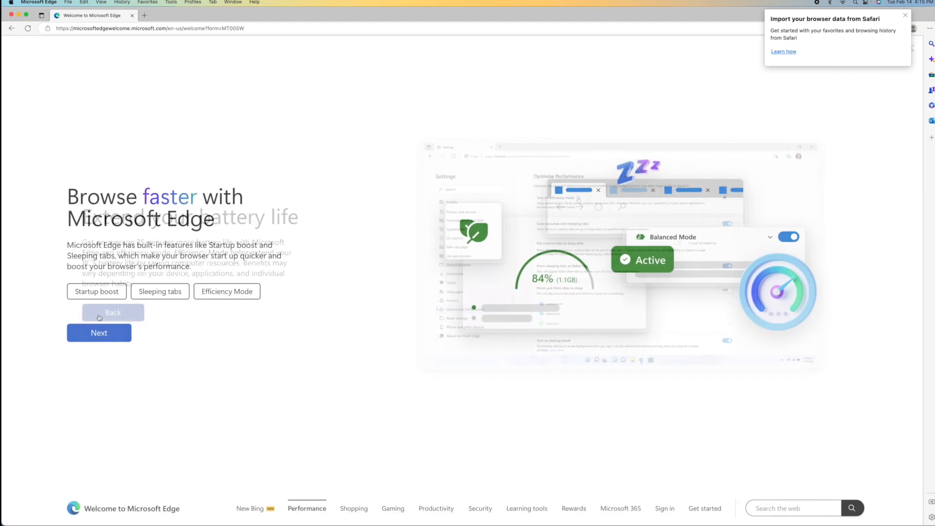
left_click(112, 312)
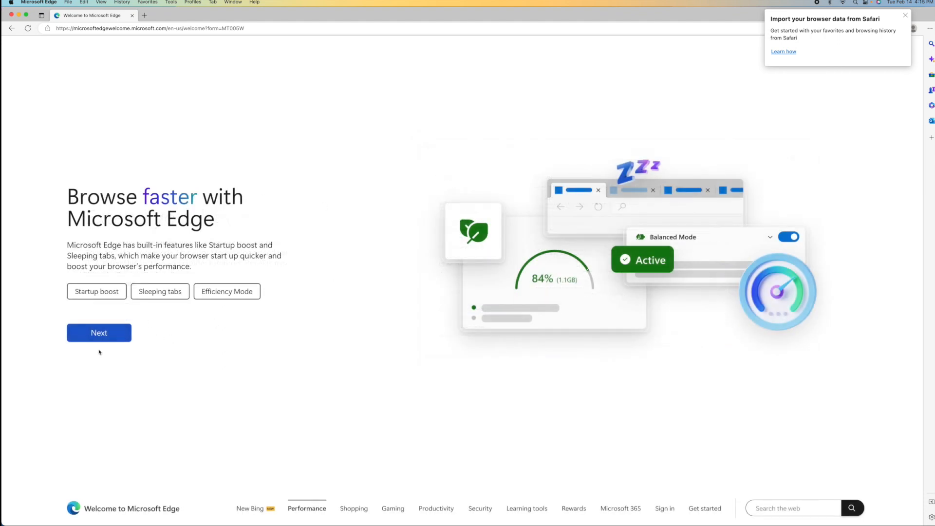
left_click(98, 332)
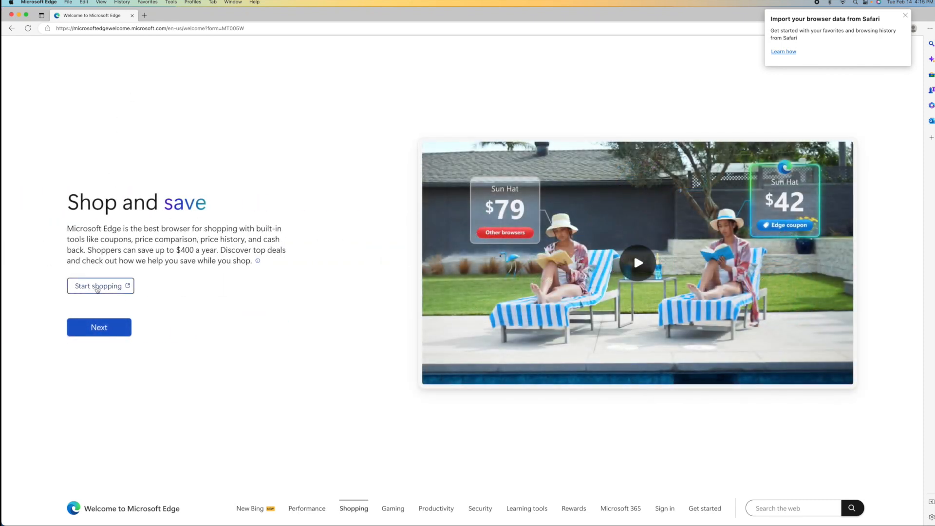
Start shopping from the tour, glance at the Safari import article, and close its tab.
left_click(97, 286)
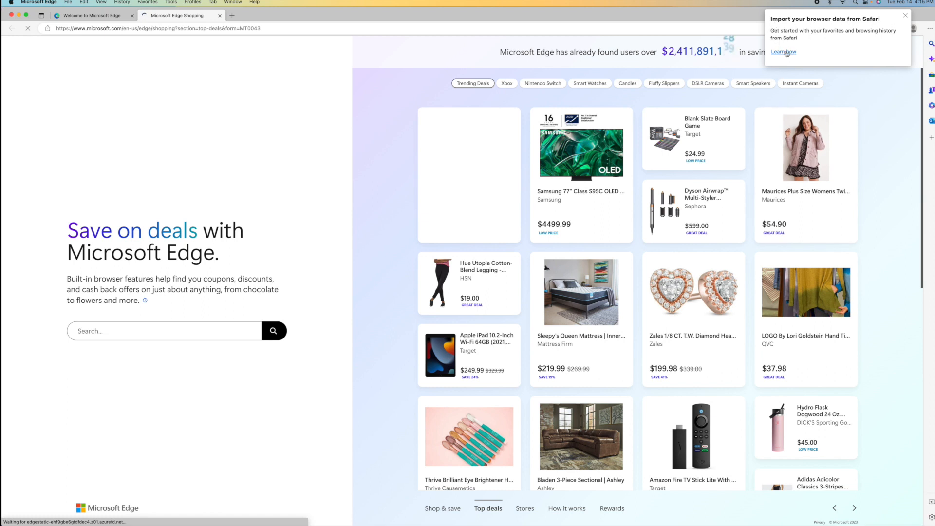
left_click(782, 52)
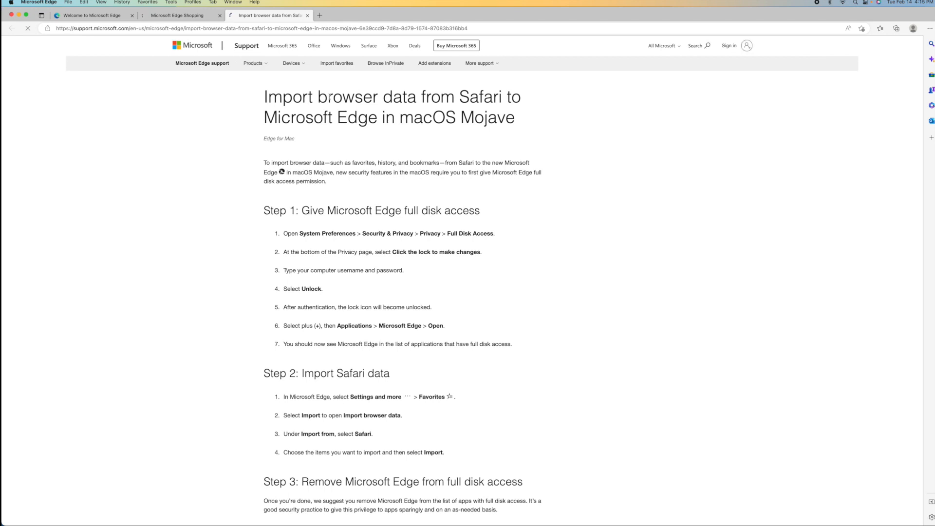
left_click(728, 45)
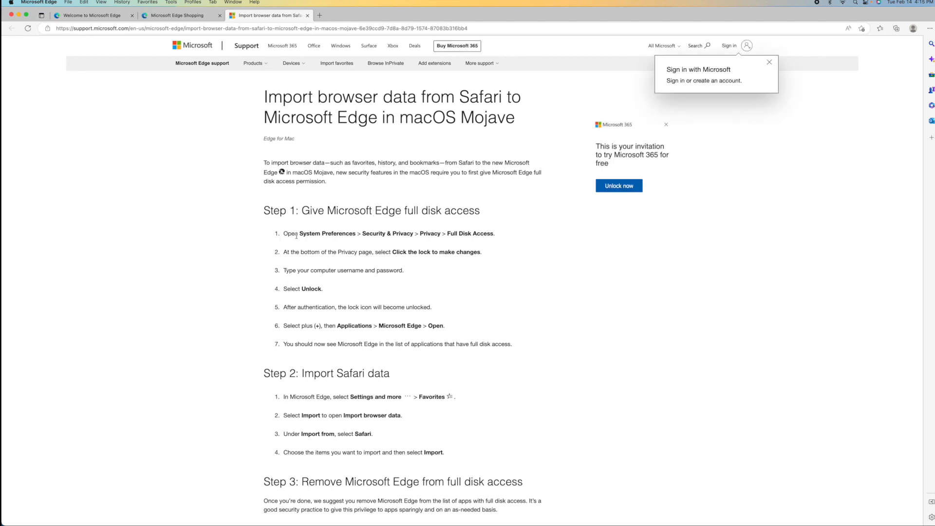
mouse_move(334, 183)
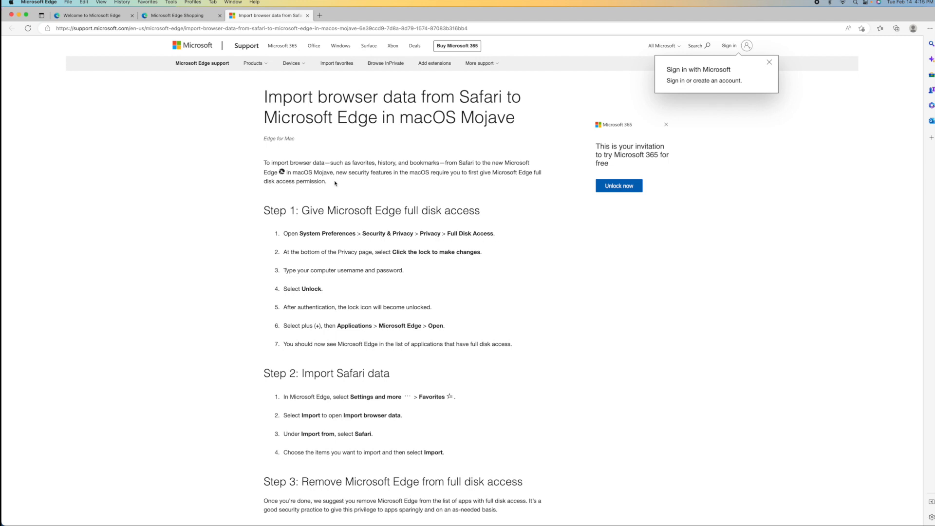
left_click(179, 15)
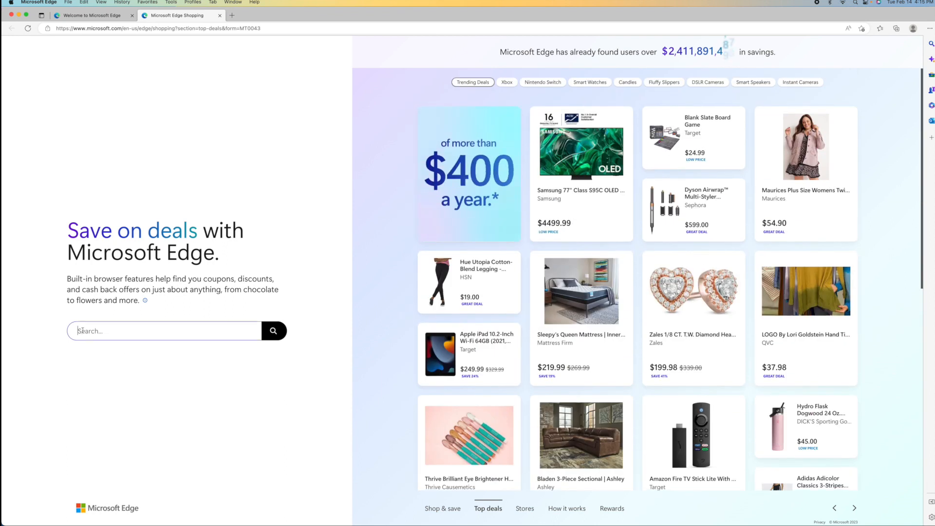
Search the shopping page for 'chatGPT' and look through the Bing Shopping results.
type("chat")
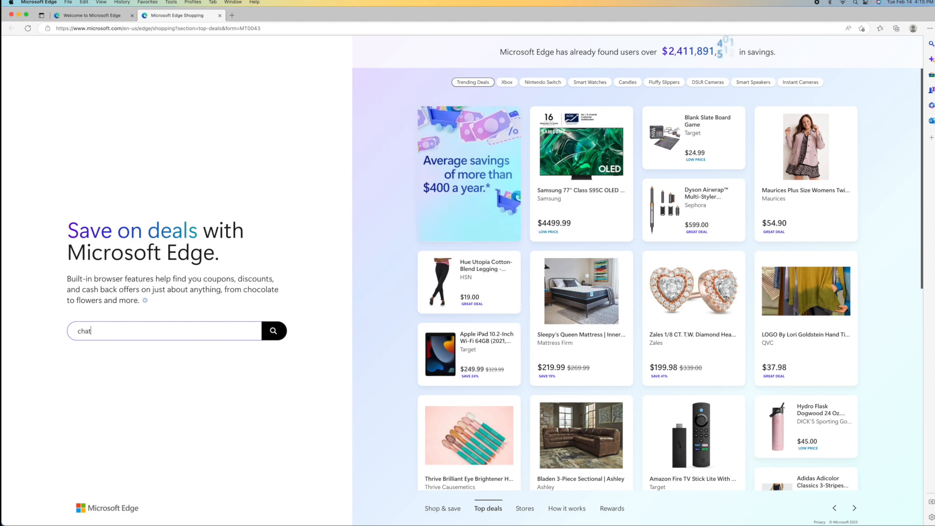
type("GPT")
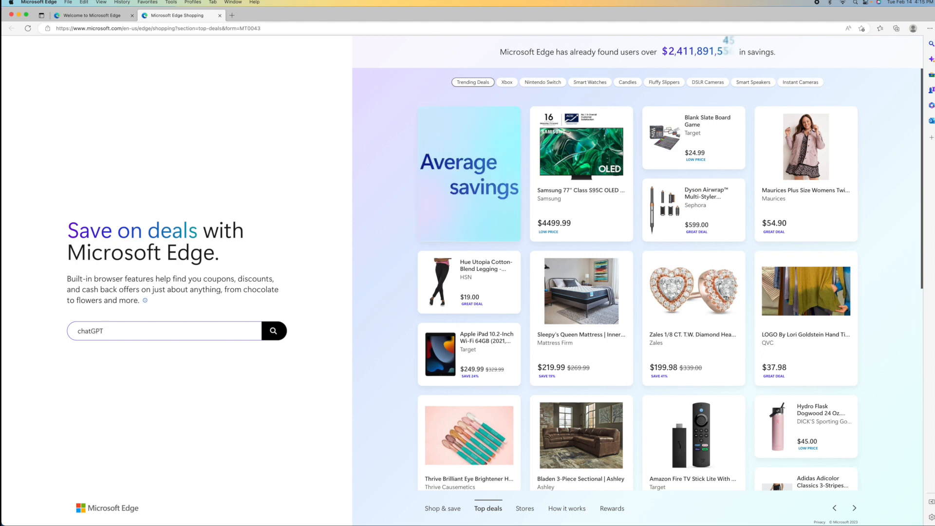
left_click(274, 331)
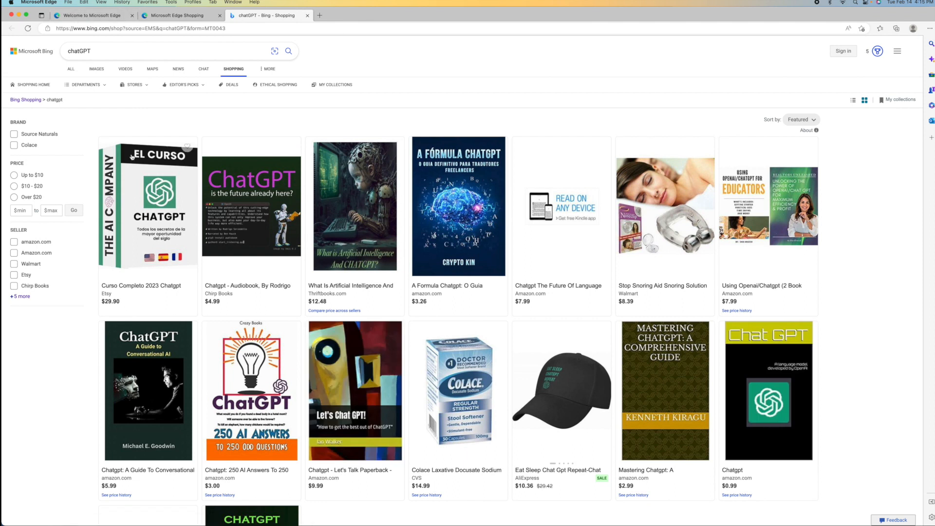
mouse_move(250, 191)
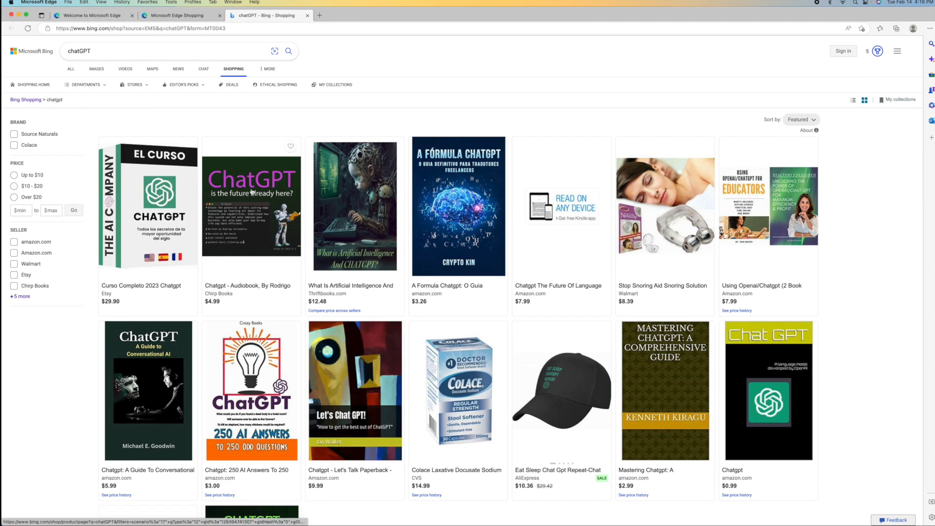
mouse_move(482, 135)
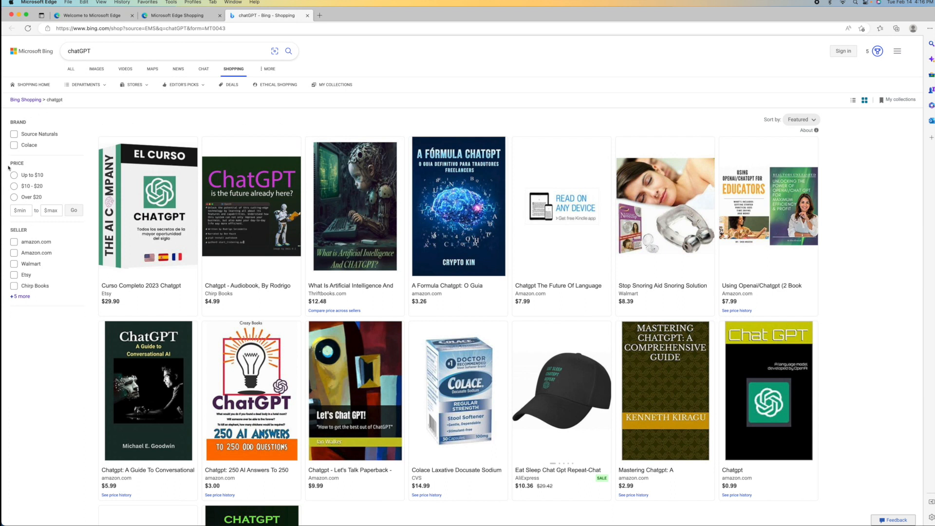
scroll("down", 3)
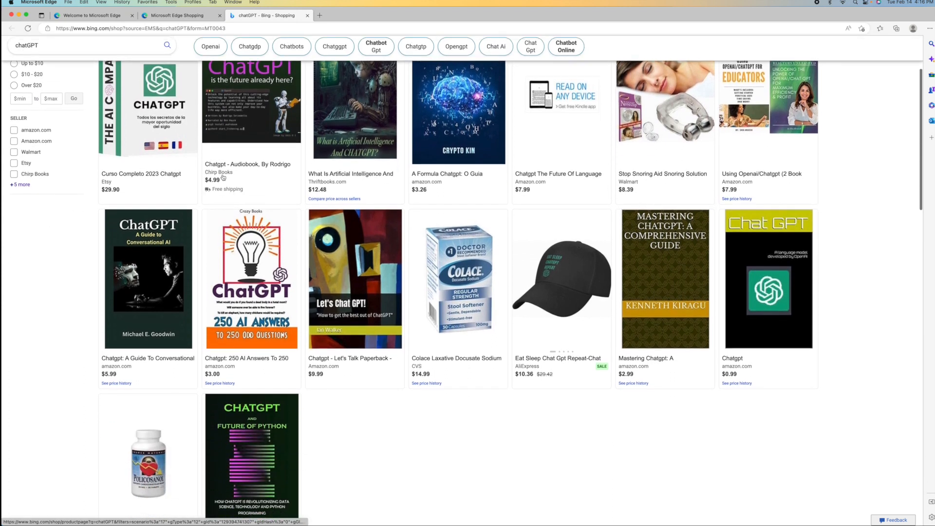
scroll("up", 3)
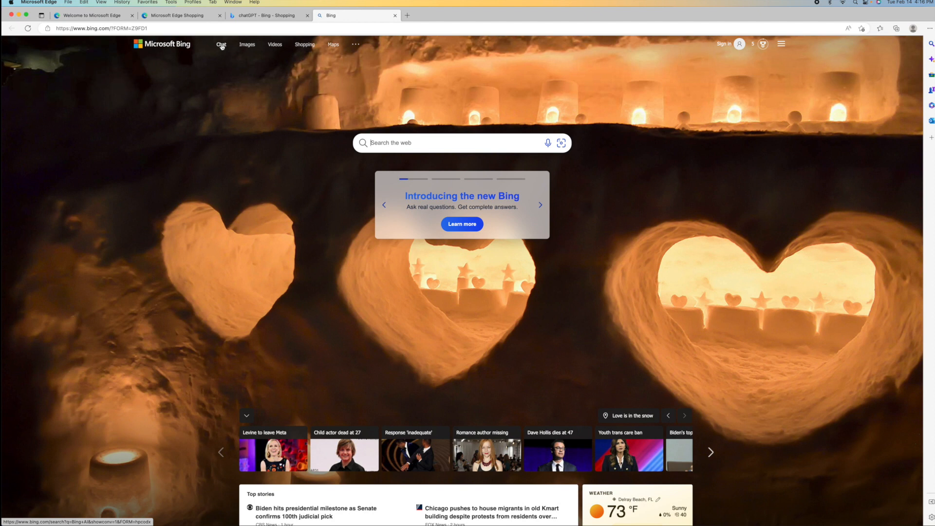
Switch Bing to Chat mode, bringing up the new Bing access notice.
left_click(221, 44)
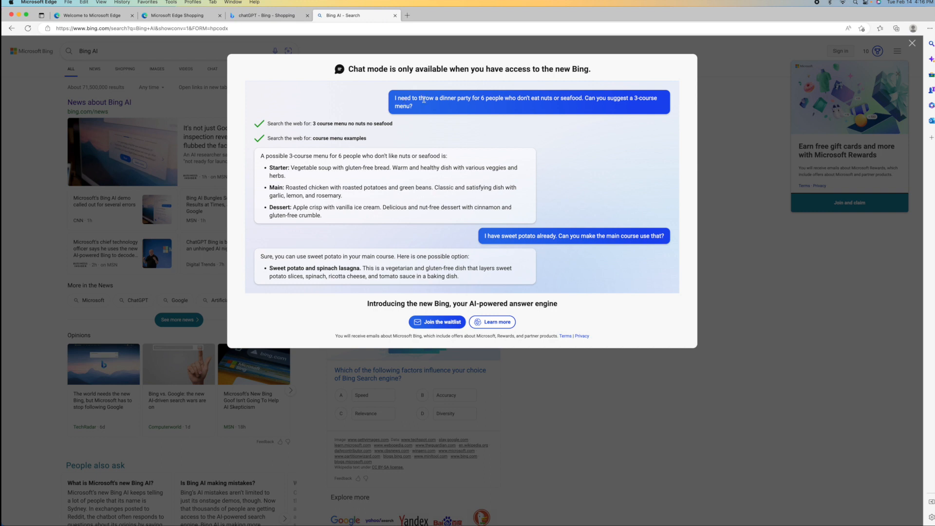
mouse_move(328, 116)
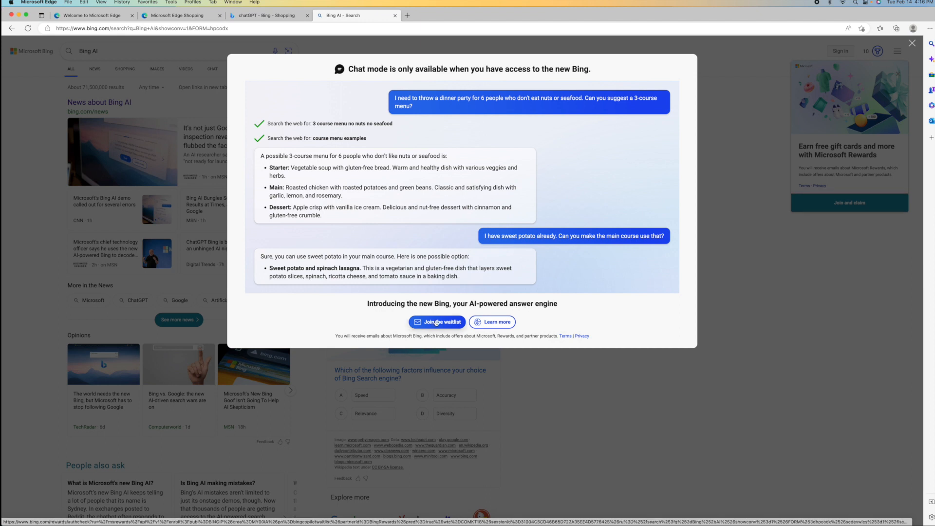
Join the new Bing waitlist, decline Edge's browser sign-in, and enter the account email on the Bing sign-in page.
left_click(437, 321)
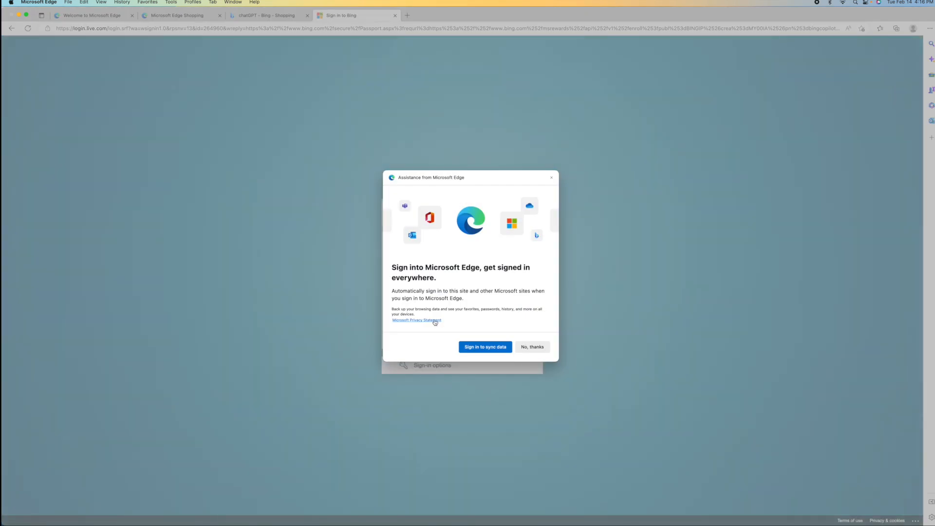
mouse_move(444, 272)
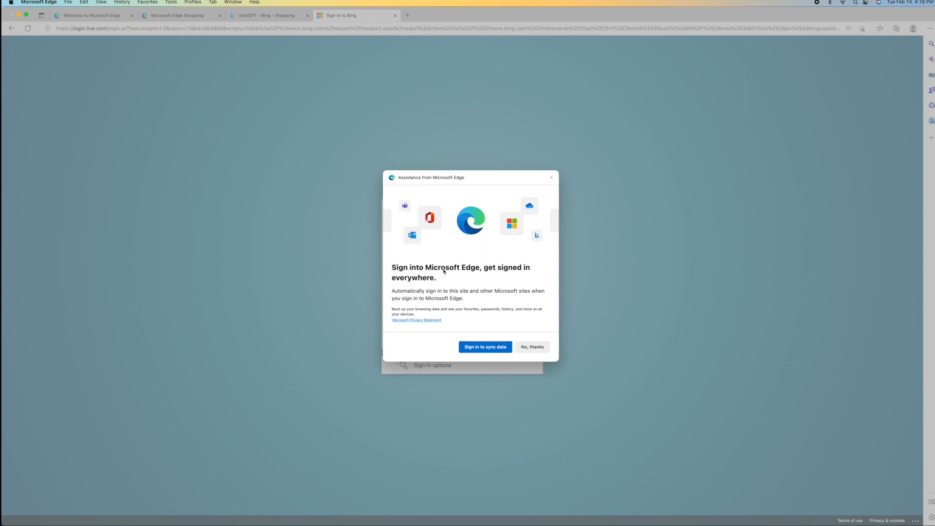
mouse_move(460, 281)
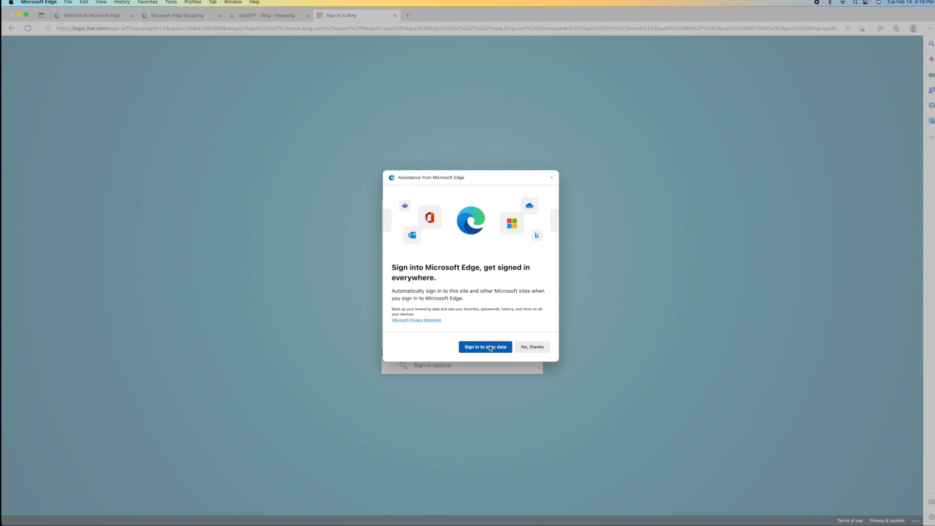
mouse_move(531, 347)
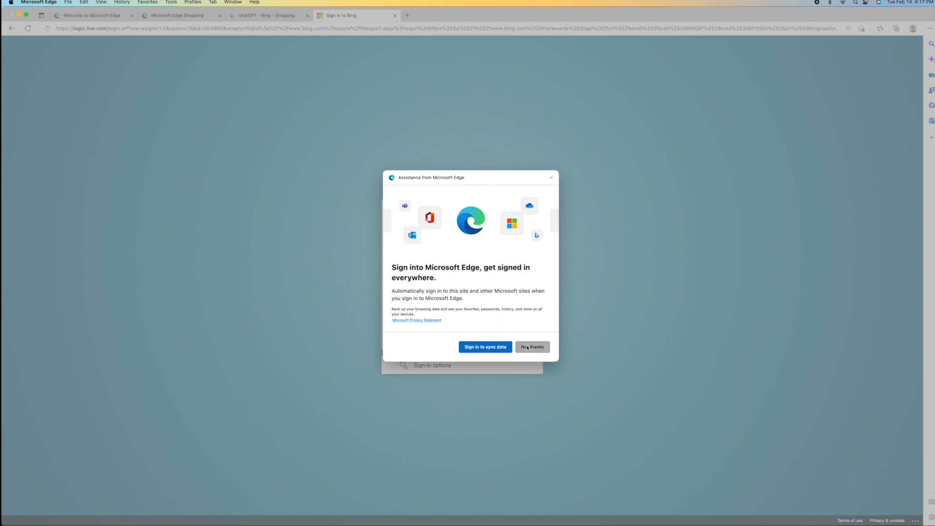
left_click(531, 347)
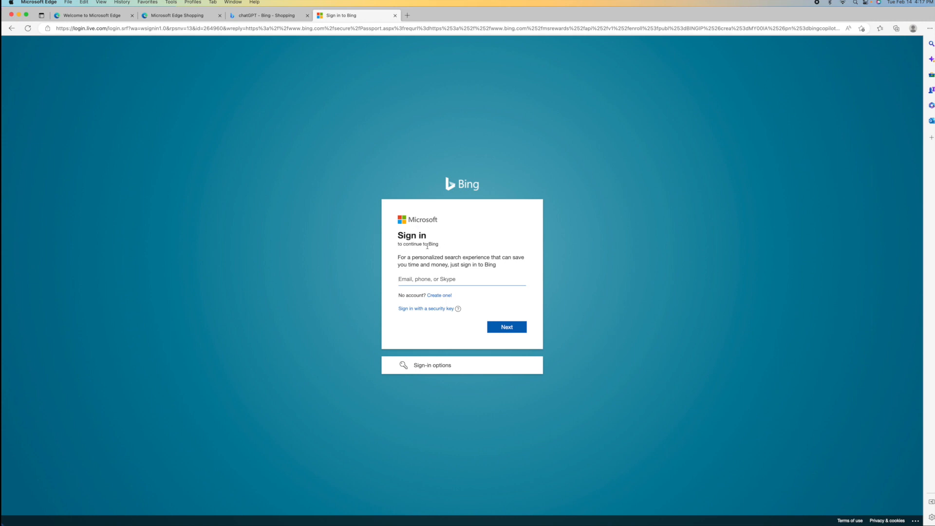
mouse_move(527, 260)
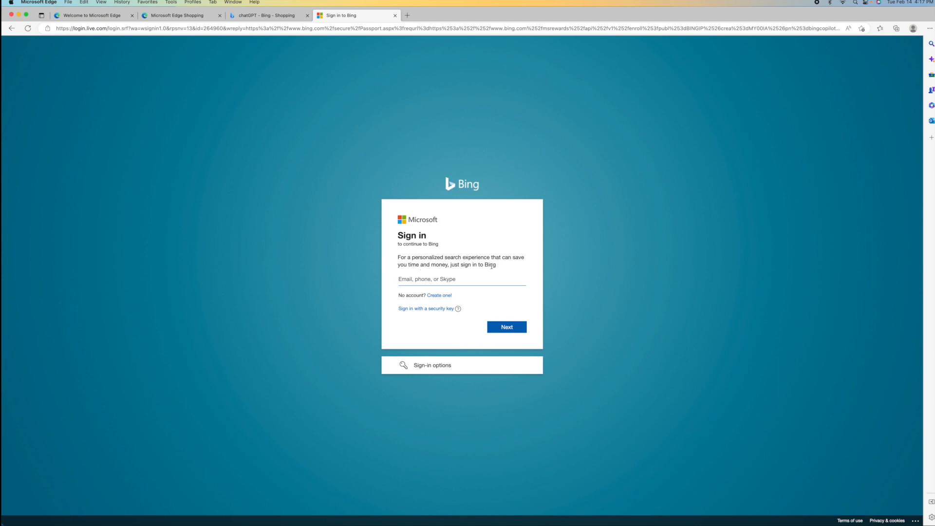
left_click(460, 279)
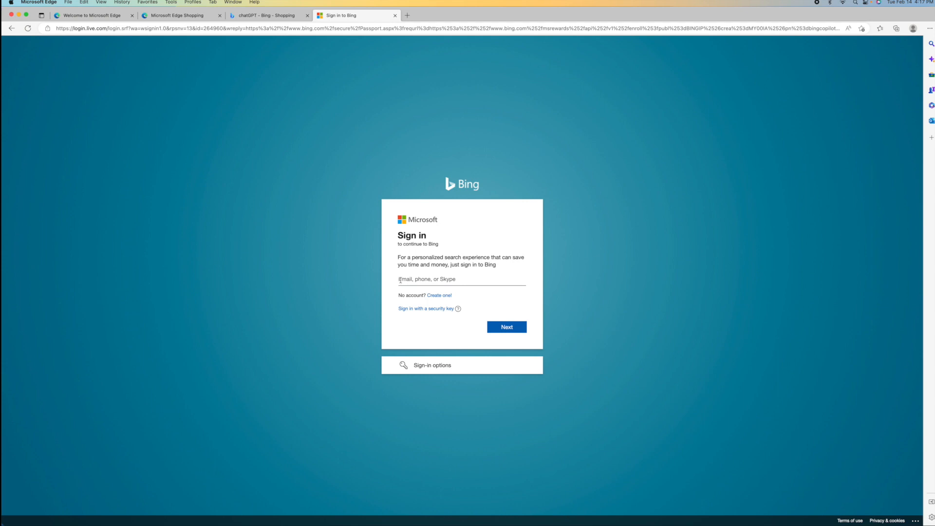
left_click(461, 280)
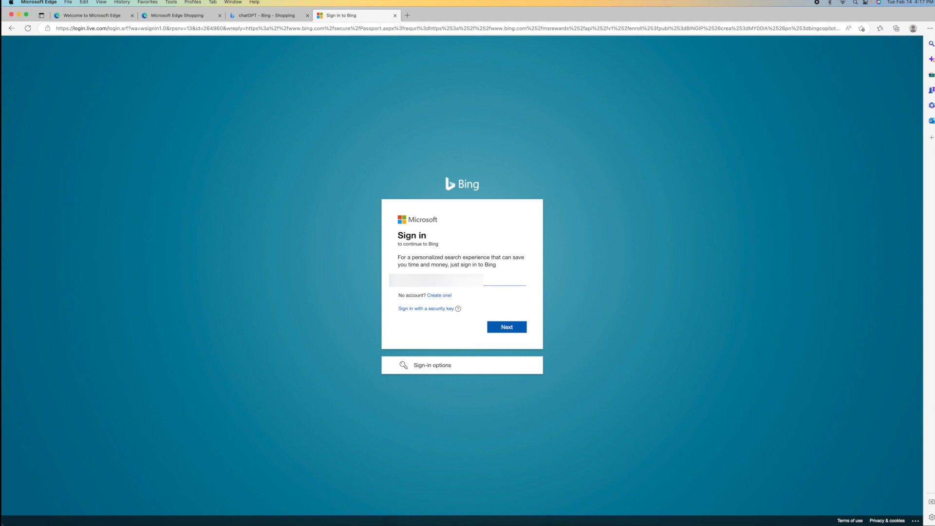
mouse_move(410, 295)
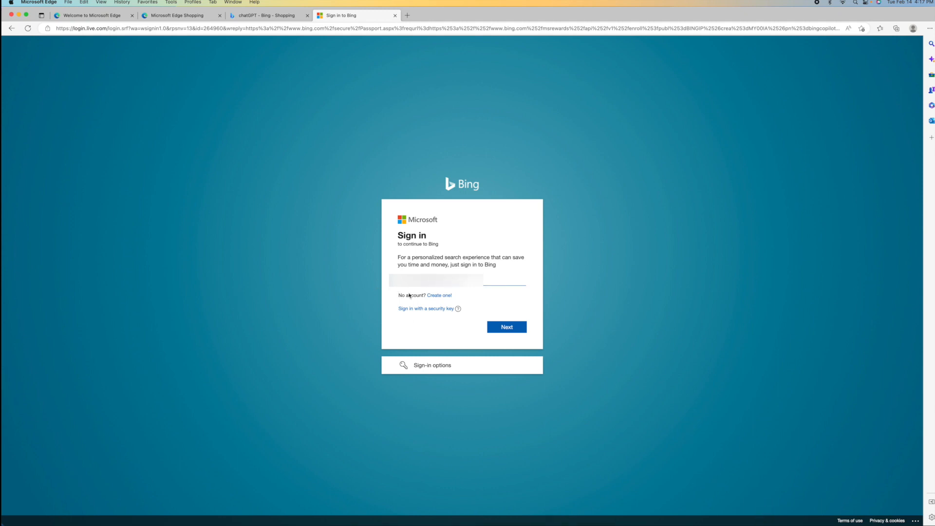
mouse_move(437, 295)
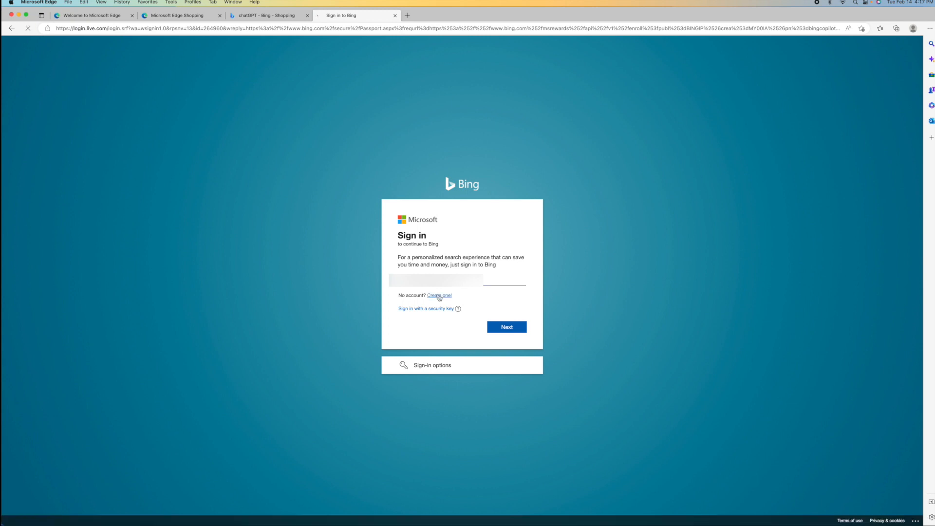
Create a new Microsoft account with the entered email and continue to the password step.
left_click(439, 294)
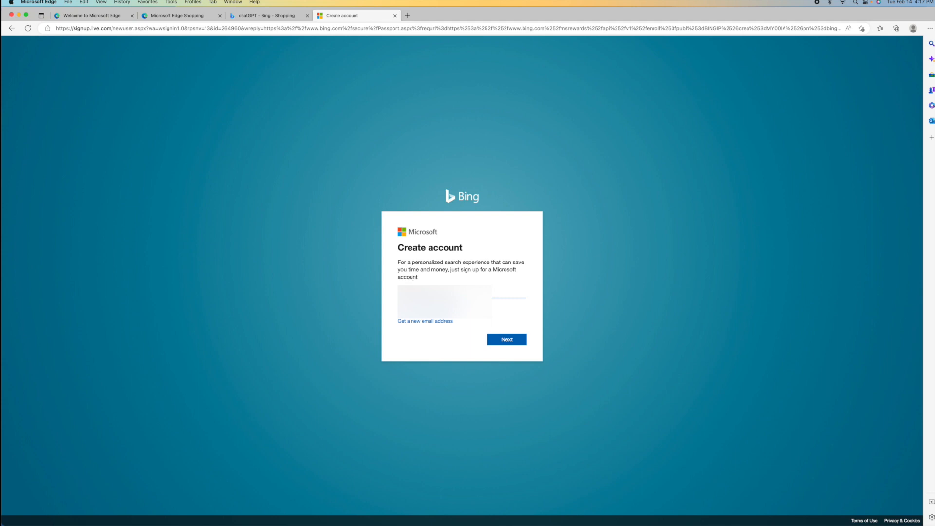
left_click(444, 301)
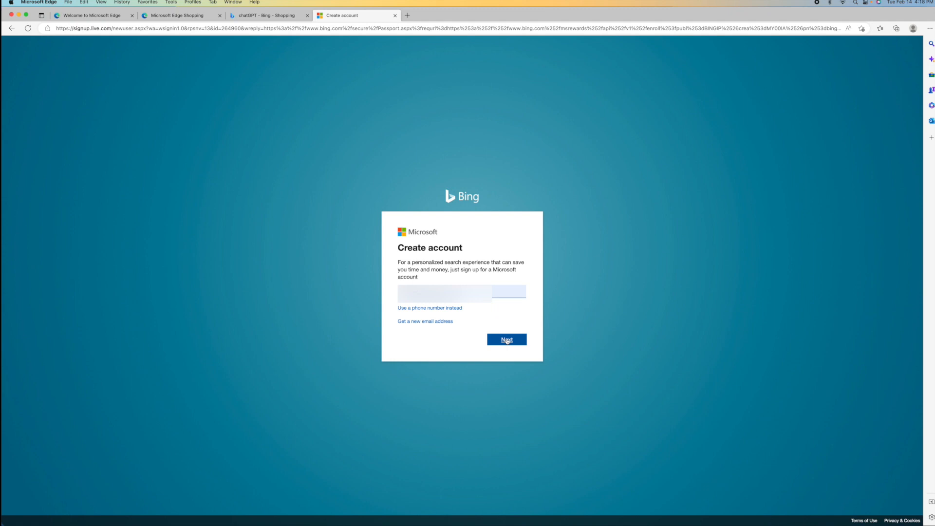
left_click(506, 338)
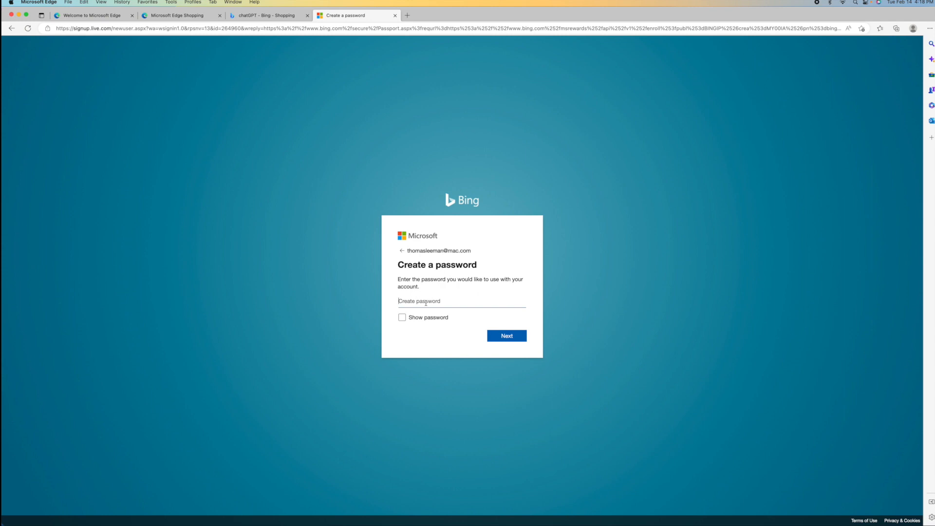
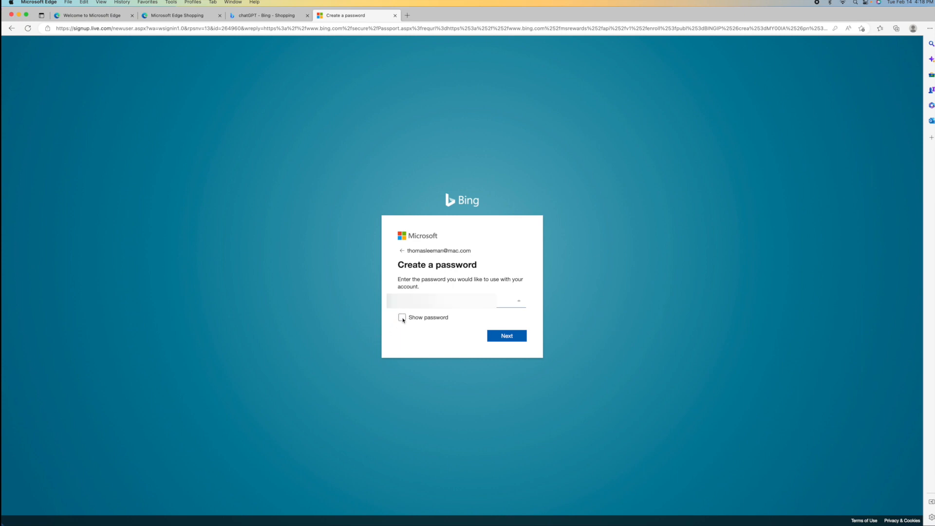
Enter the new account password, briefly revealing it, and continue.
left_click(401, 317)
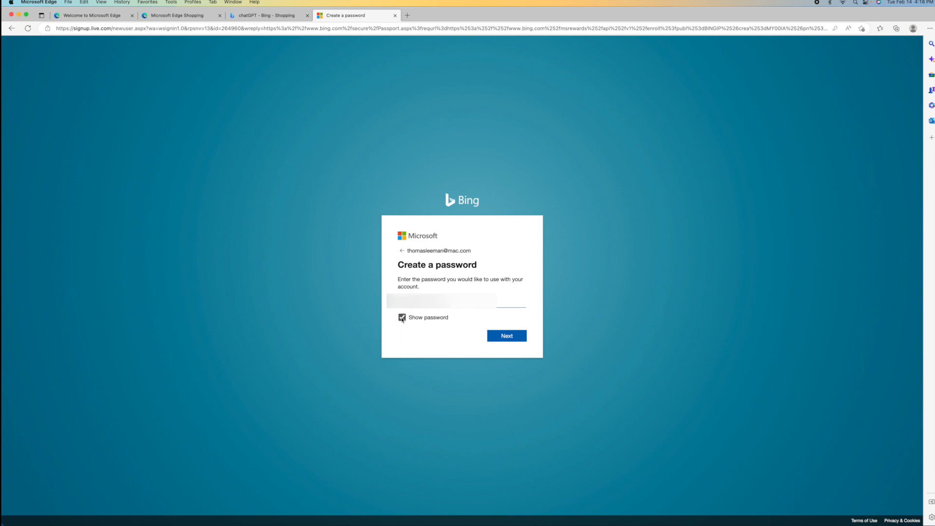
left_click(401, 317)
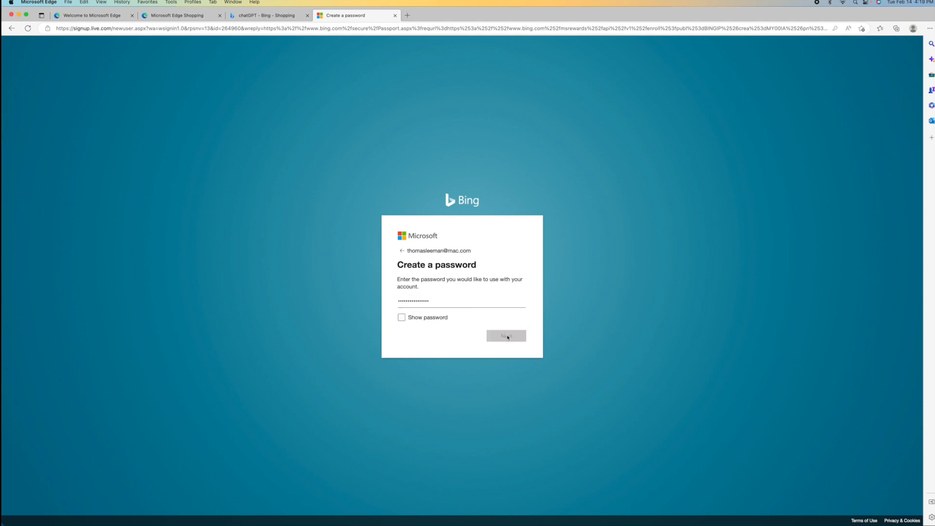
left_click(505, 335)
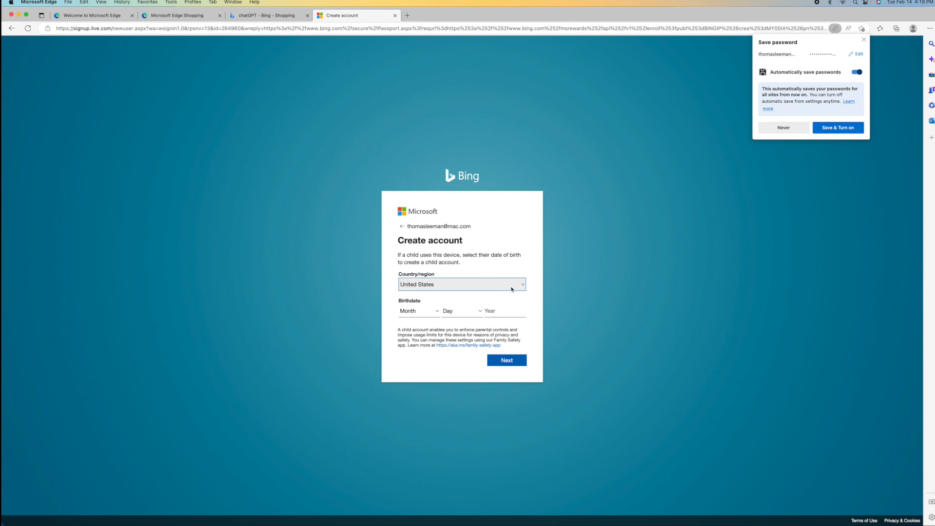
mouse_move(506, 360)
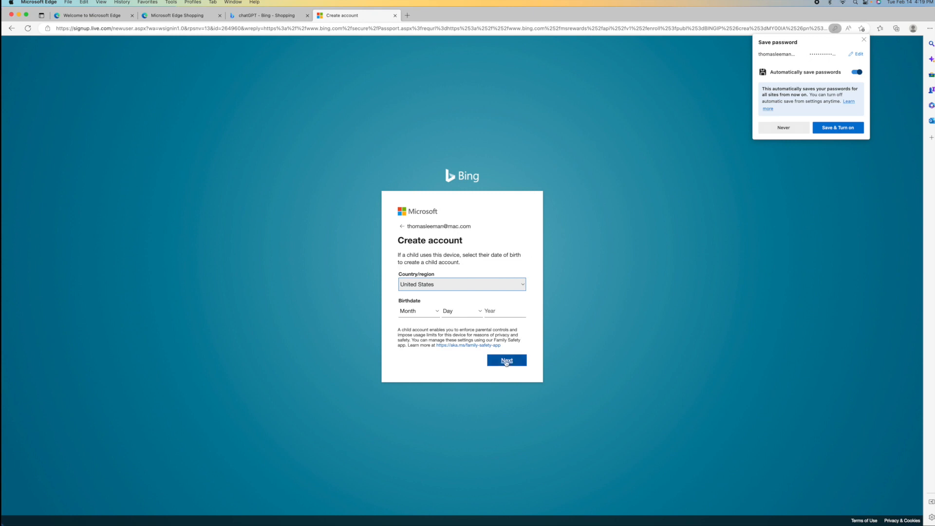
Accept the default country/region and birthdate to reach email verification.
left_click(506, 359)
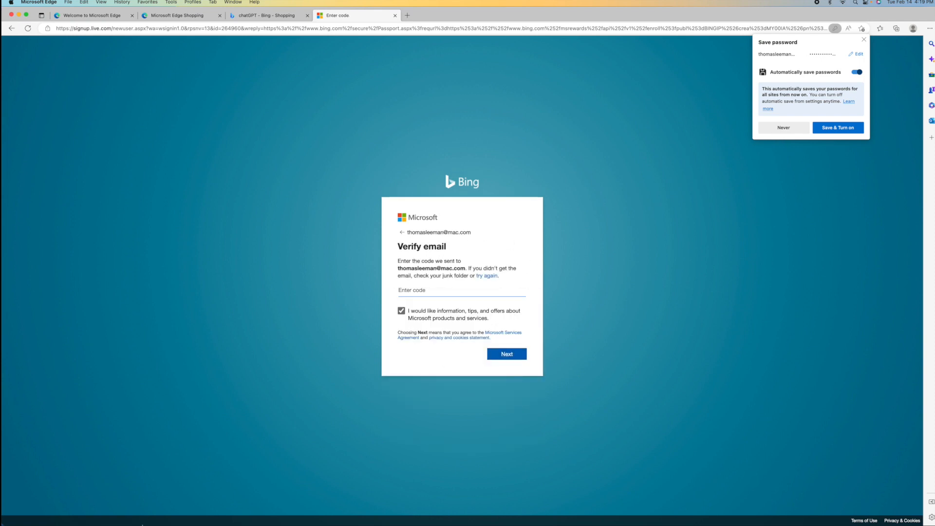
left_click(126, 511)
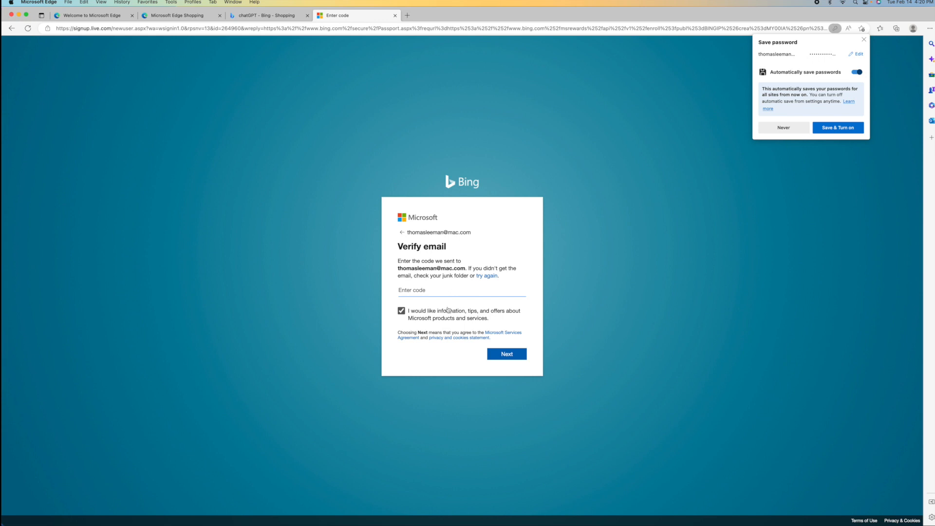
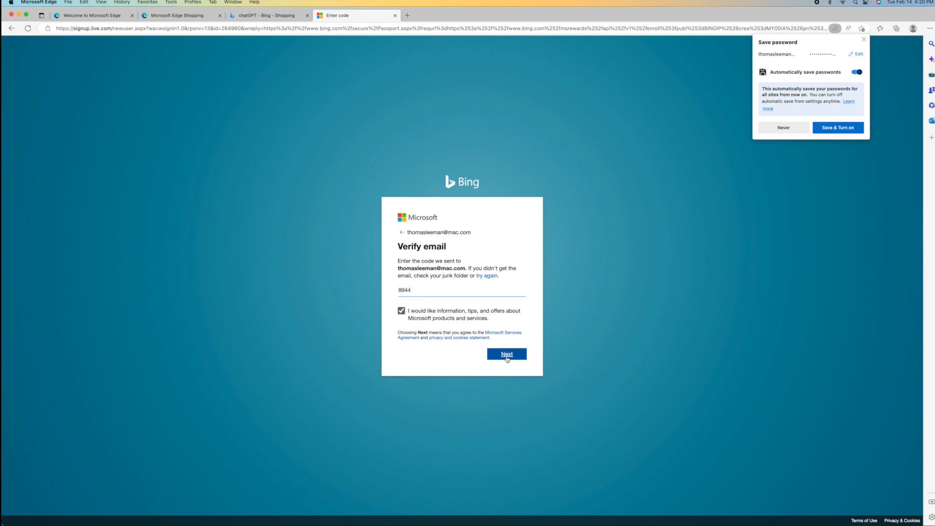
left_click(506, 353)
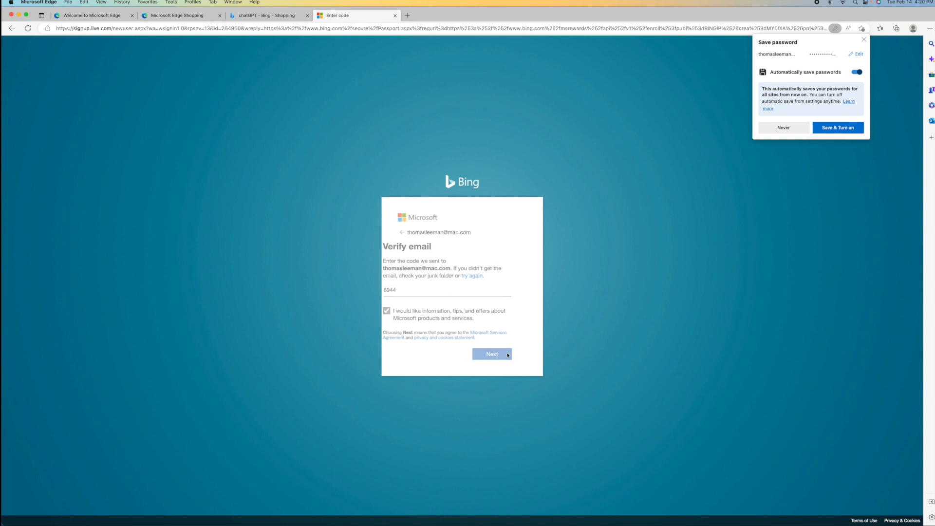
left_click(491, 354)
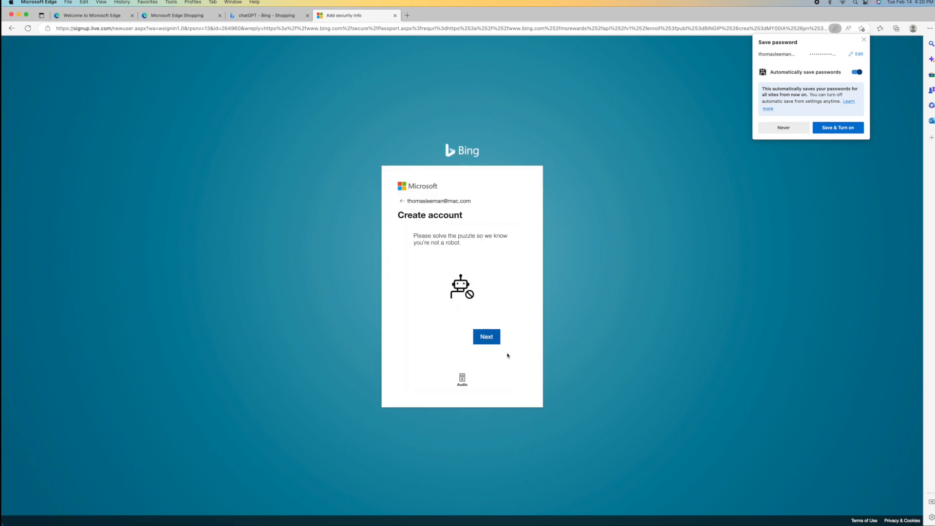
mouse_move(507, 357)
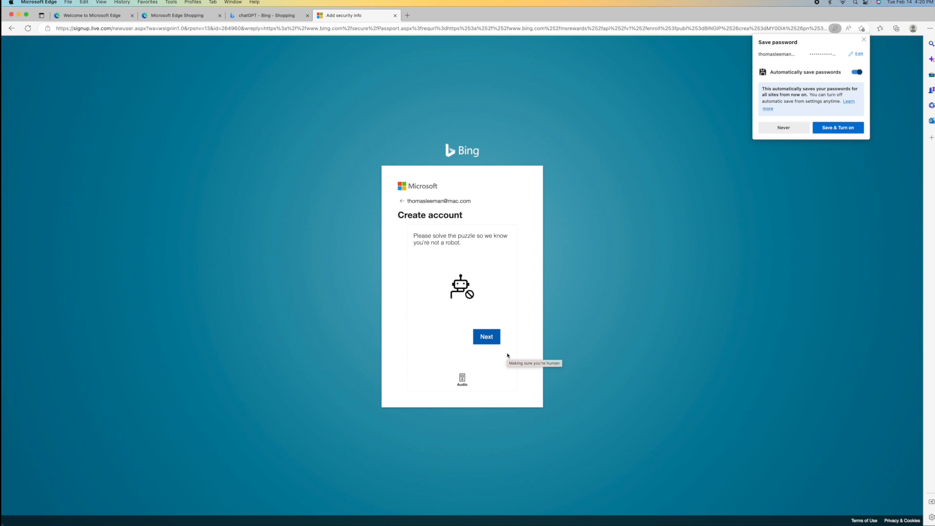
mouse_move(524, 269)
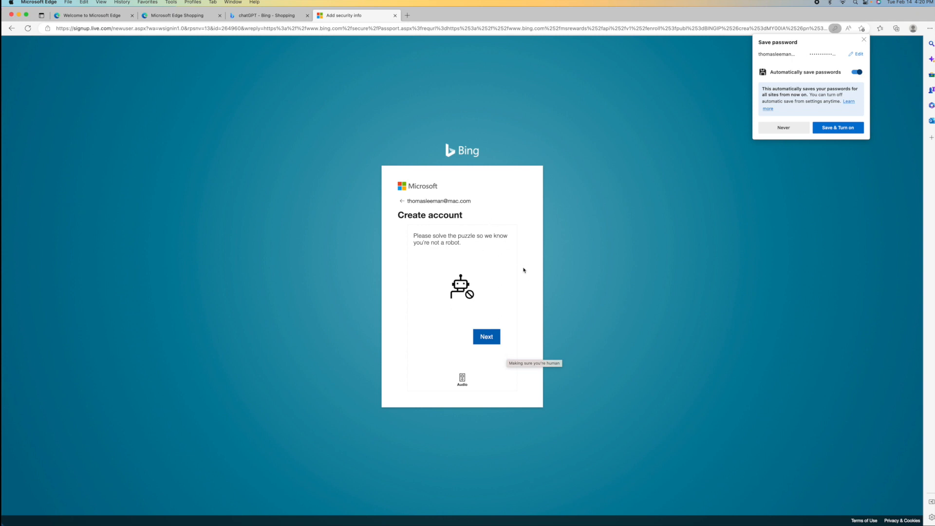
mouse_move(421, 250)
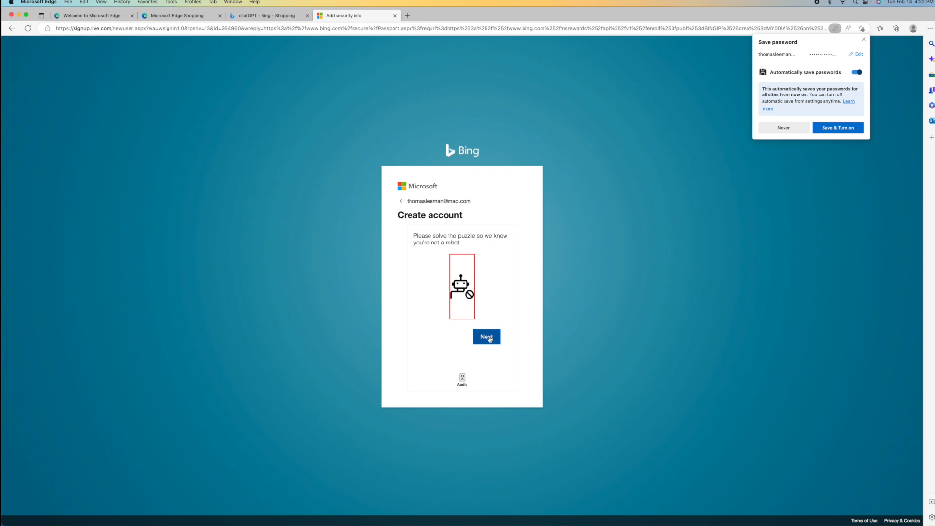
Work through the captcha rounds, choosing the square with two identical objects each time.
left_click(486, 337)
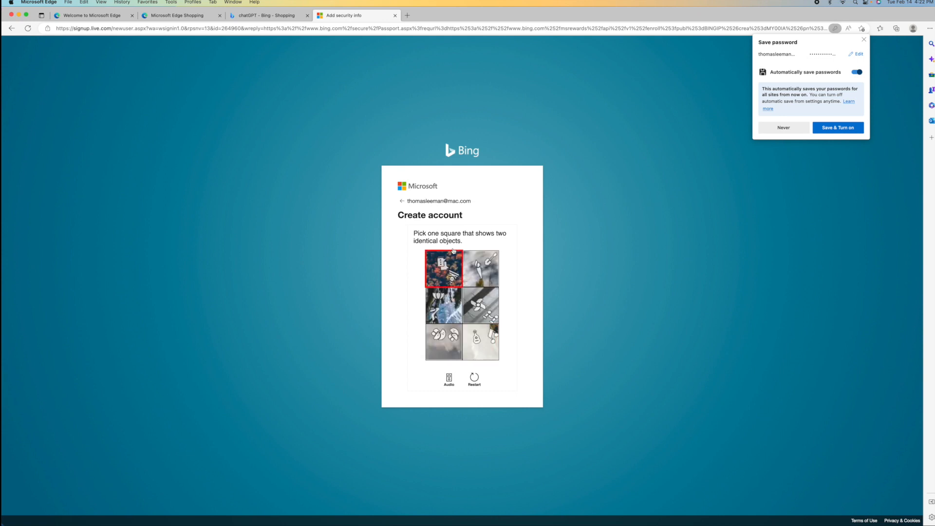
left_click(443, 269)
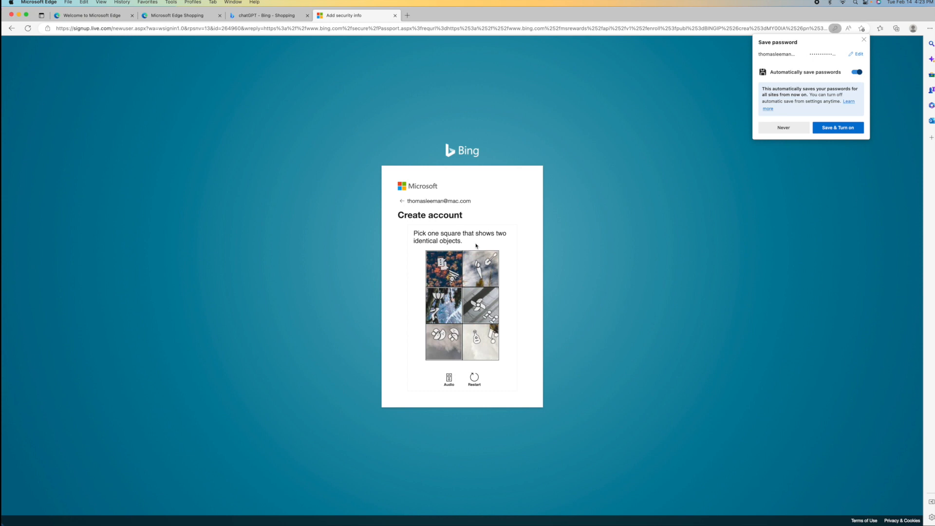
left_click(443, 342)
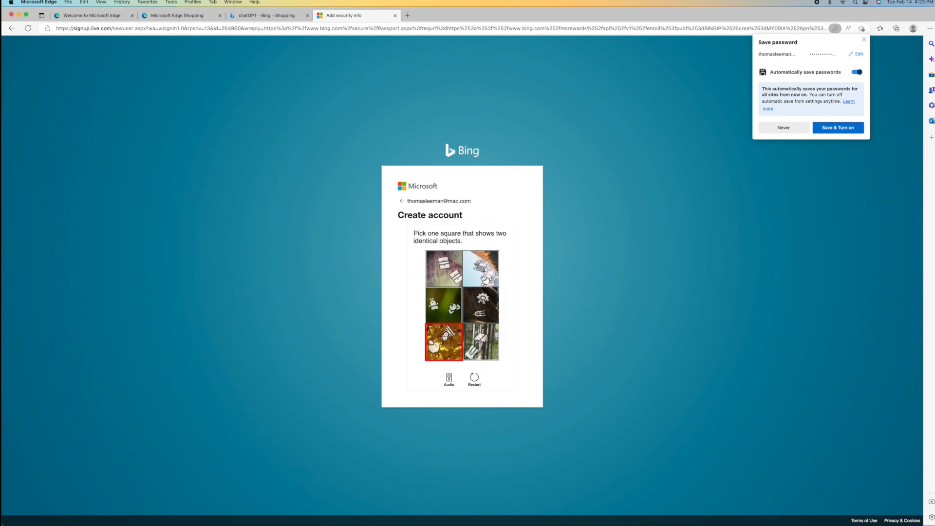
left_click(444, 268)
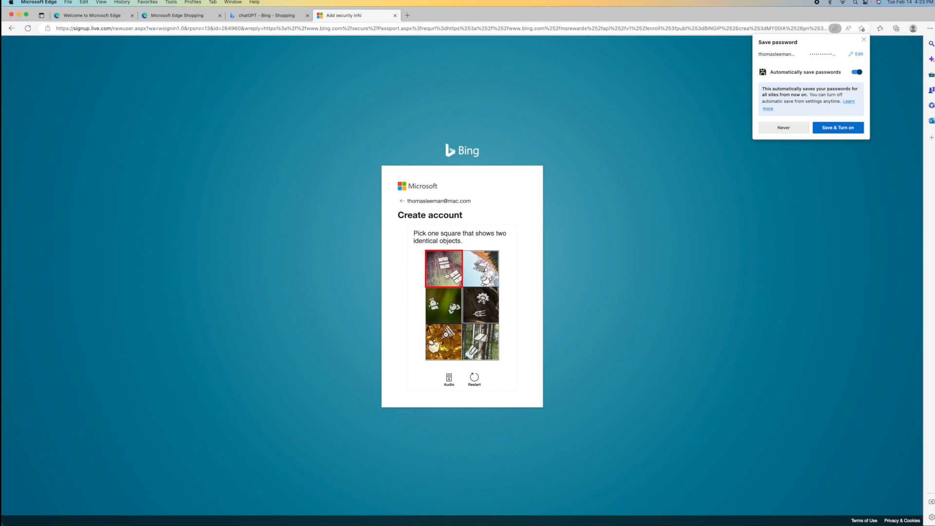
left_click(473, 378)
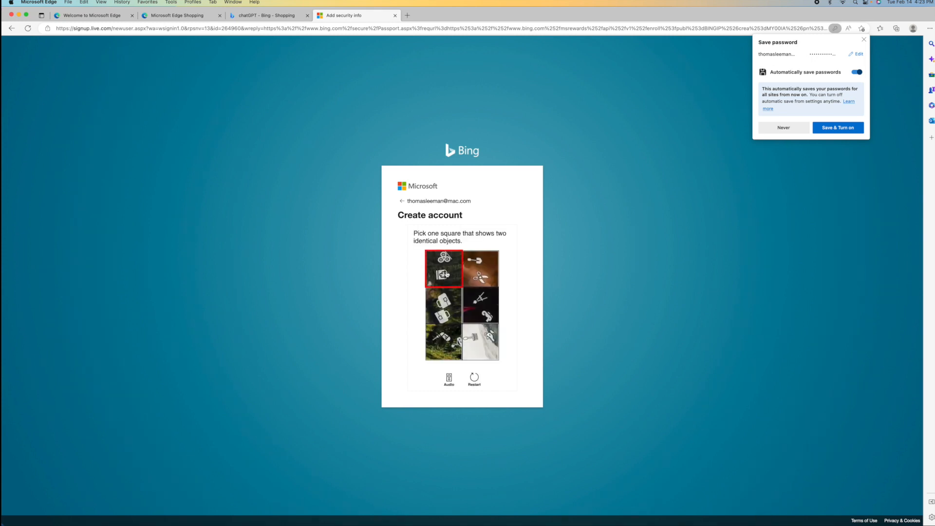
left_click(443, 269)
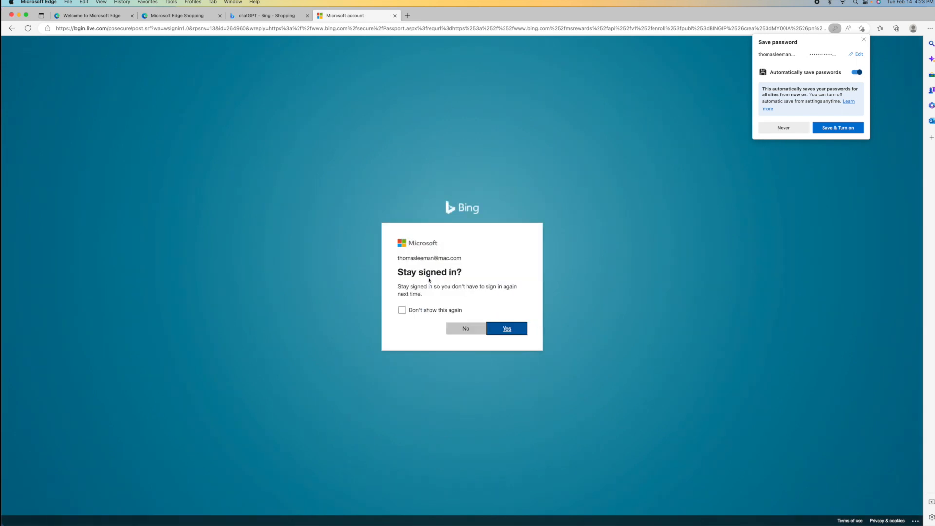
Stay signed in with 'Don't show this again' ticked, reaching the new Bing waitlist confirmation.
left_click(401, 310)
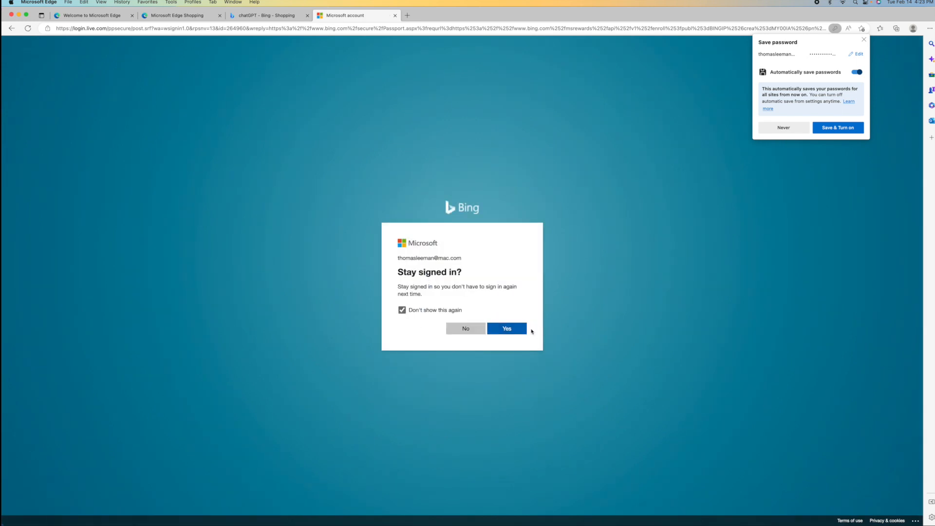
left_click(507, 328)
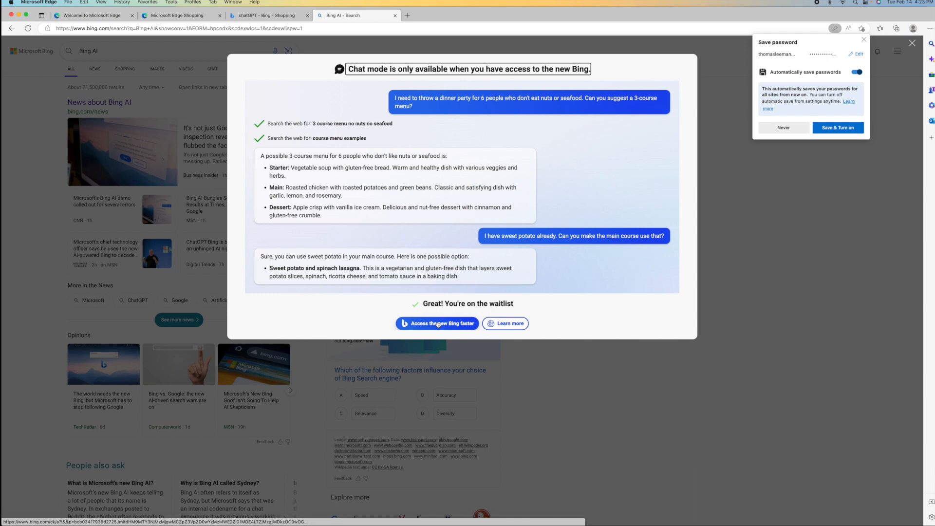
Go to 'Access the new Bing faster' and follow the Microsoft Bing App link to its download page.
left_click(437, 323)
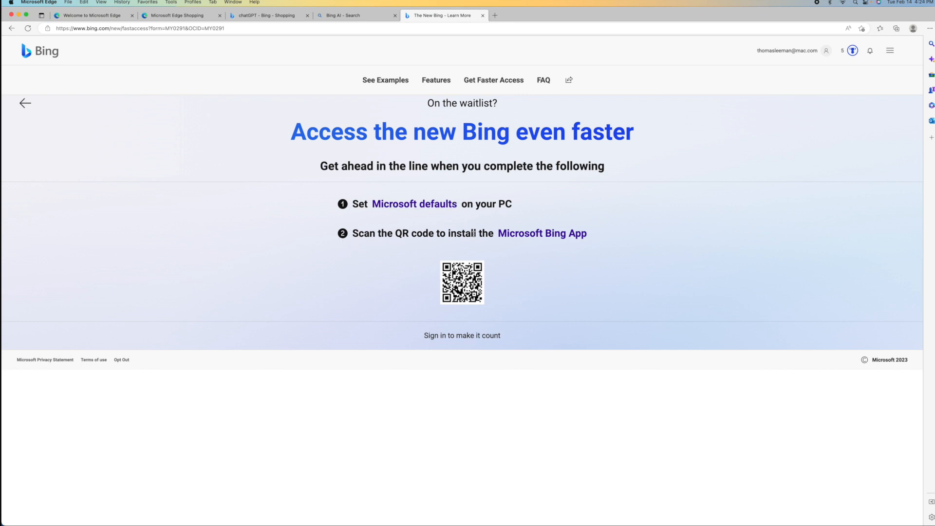
mouse_move(541, 232)
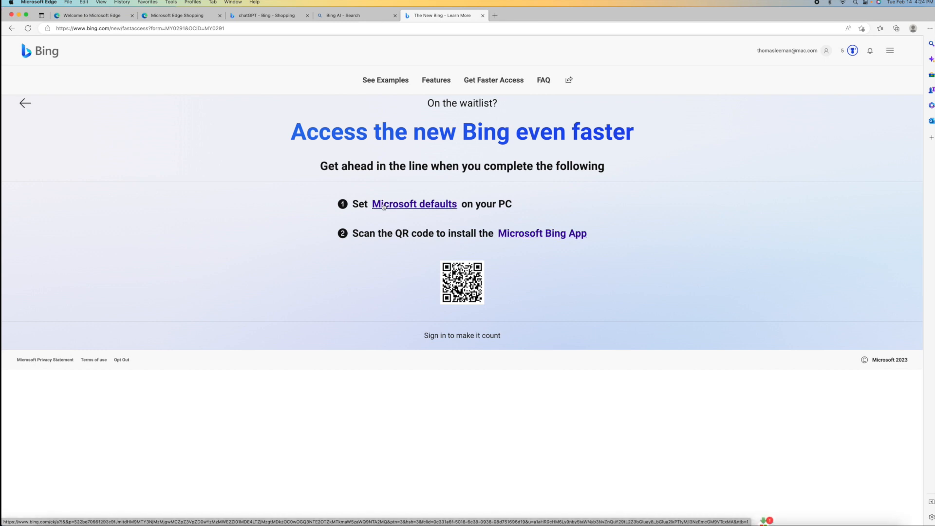
mouse_move(542, 233)
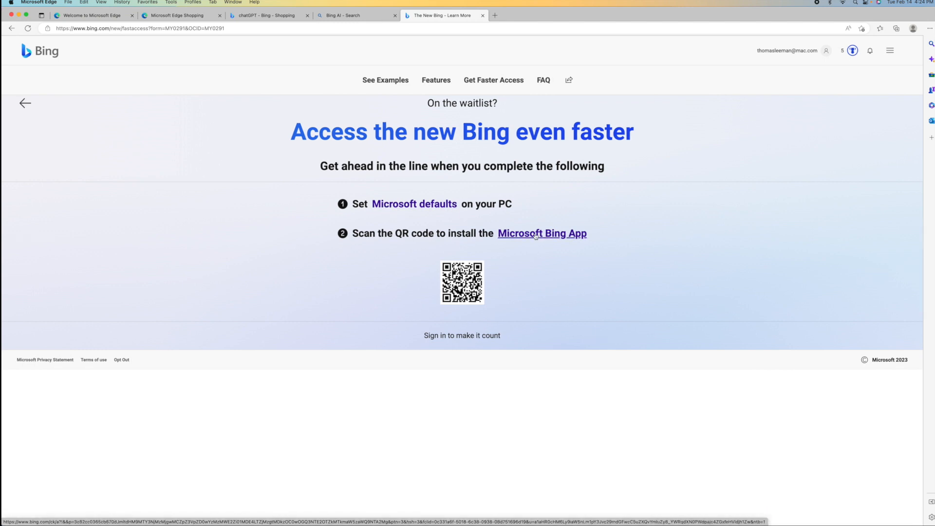
left_click(541, 232)
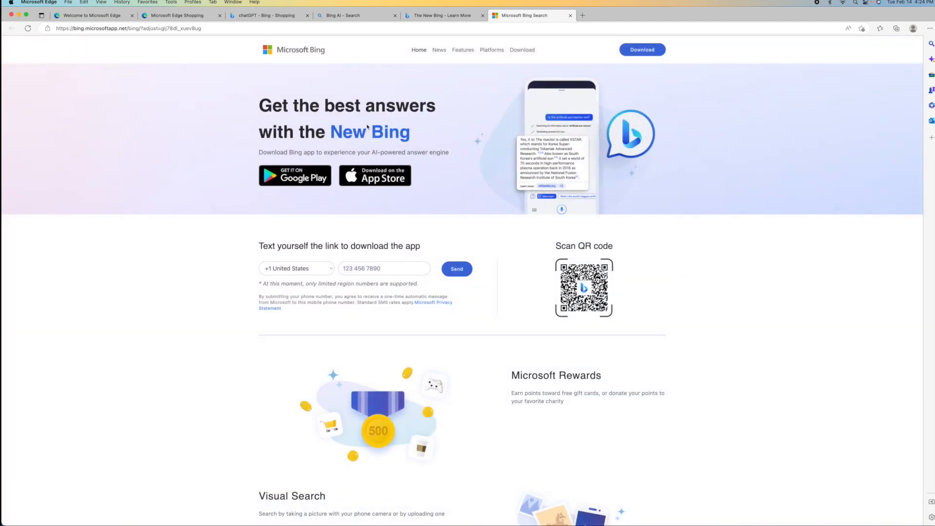
Follow the App Store badge to the Microsoft Bing Search App Store preview listing.
left_click(373, 175)
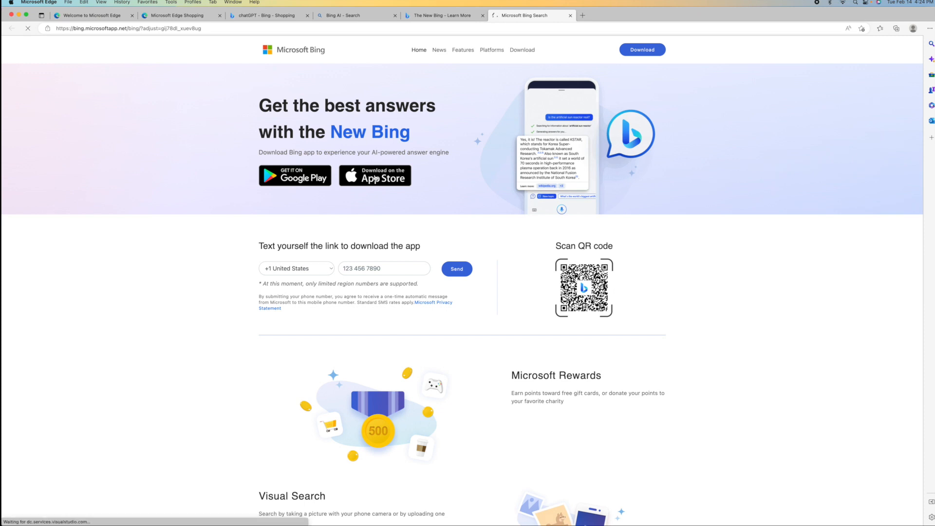
left_click(373, 175)
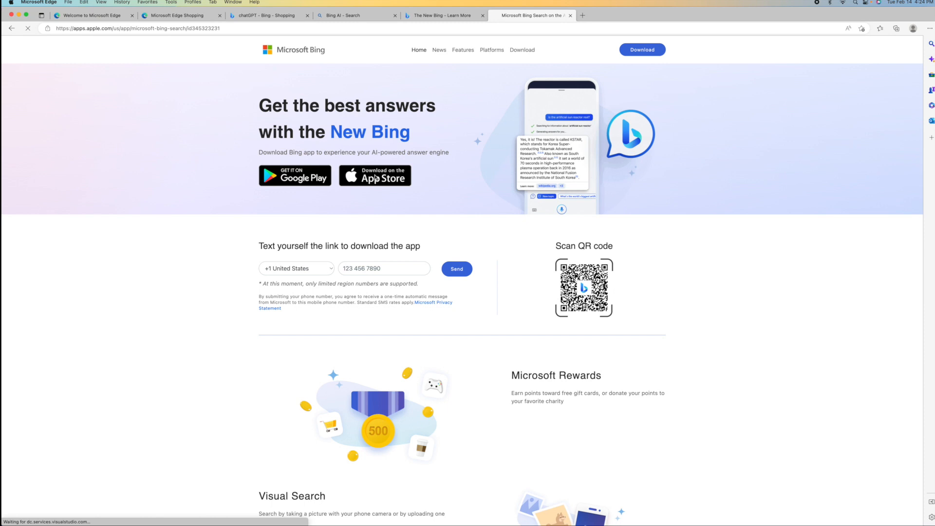
left_click(374, 176)
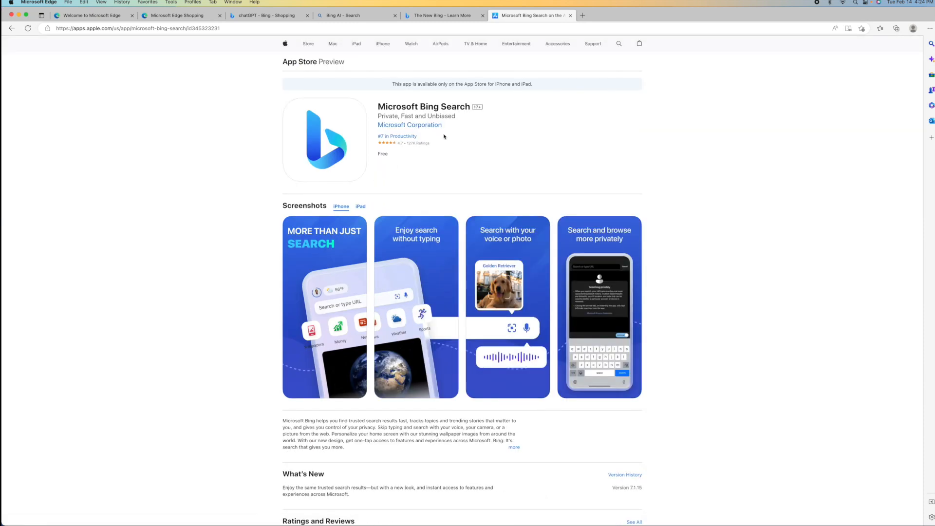
mouse_move(354, 160)
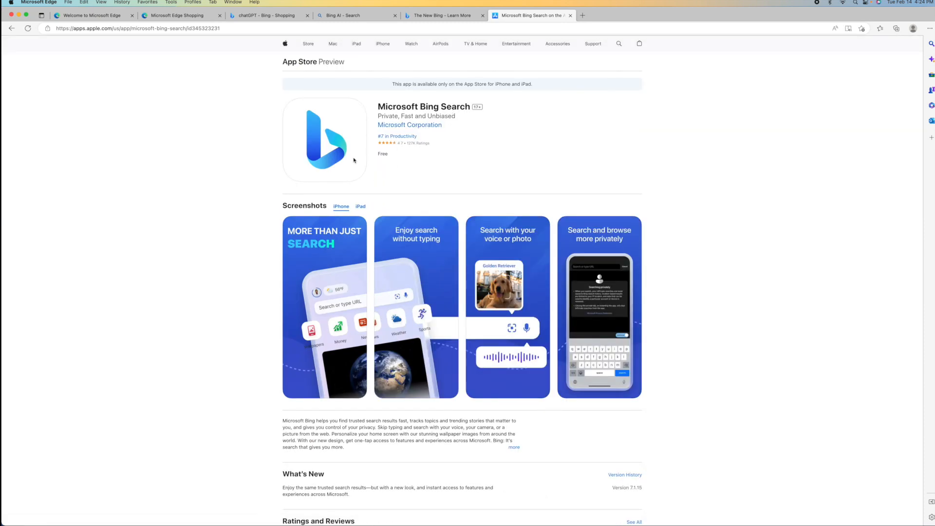
mouse_move(334, 147)
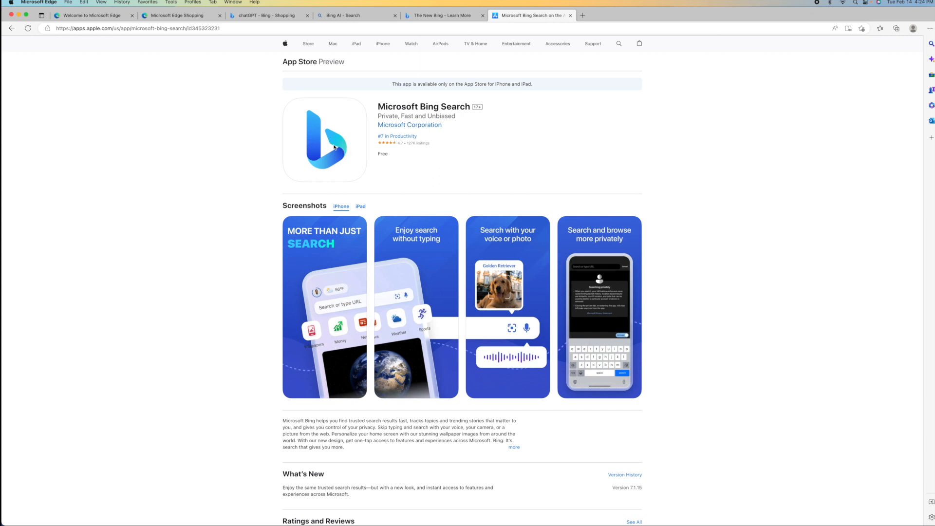
mouse_move(431, 110)
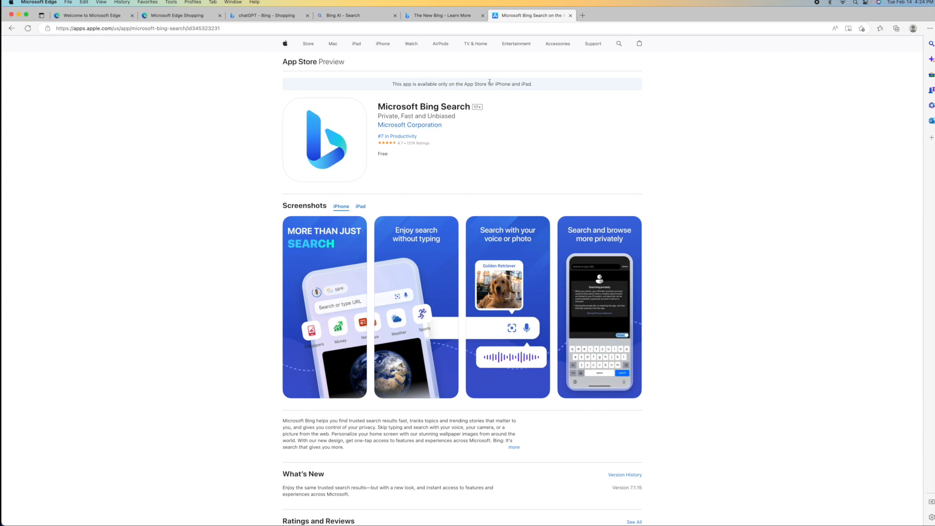
mouse_move(549, 86)
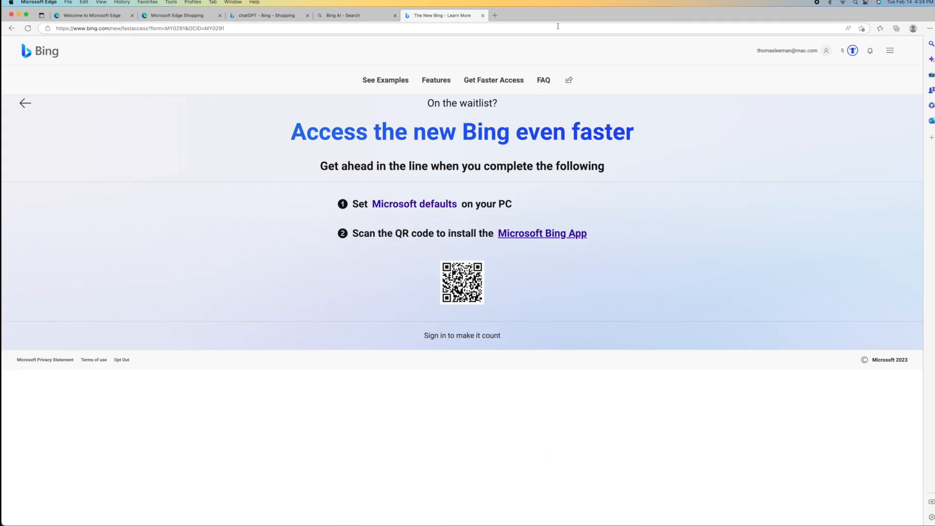
Return to the Bing AI search results, close the waitlist pop-up, and revisit the learn-more page.
left_click(357, 15)
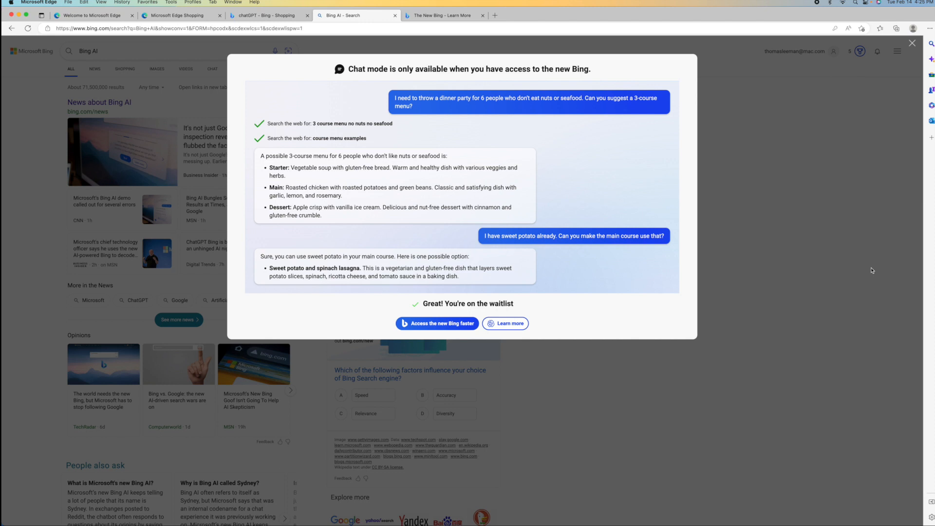
left_click(910, 43)
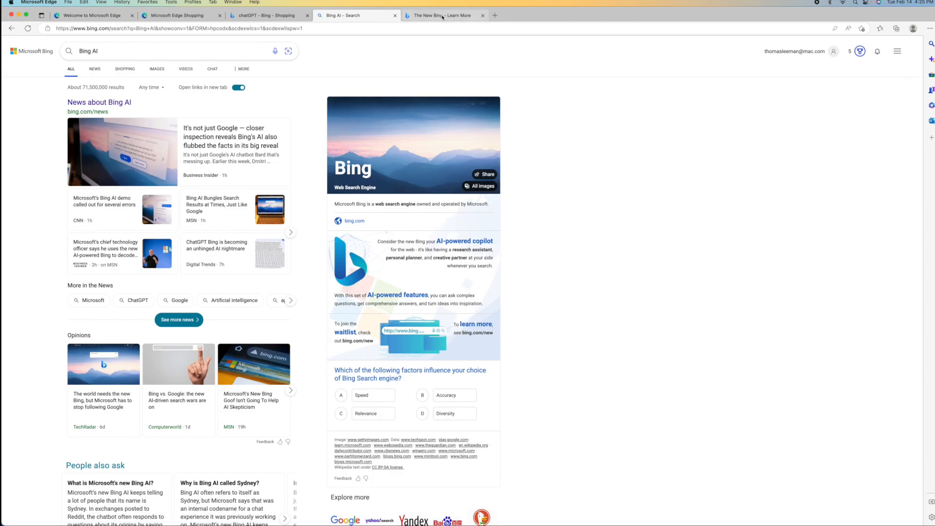
left_click(444, 14)
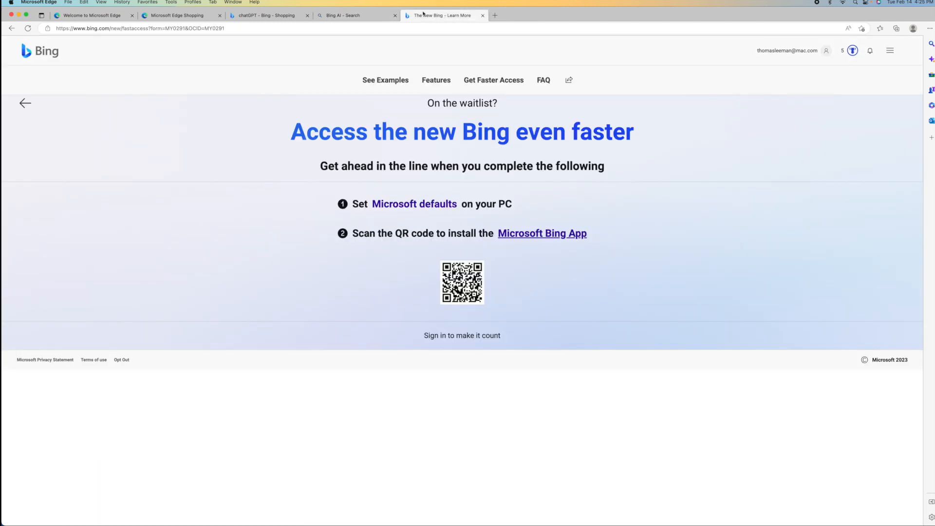
mouse_move(354, 15)
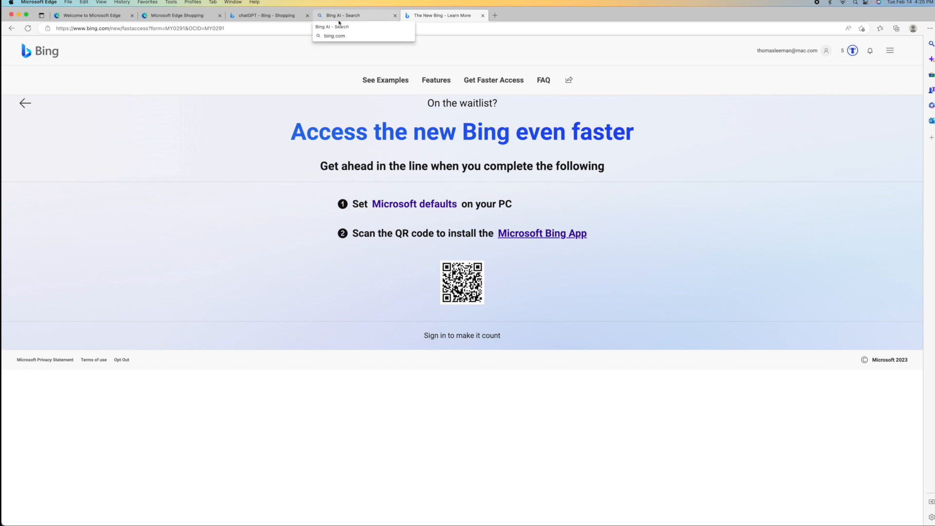
Revisit the chatGPT shopping results and land on the Microsoft Edge Shopping deals page.
left_click(265, 14)
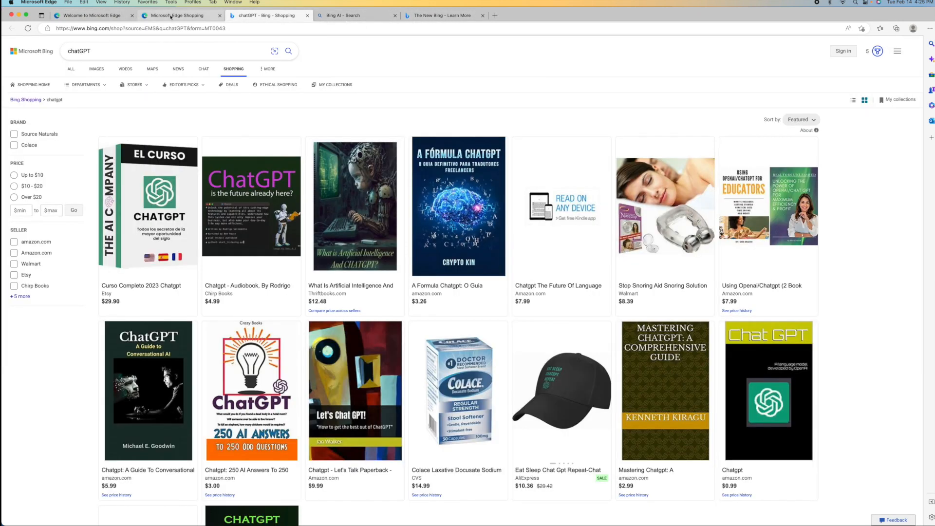
left_click(180, 15)
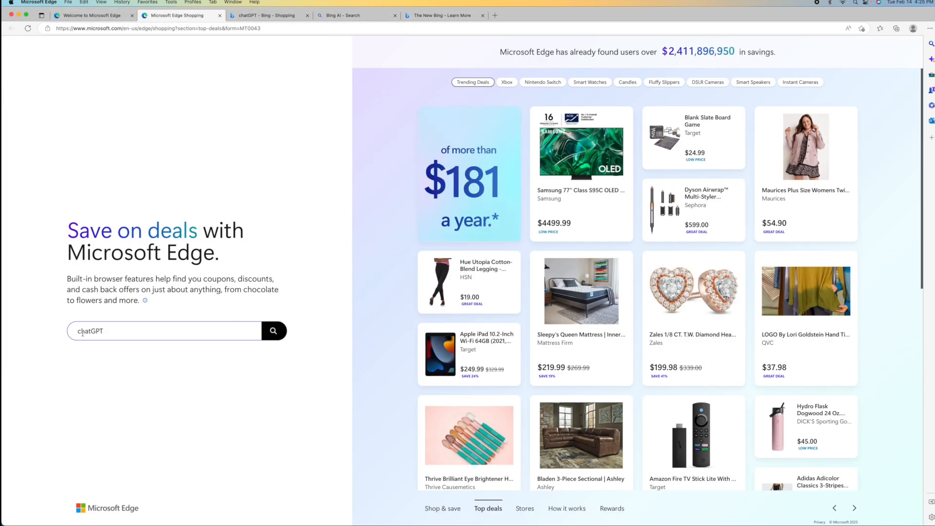
left_click(274, 330)
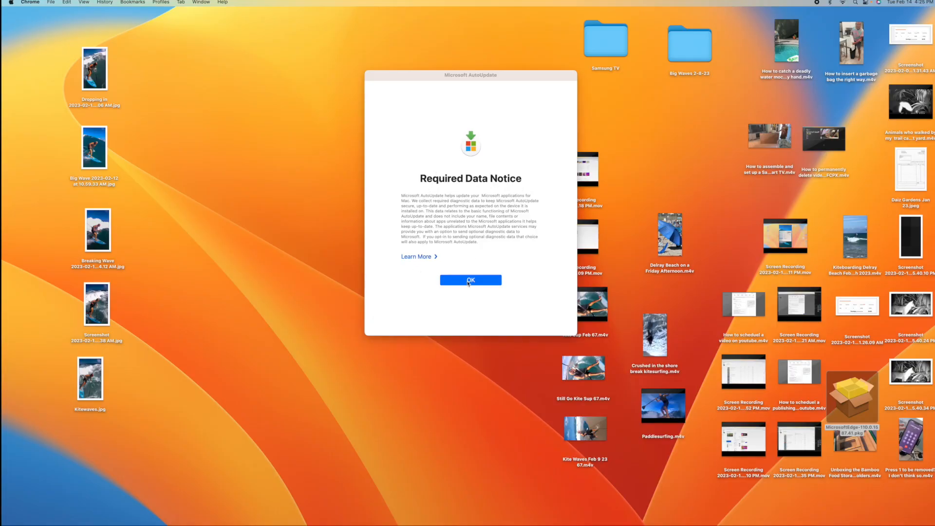
Acknowledge Microsoft AutoUpdate's Required Data Notice and close the updater window.
left_click(470, 281)
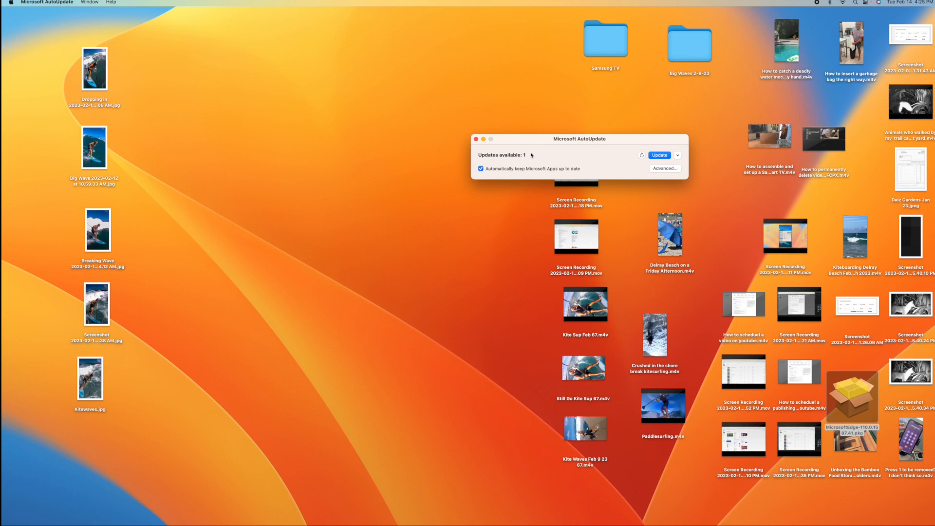
left_click(658, 155)
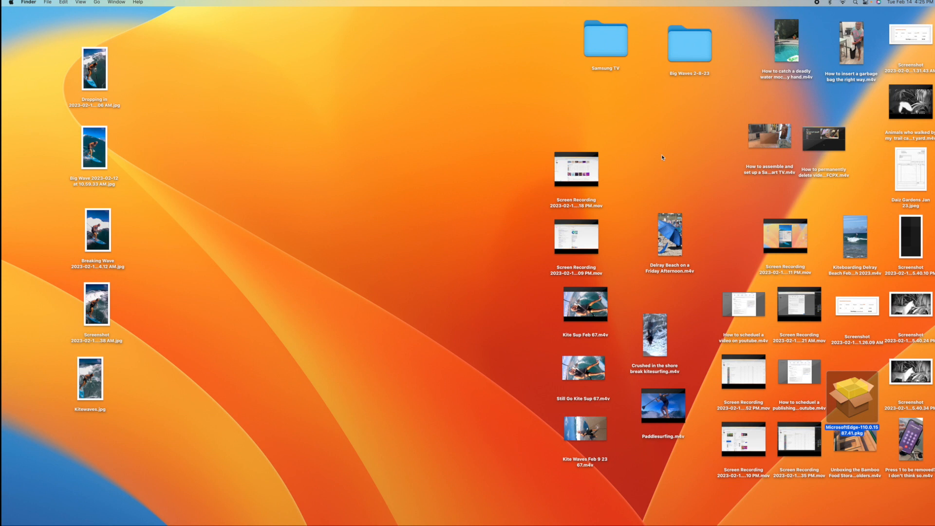
mouse_move(424, 261)
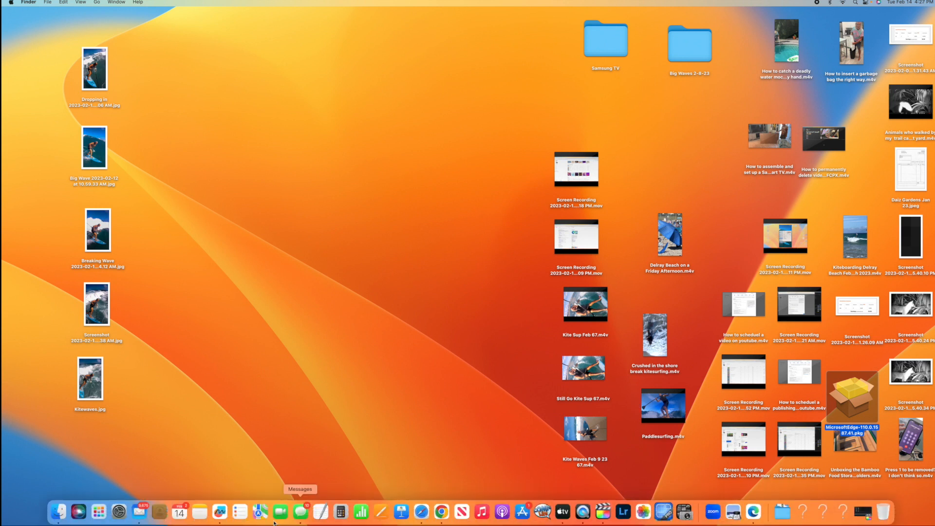
Launch Microsoft Edge from Launchpad's second page of apps.
left_click(99, 511)
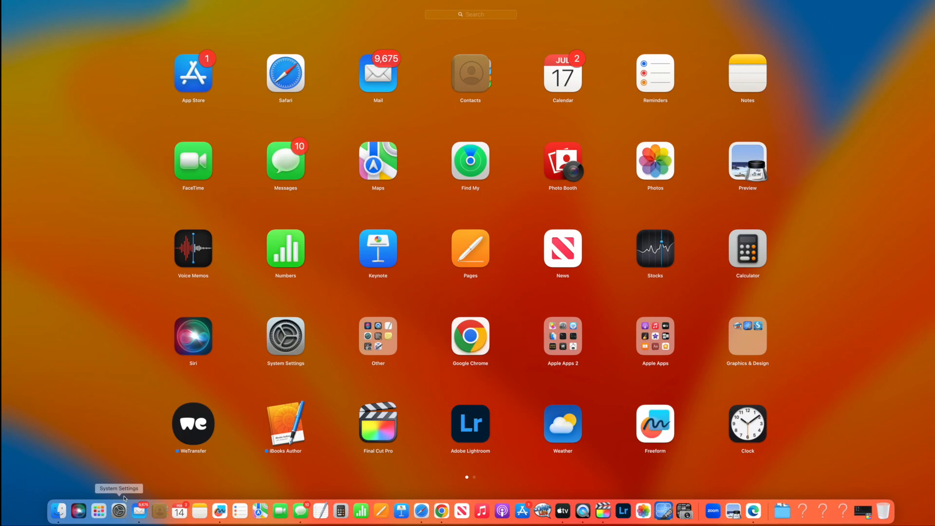
mouse_move(441, 244)
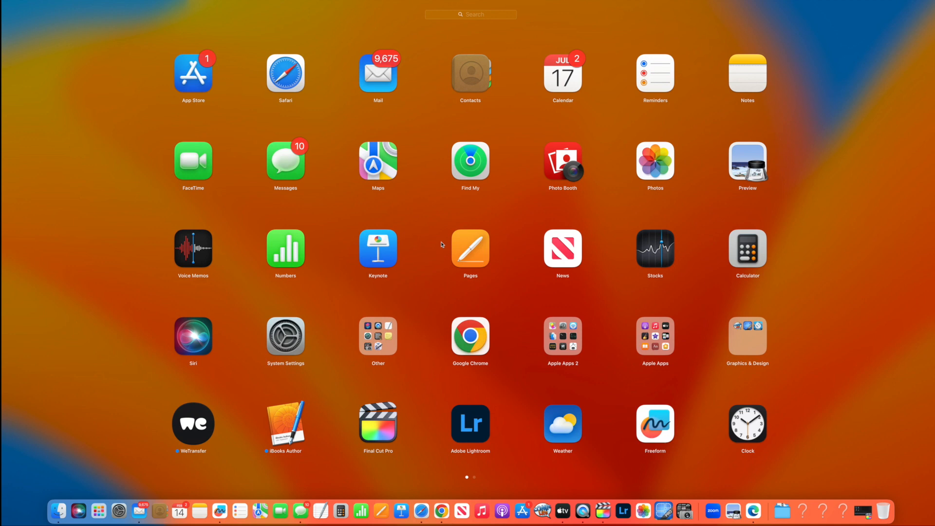
scroll("left", 3)
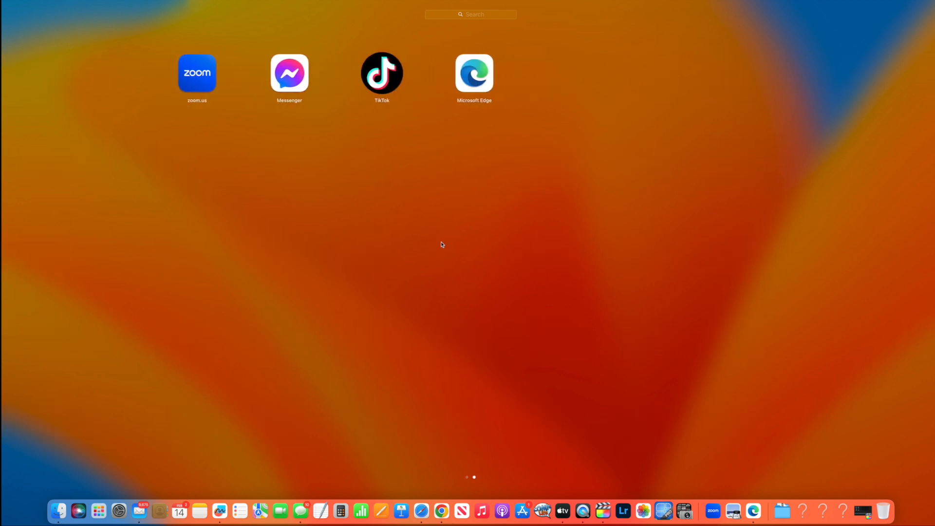
left_click(474, 73)
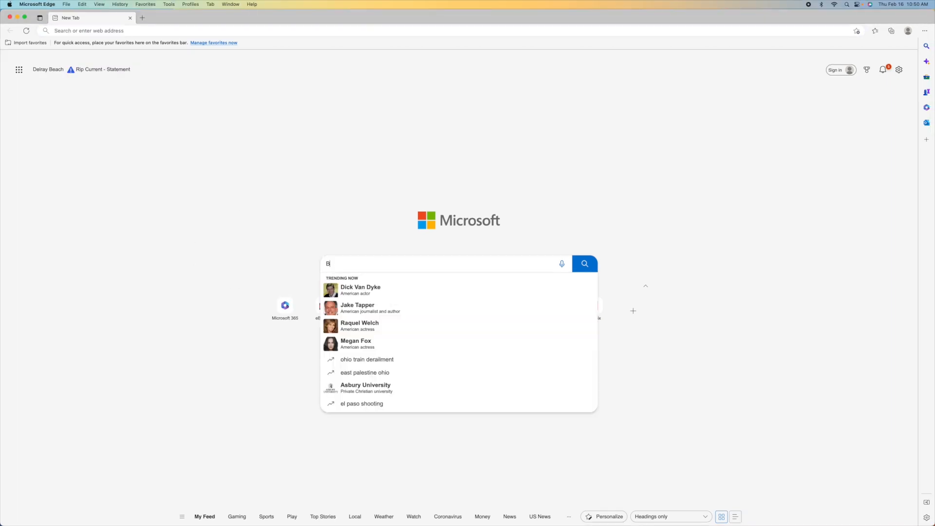
Search Bing for 'bing ai', showing results with the new Bing information panel.
type("ing")
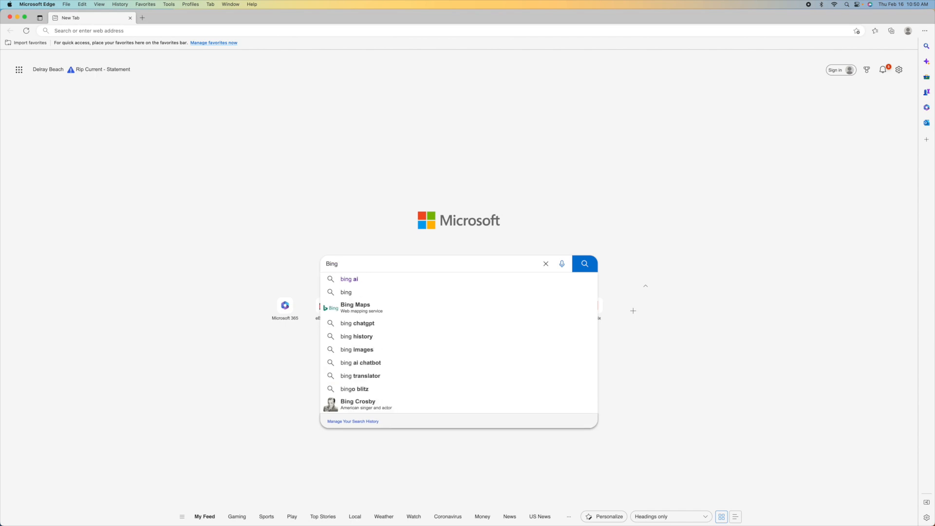
left_click(348, 278)
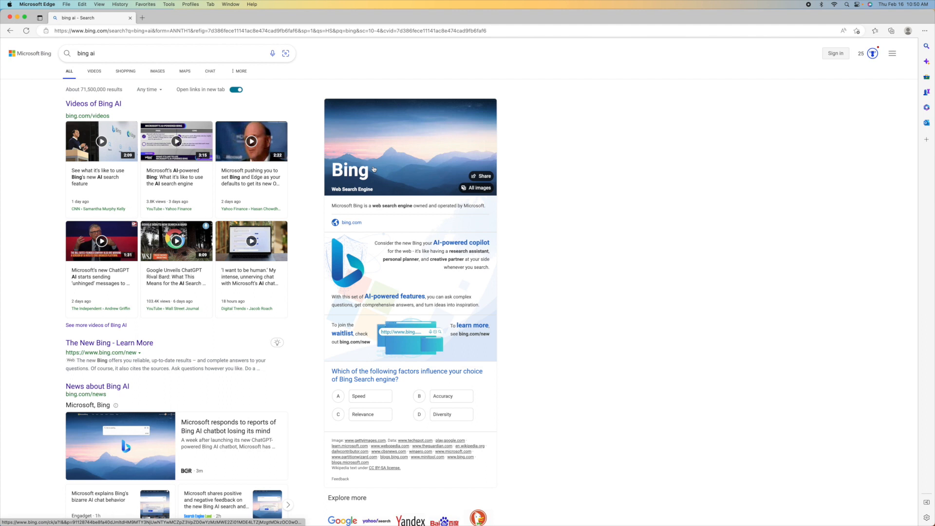
mouse_move(351, 172)
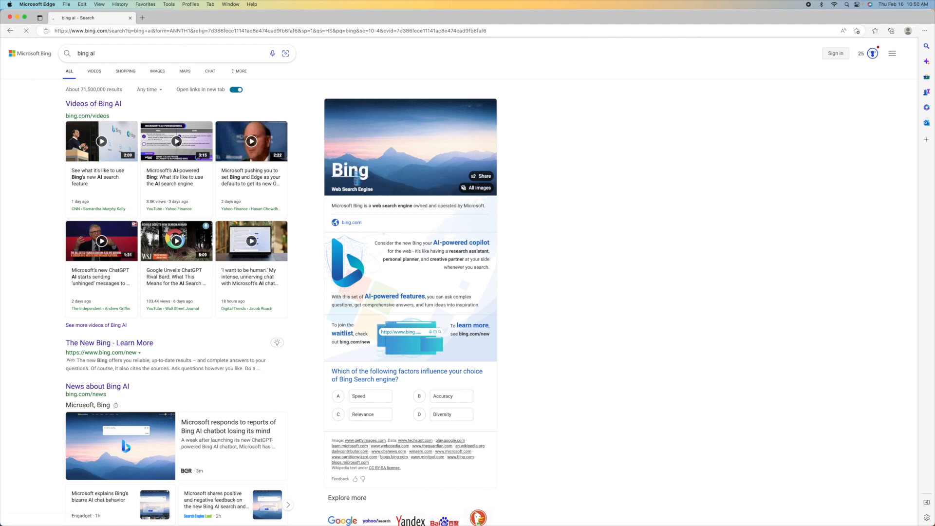
Reach the faster-access steps from the New Bing learn-more result and go to the Microsoft Bing App download page.
left_click(109, 342)
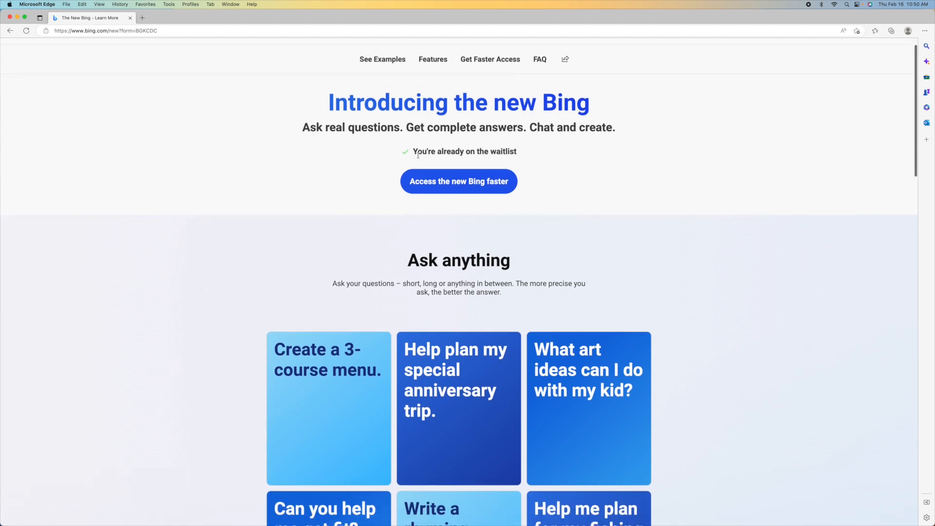
scroll("down", 3)
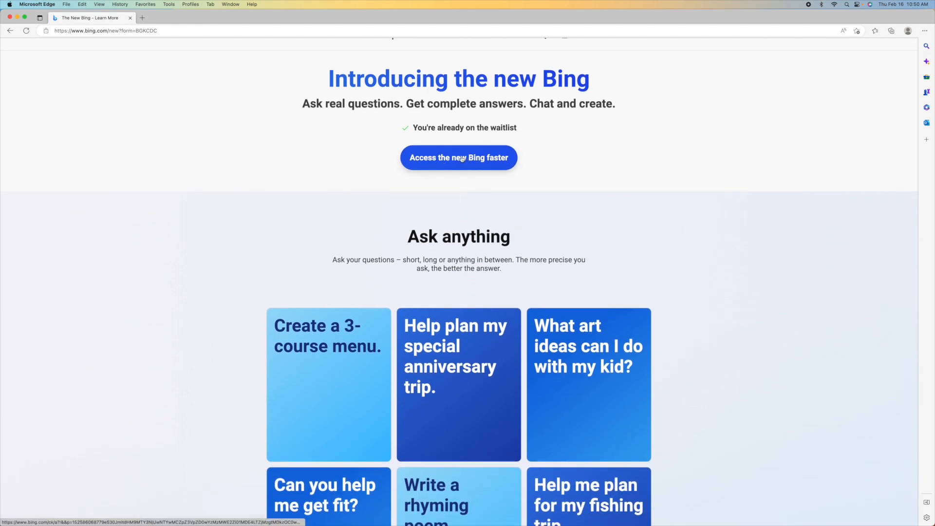
left_click(458, 158)
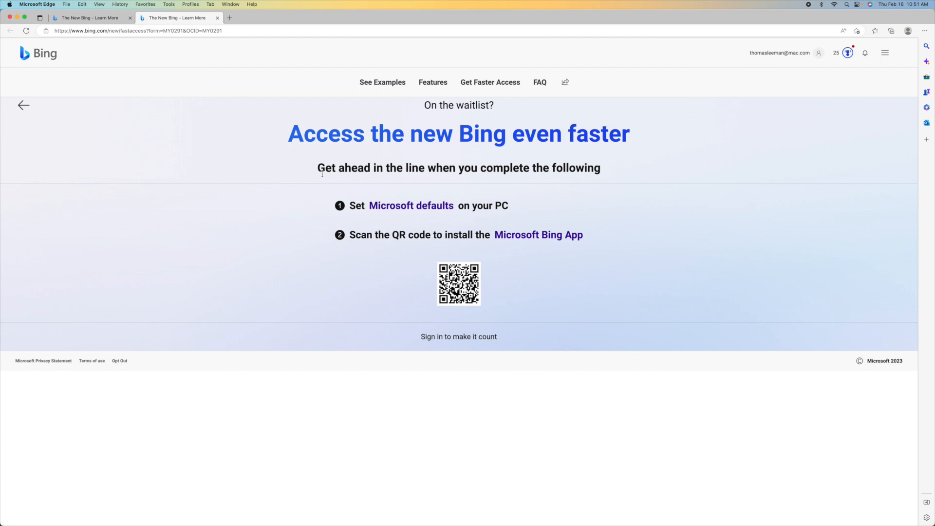
mouse_move(464, 170)
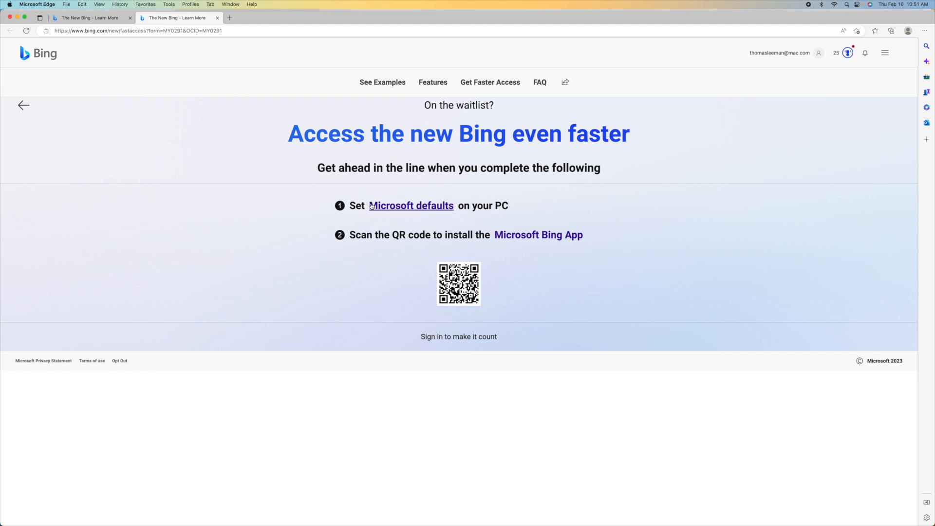
mouse_move(537, 235)
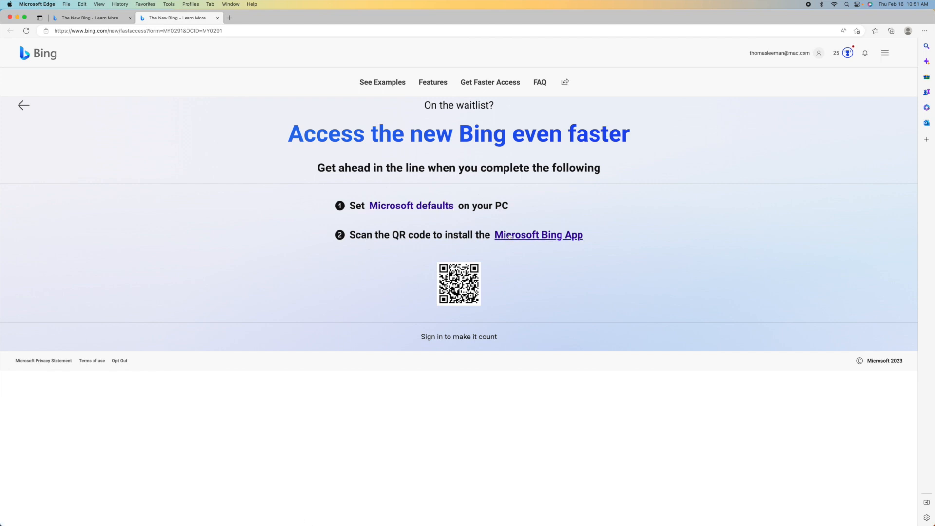
mouse_move(528, 236)
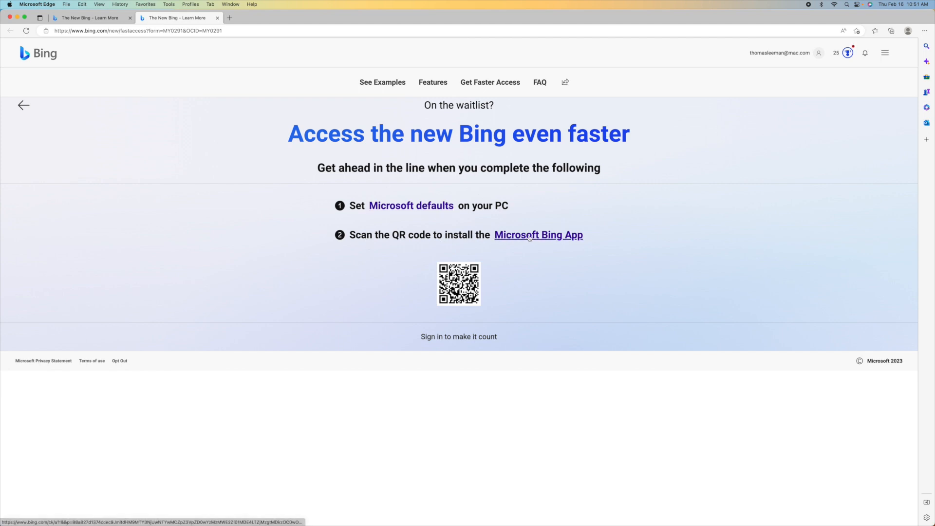
mouse_move(538, 235)
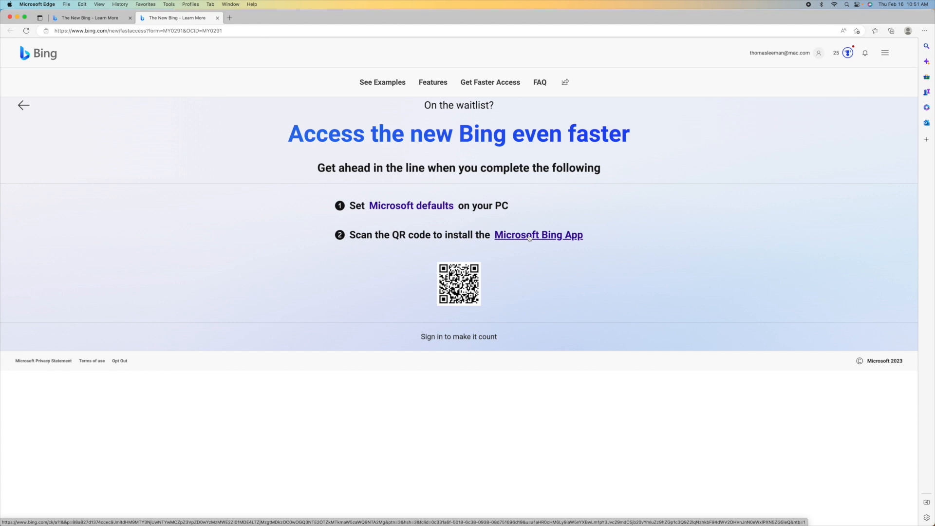
left_click(537, 234)
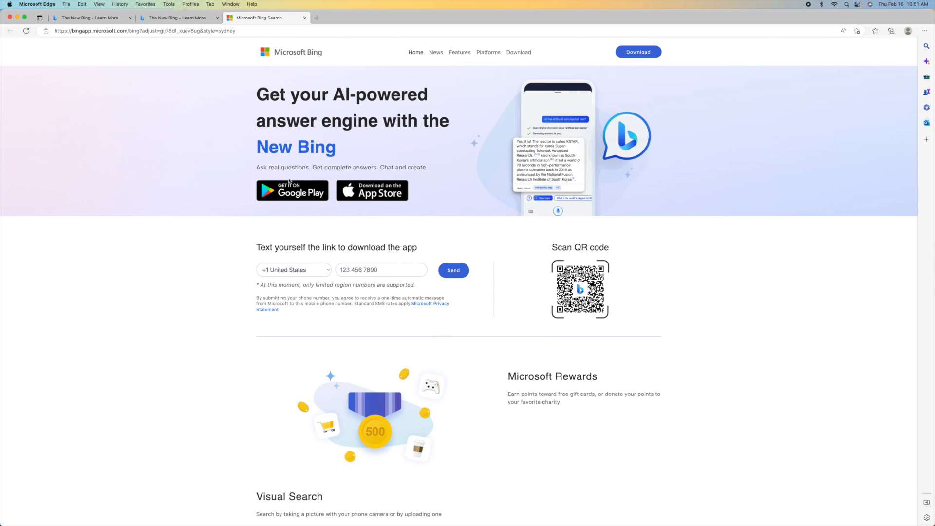
View the Microsoft Bing Search App Store listing and scroll through its details.
left_click(371, 190)
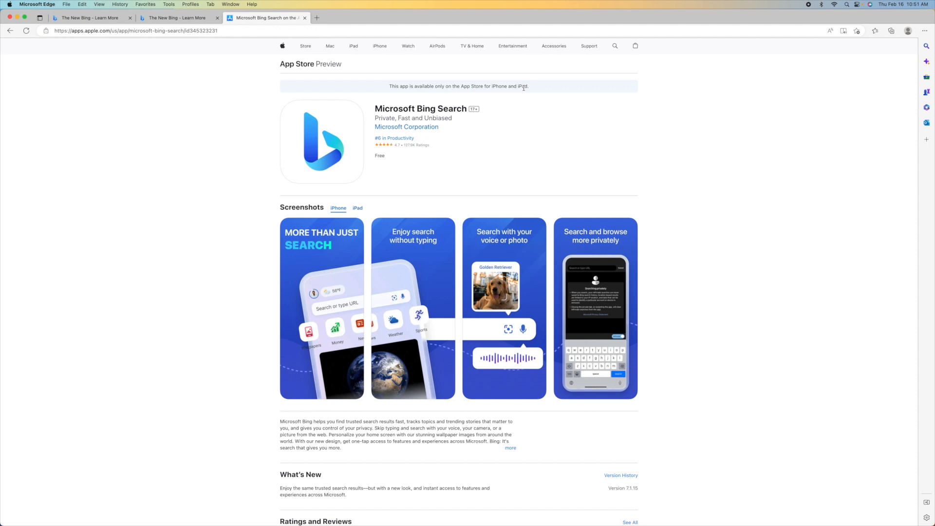
mouse_move(322, 143)
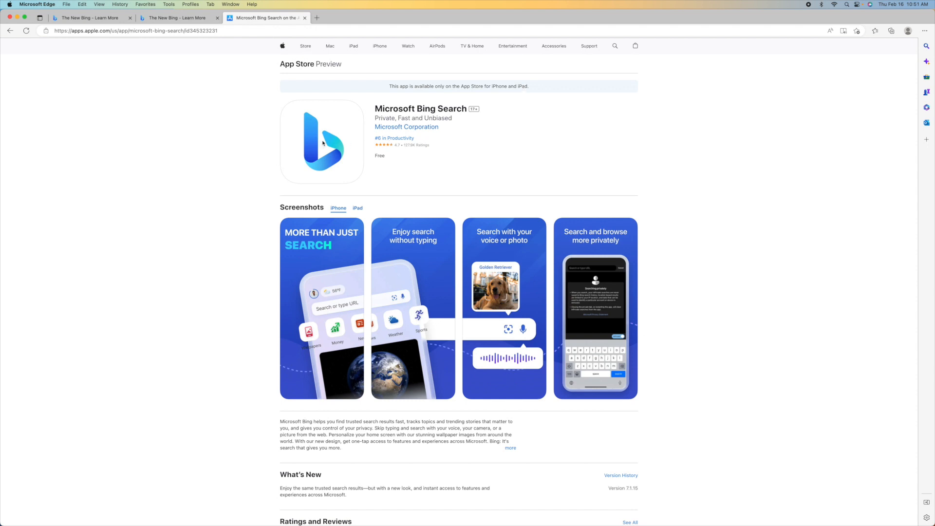
mouse_move(407, 127)
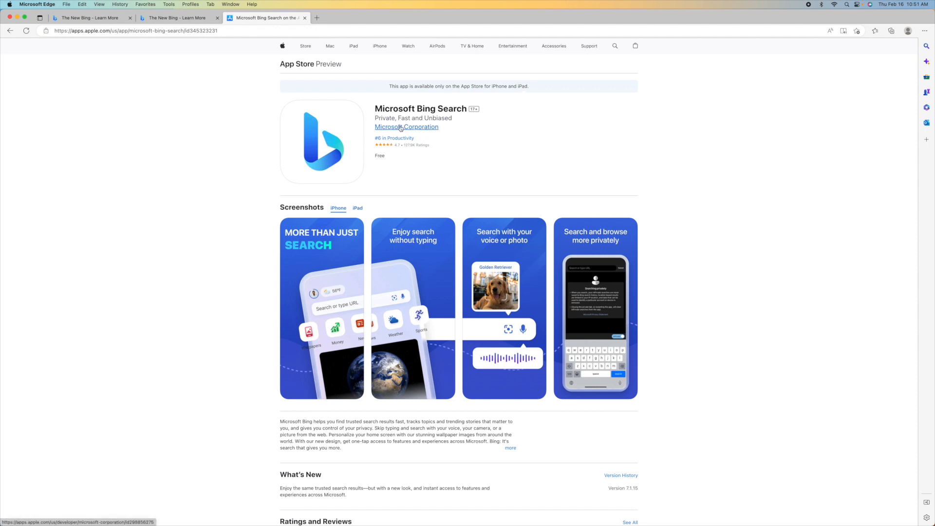
mouse_move(423, 127)
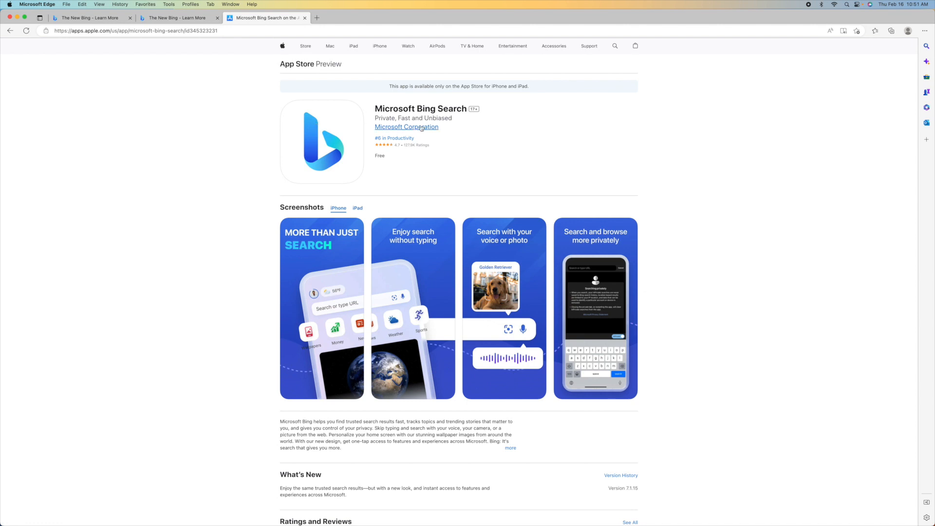
scroll("down", 3)
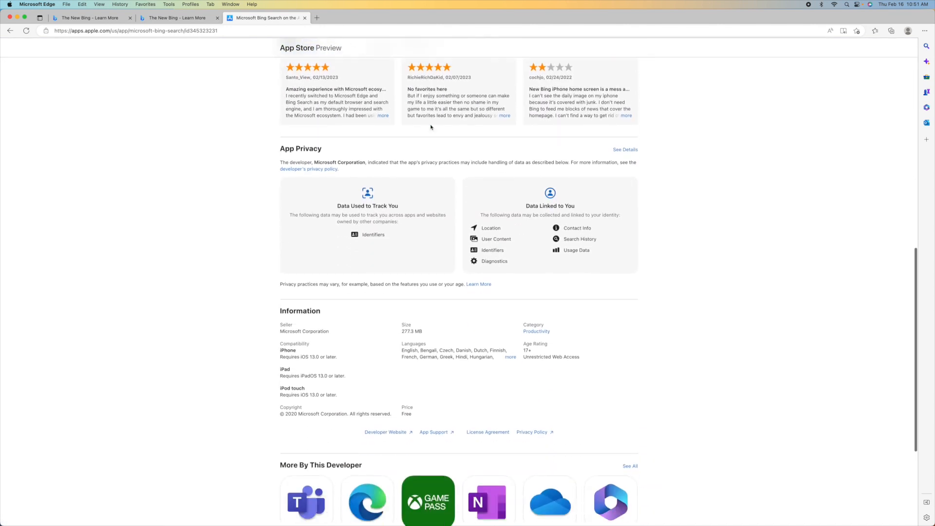
scroll("down", 3)
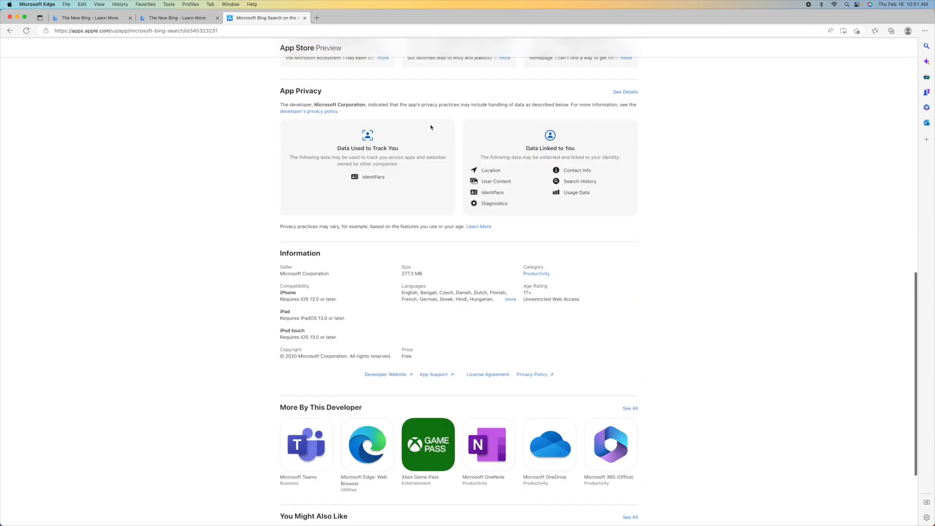
scroll("up", 3)
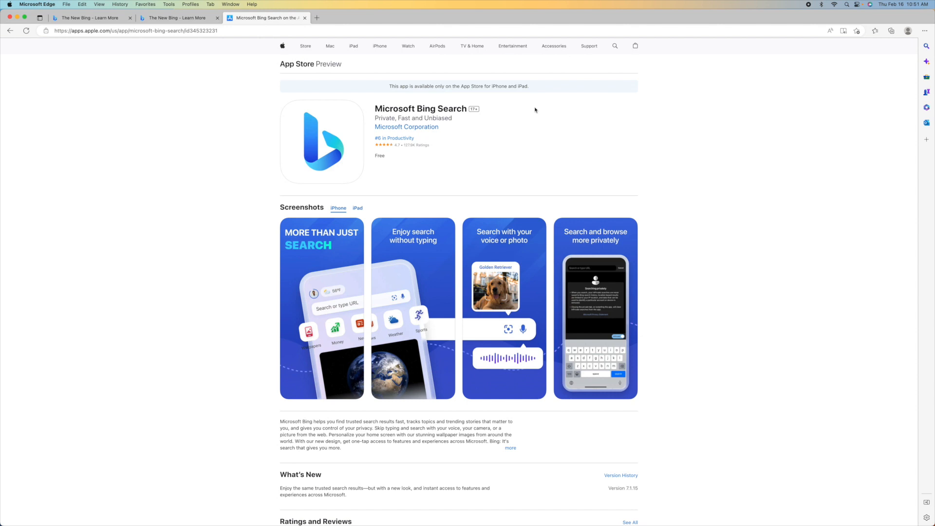
mouse_move(484, 80)
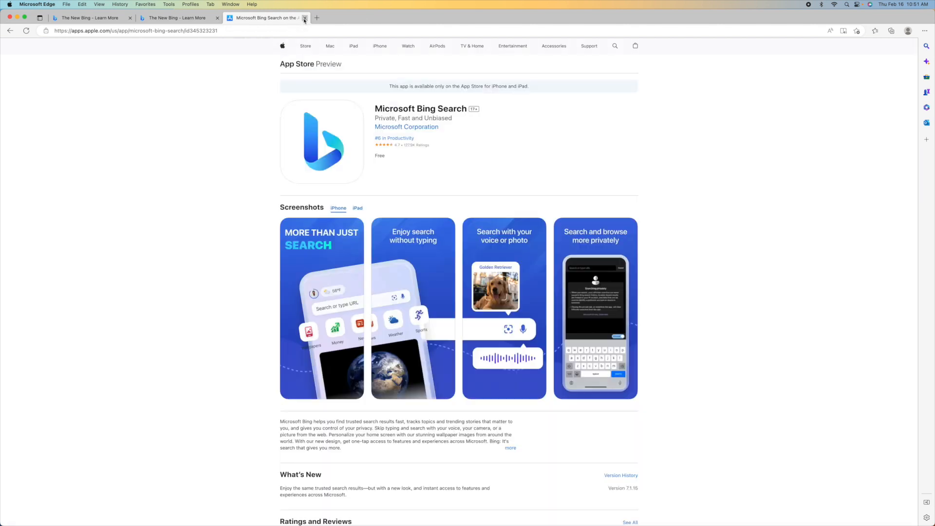
Close the App Store and faster-access tabs and head to bing.com from the address bar.
left_click(304, 18)
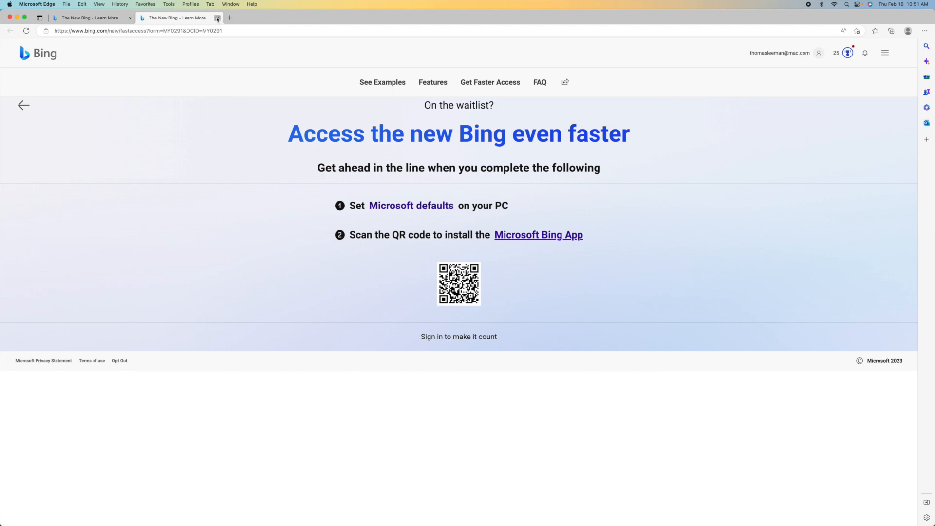
left_click(217, 17)
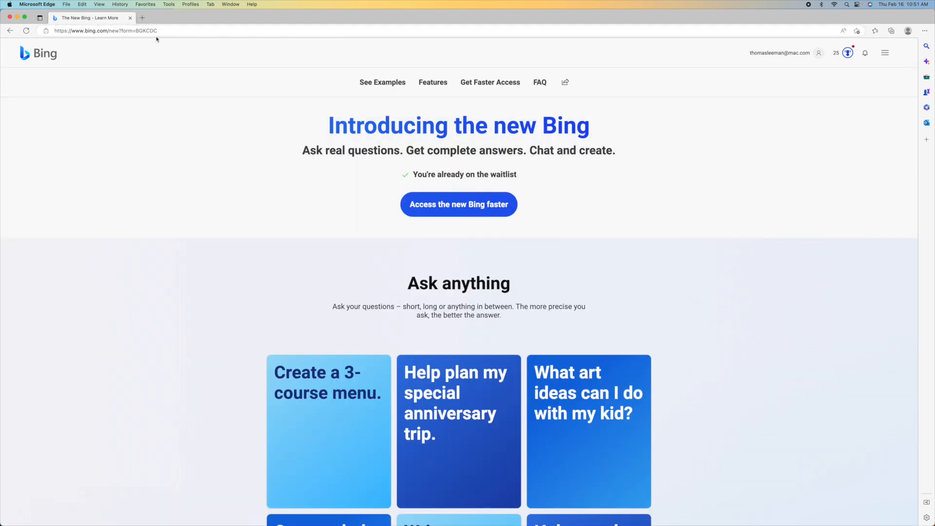
left_click(142, 18)
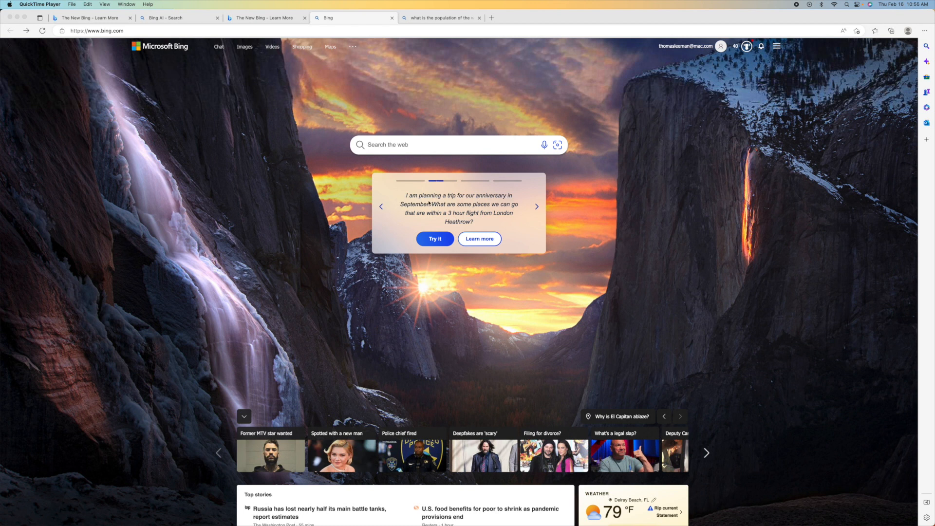
mouse_move(505, 205)
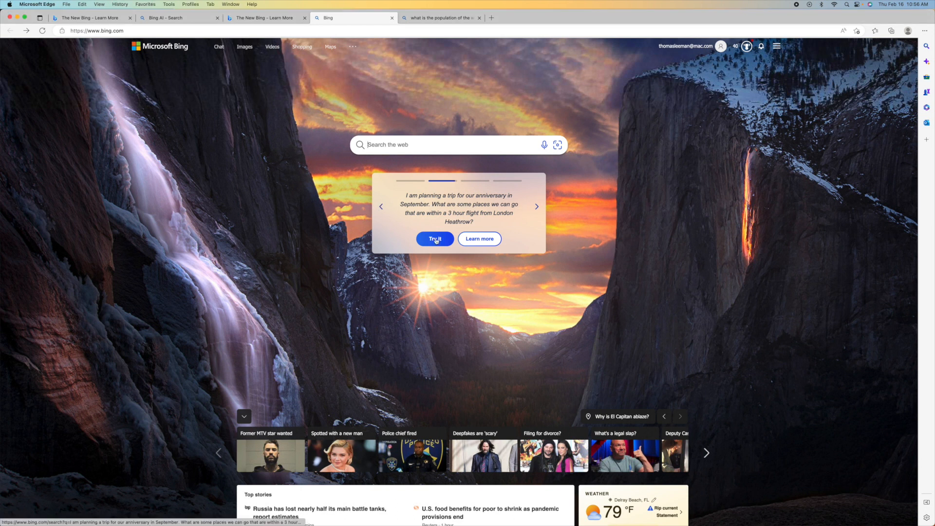
Run the featured toddler cardboard-and-bottle crafts prompt and review the AI answer with three craft ideas beside results.
left_click(536, 206)
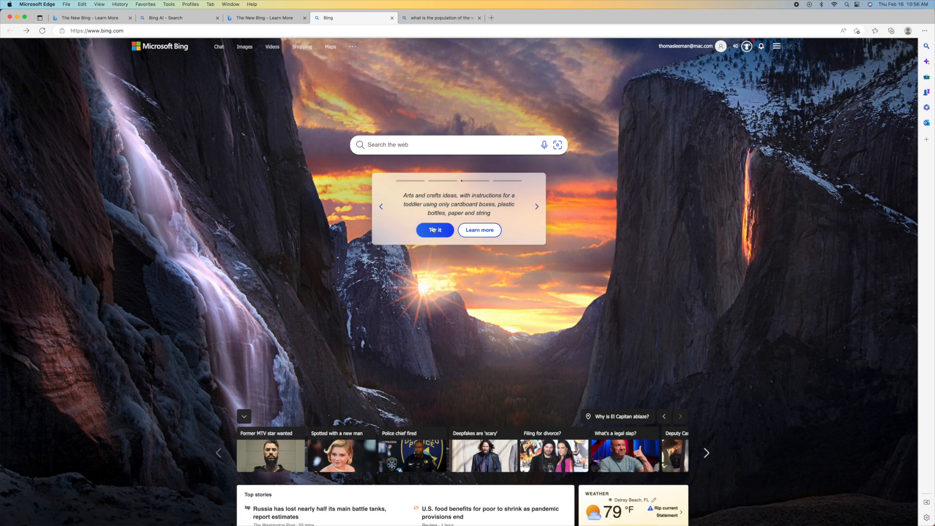
left_click(434, 230)
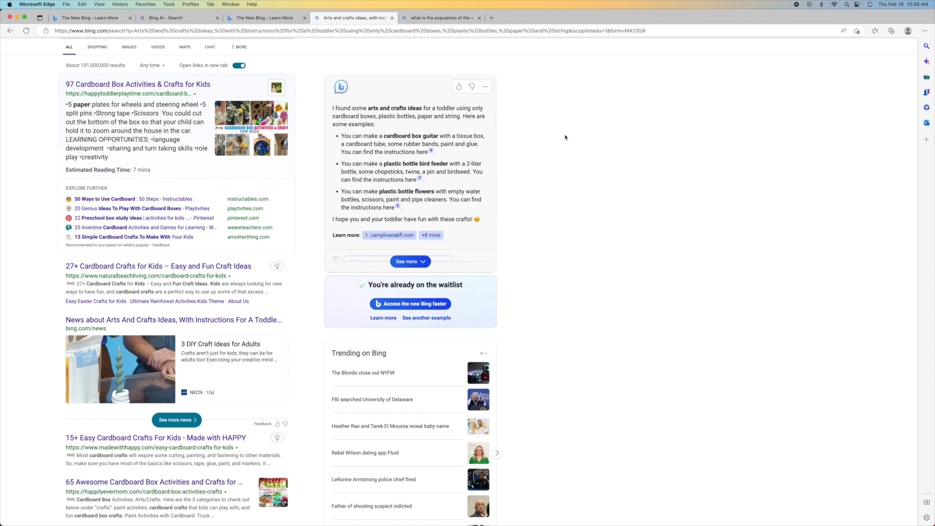
mouse_move(158, 390)
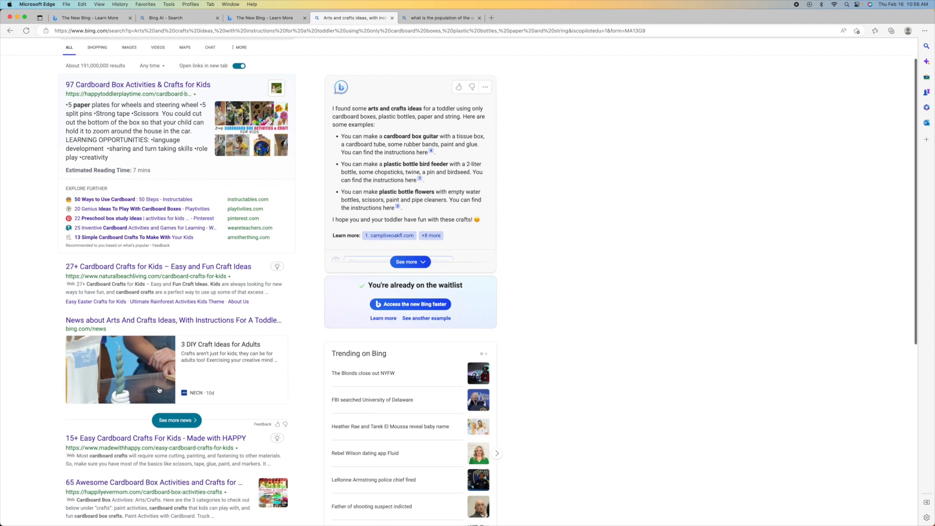
mouse_move(653, 190)
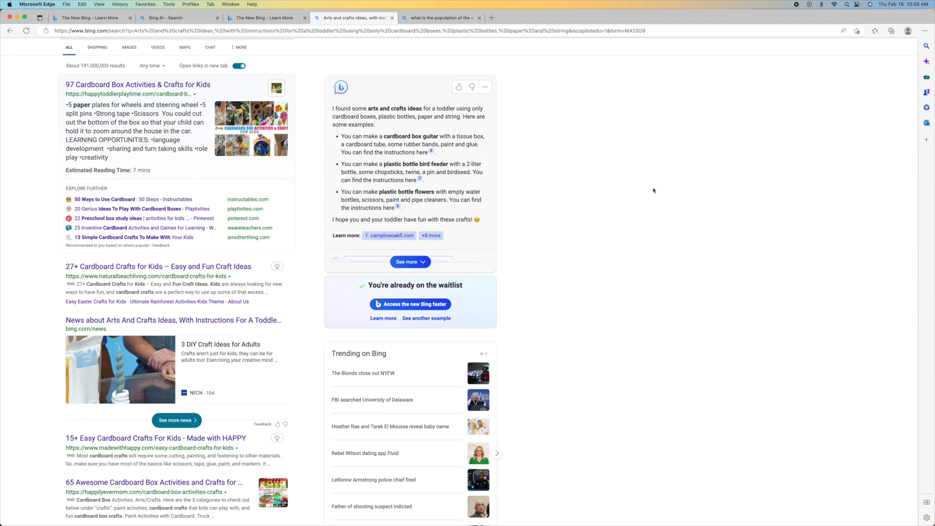
mouse_move(447, 258)
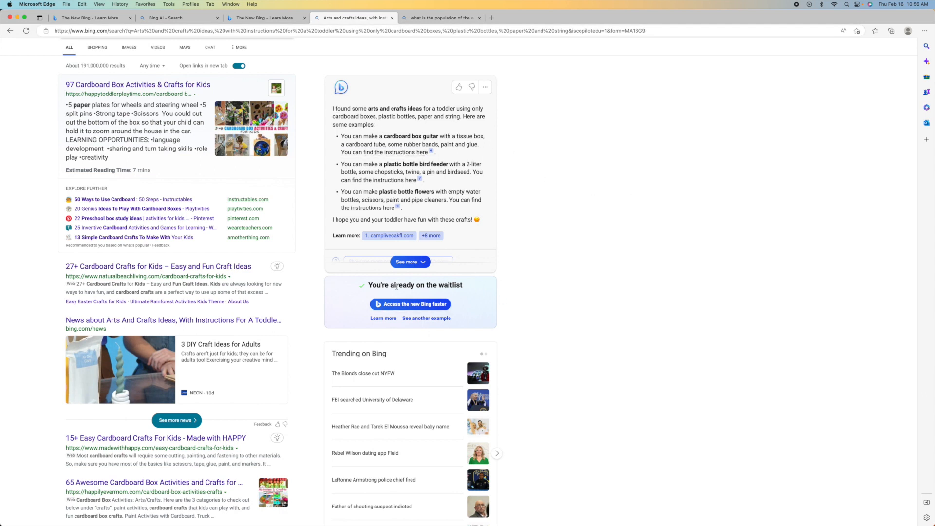
mouse_move(471, 290)
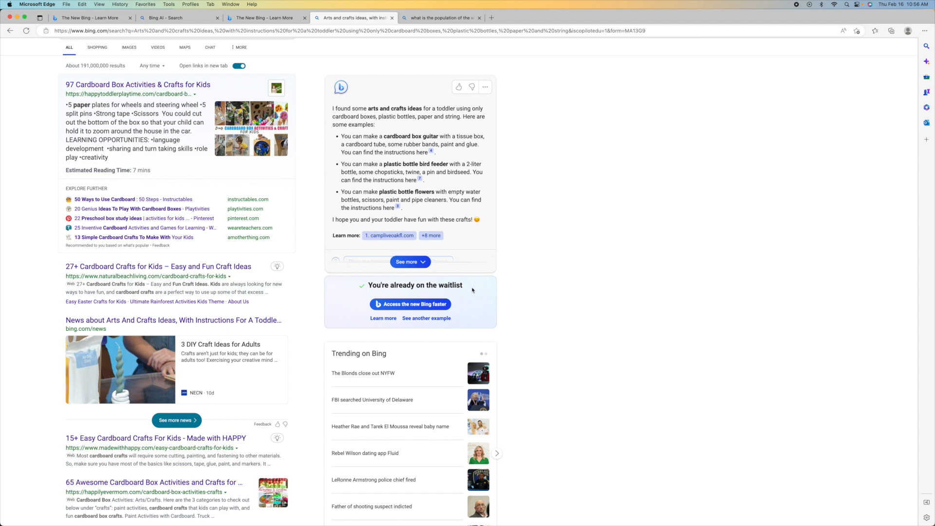
scroll("down", 3)
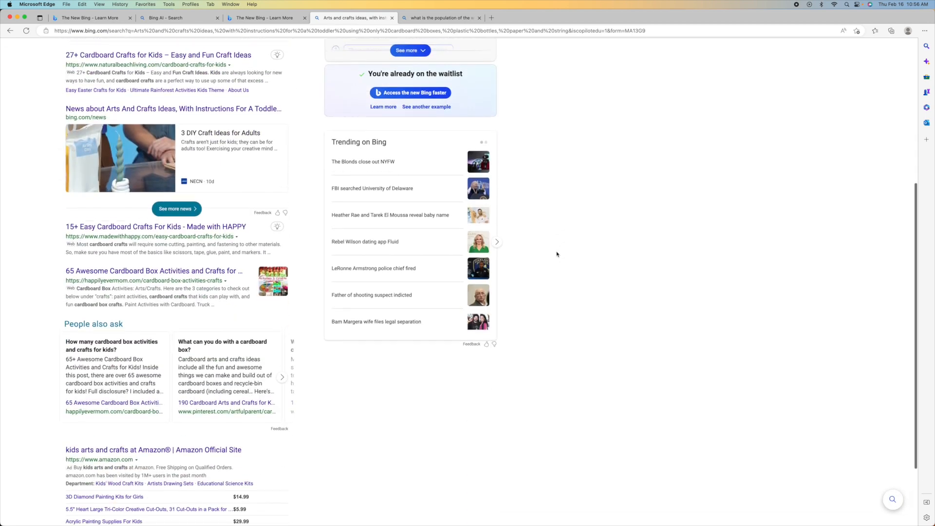
scroll("up", 3)
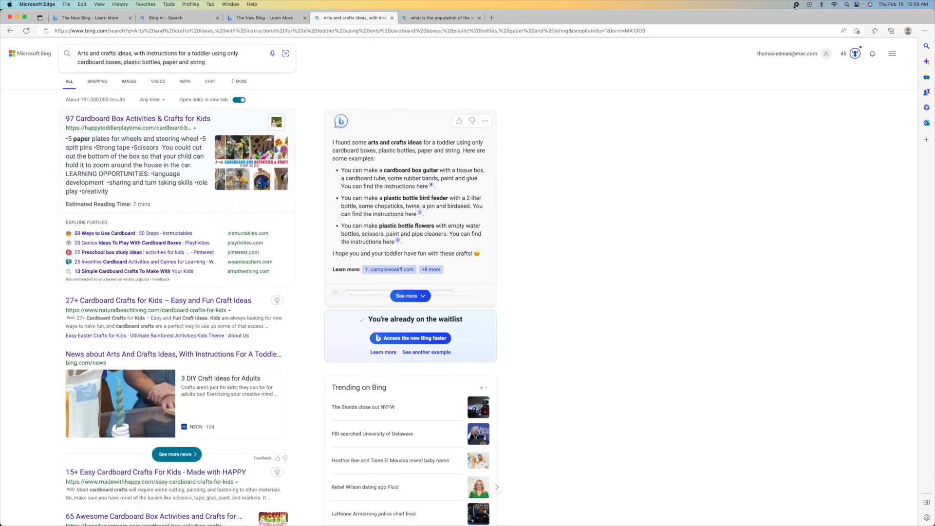